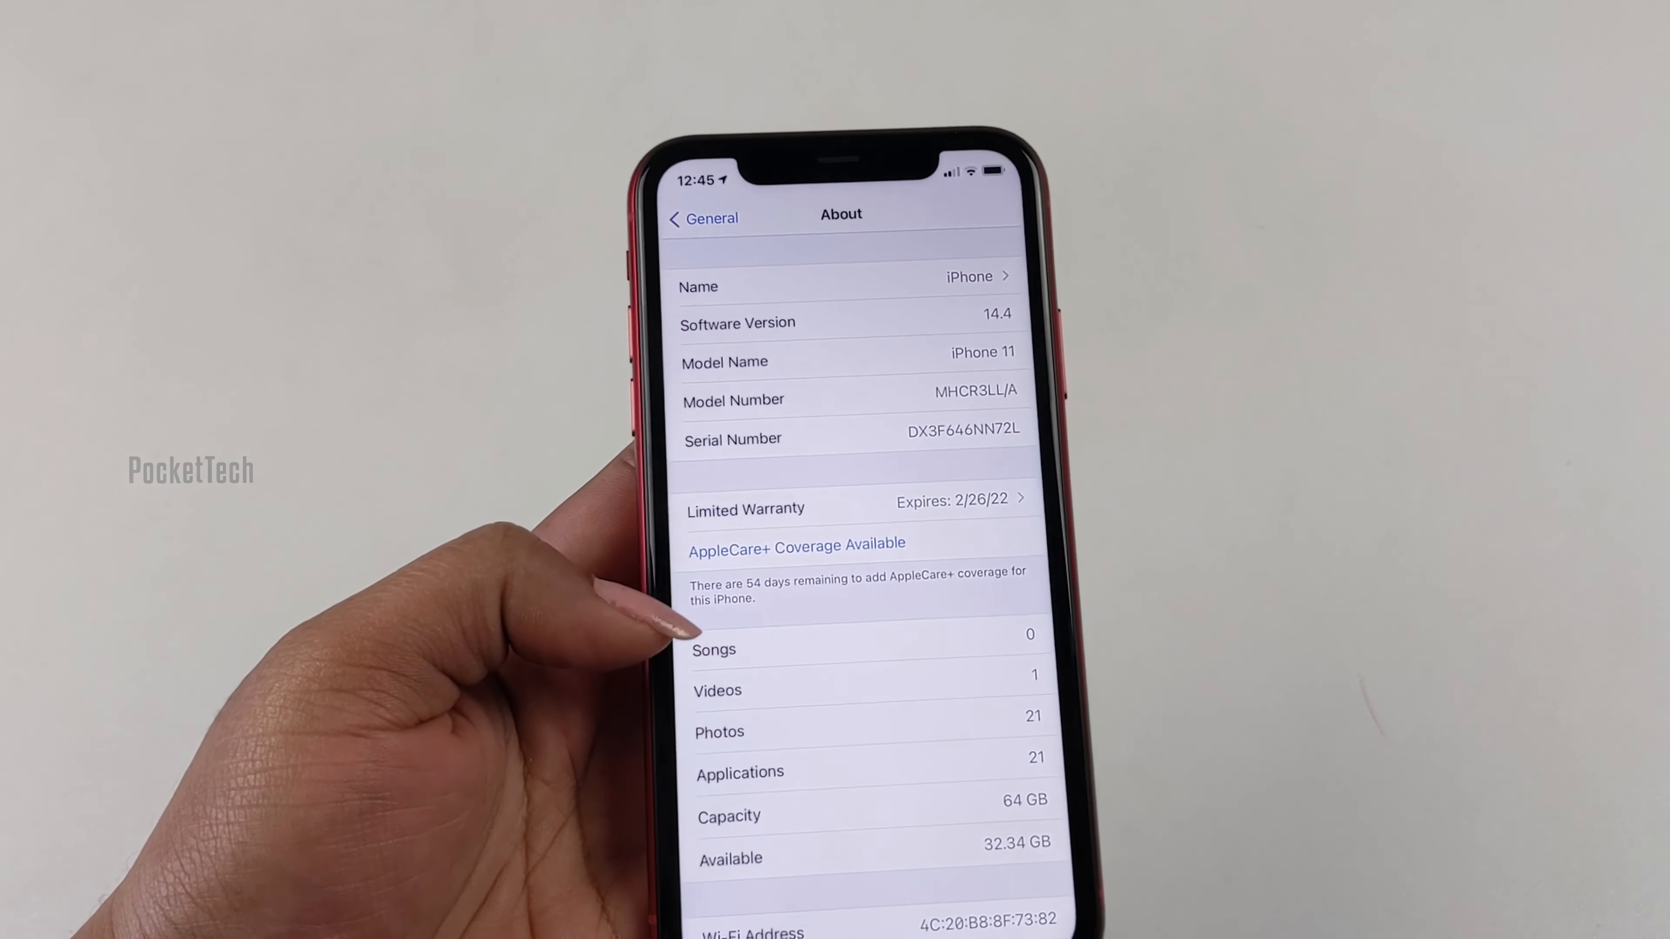
# Review the About page's Songs and Videos counts, then return to the Home Screen.
pyautogui.scroll(-3)
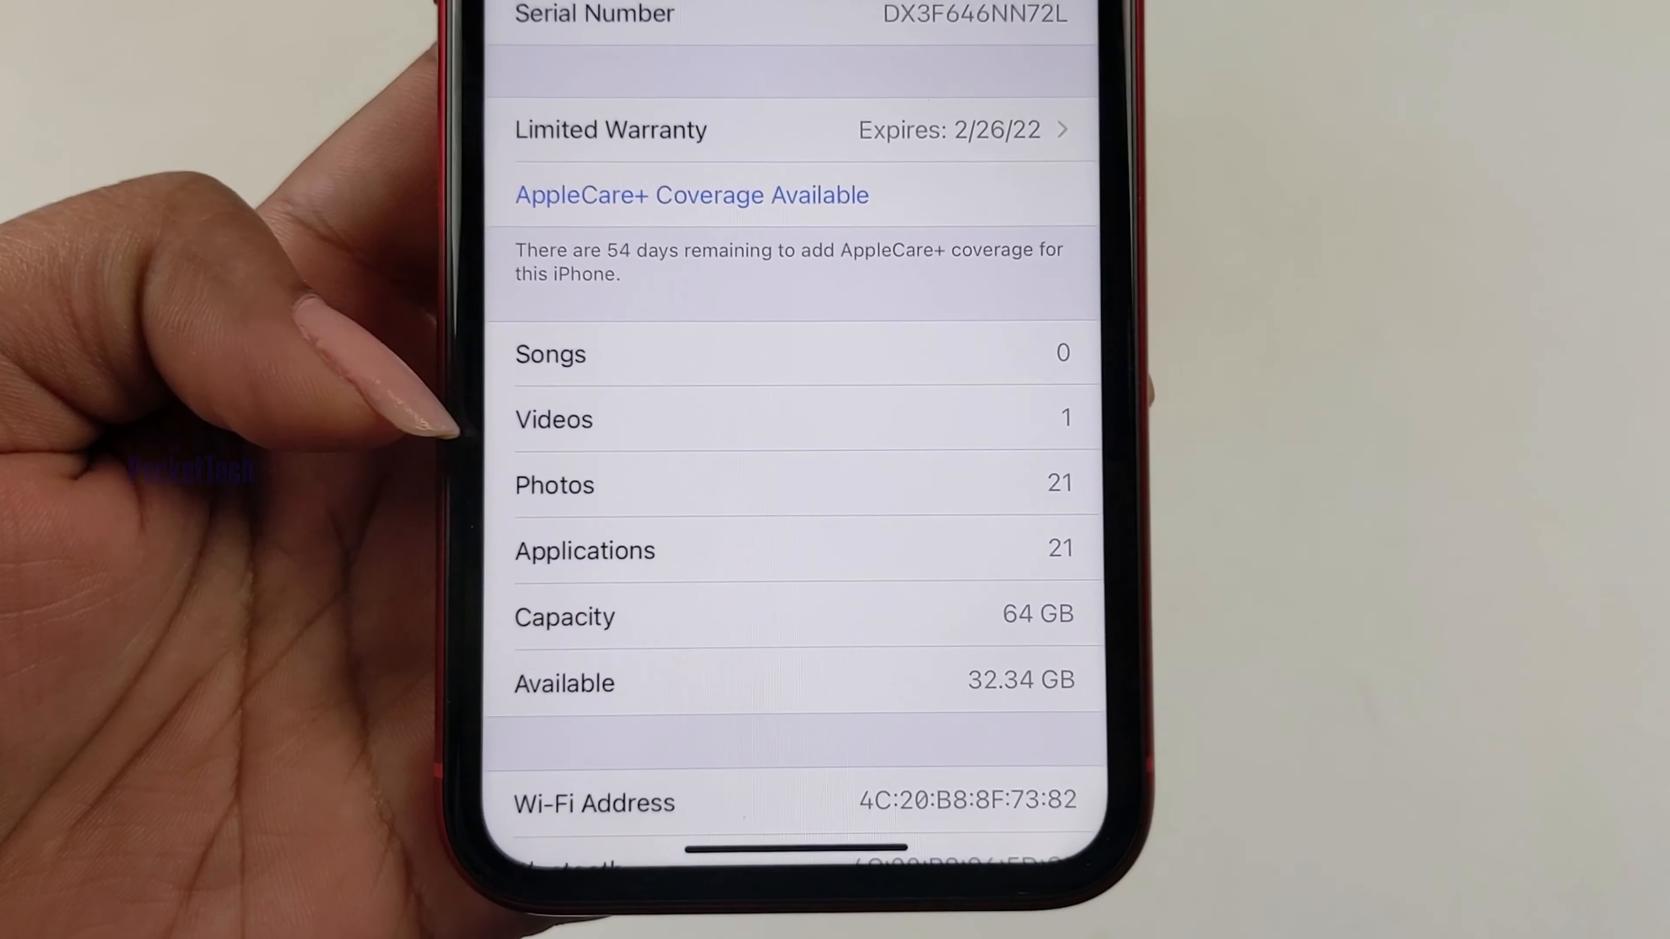
pyautogui.scroll(-3)
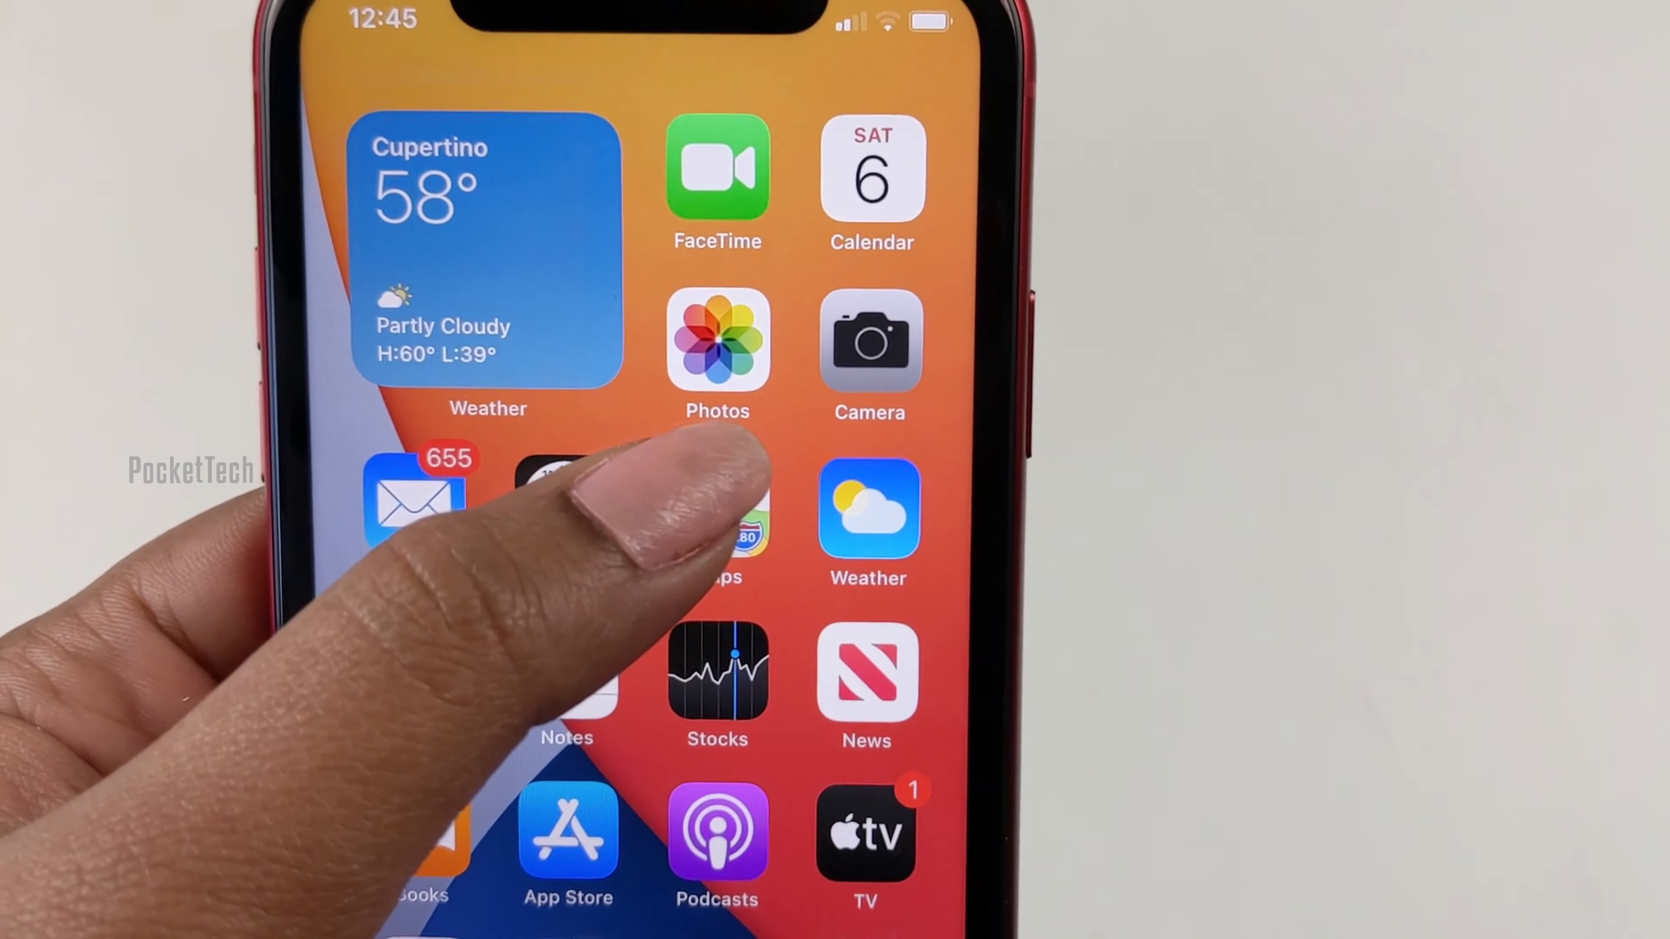
pyautogui.click(716, 341)
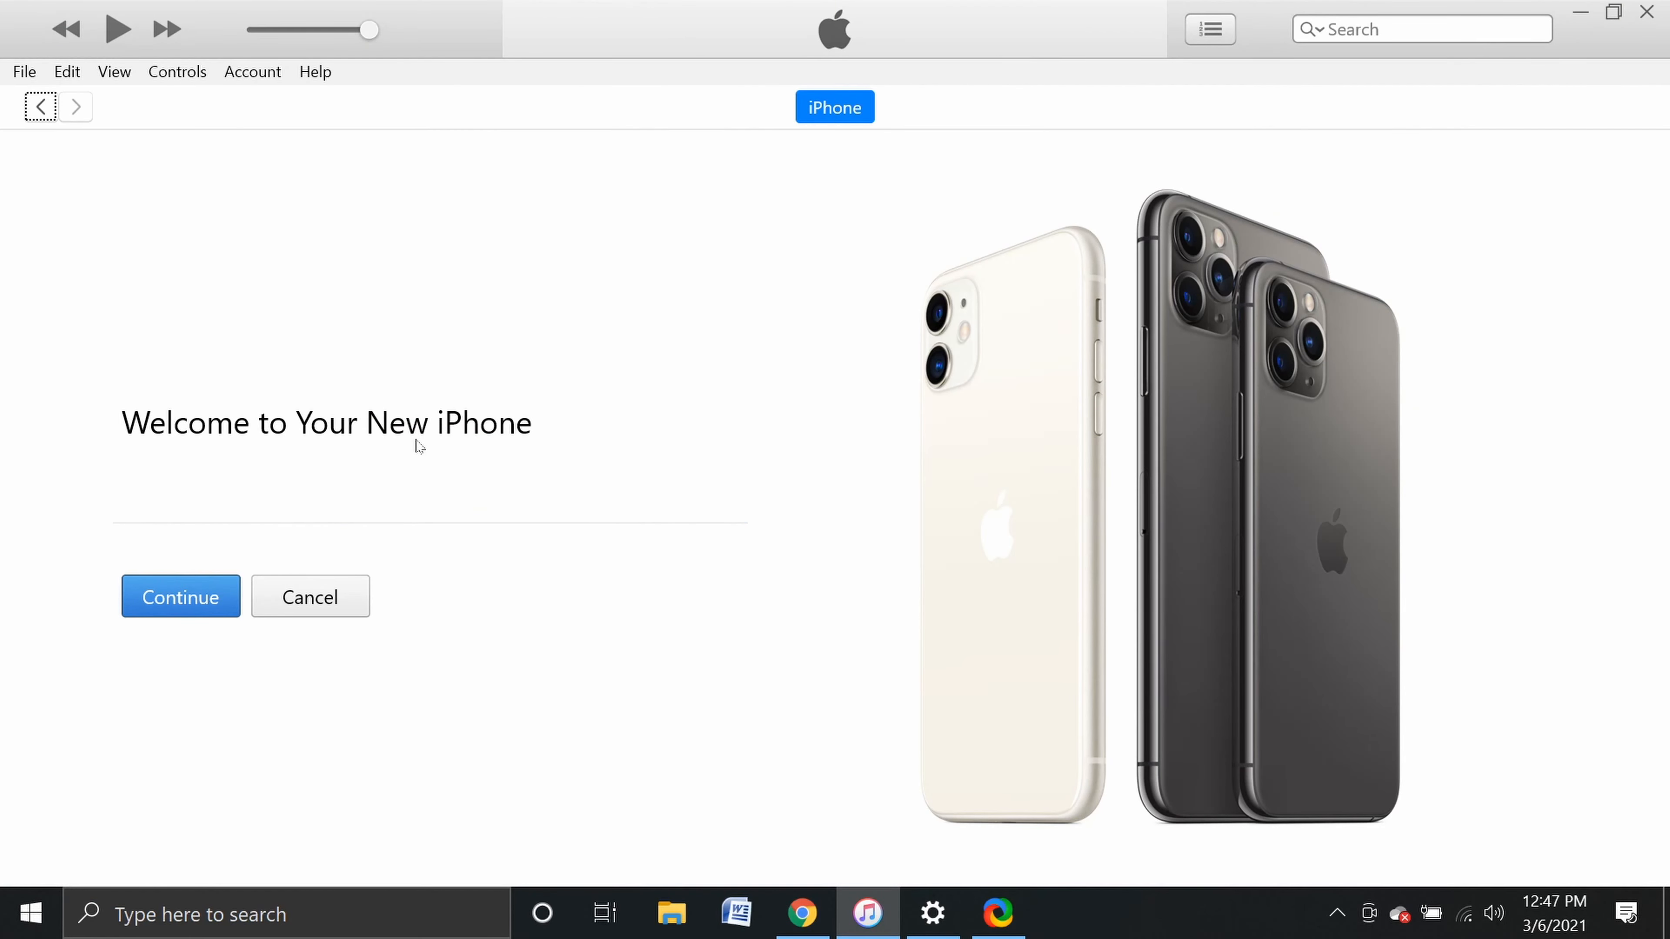
# Continue past the welcome screens and get started, landing on the iPhone 11 summary.
pyautogui.click(180, 596)
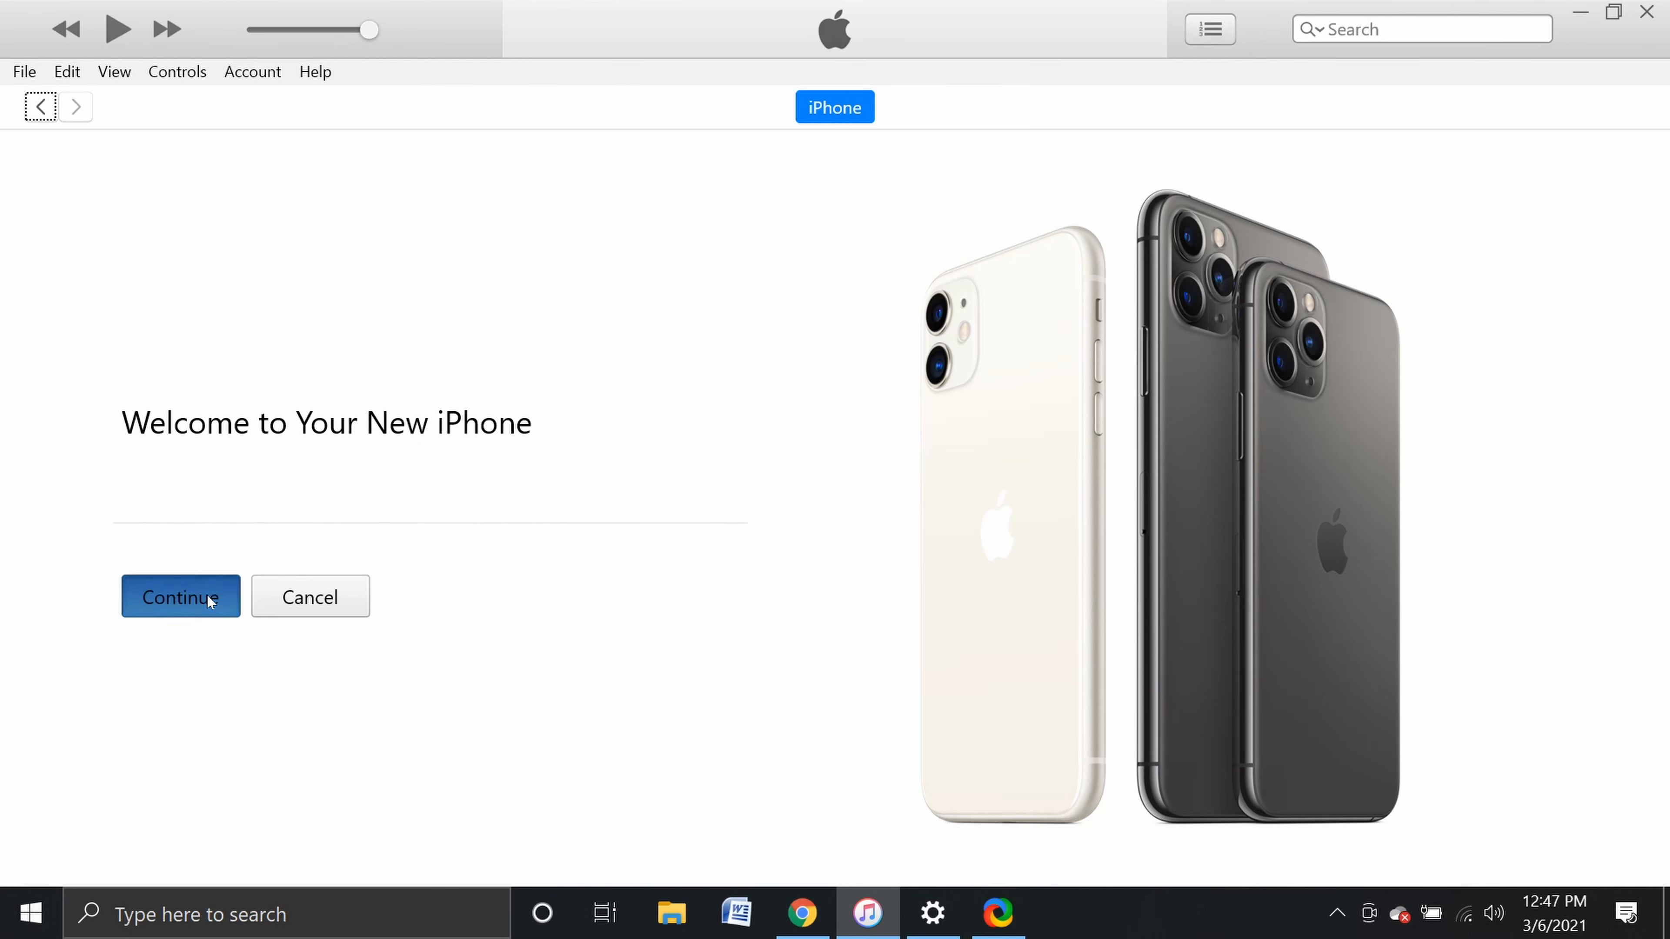
pyautogui.click(180, 597)
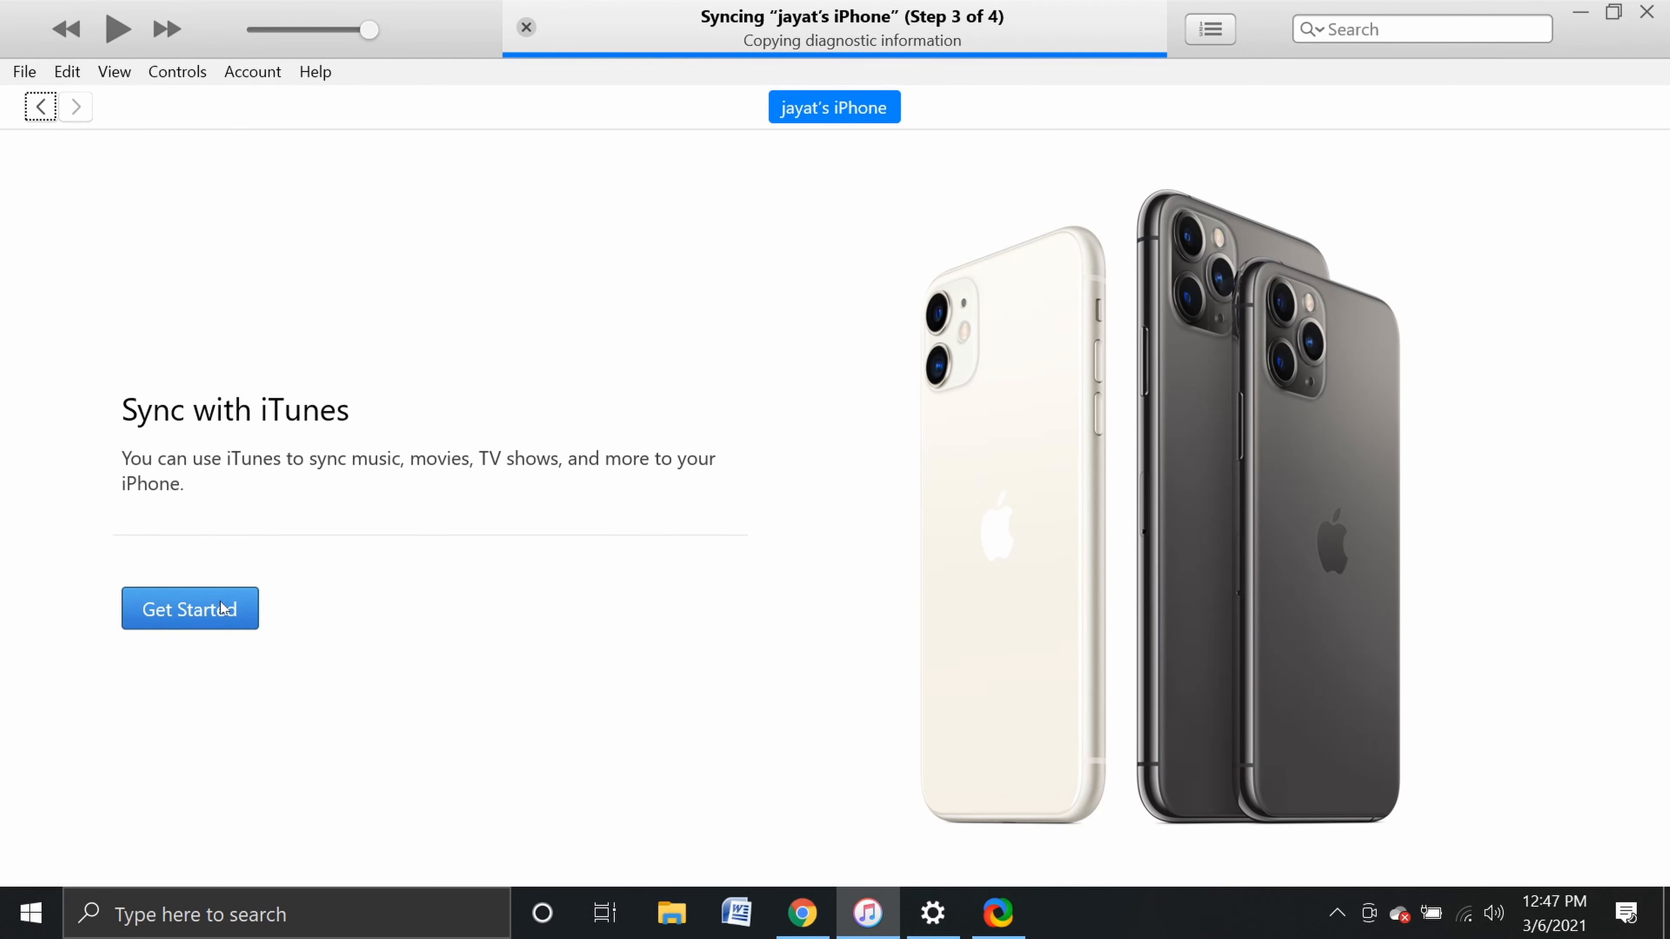
pyautogui.click(190, 608)
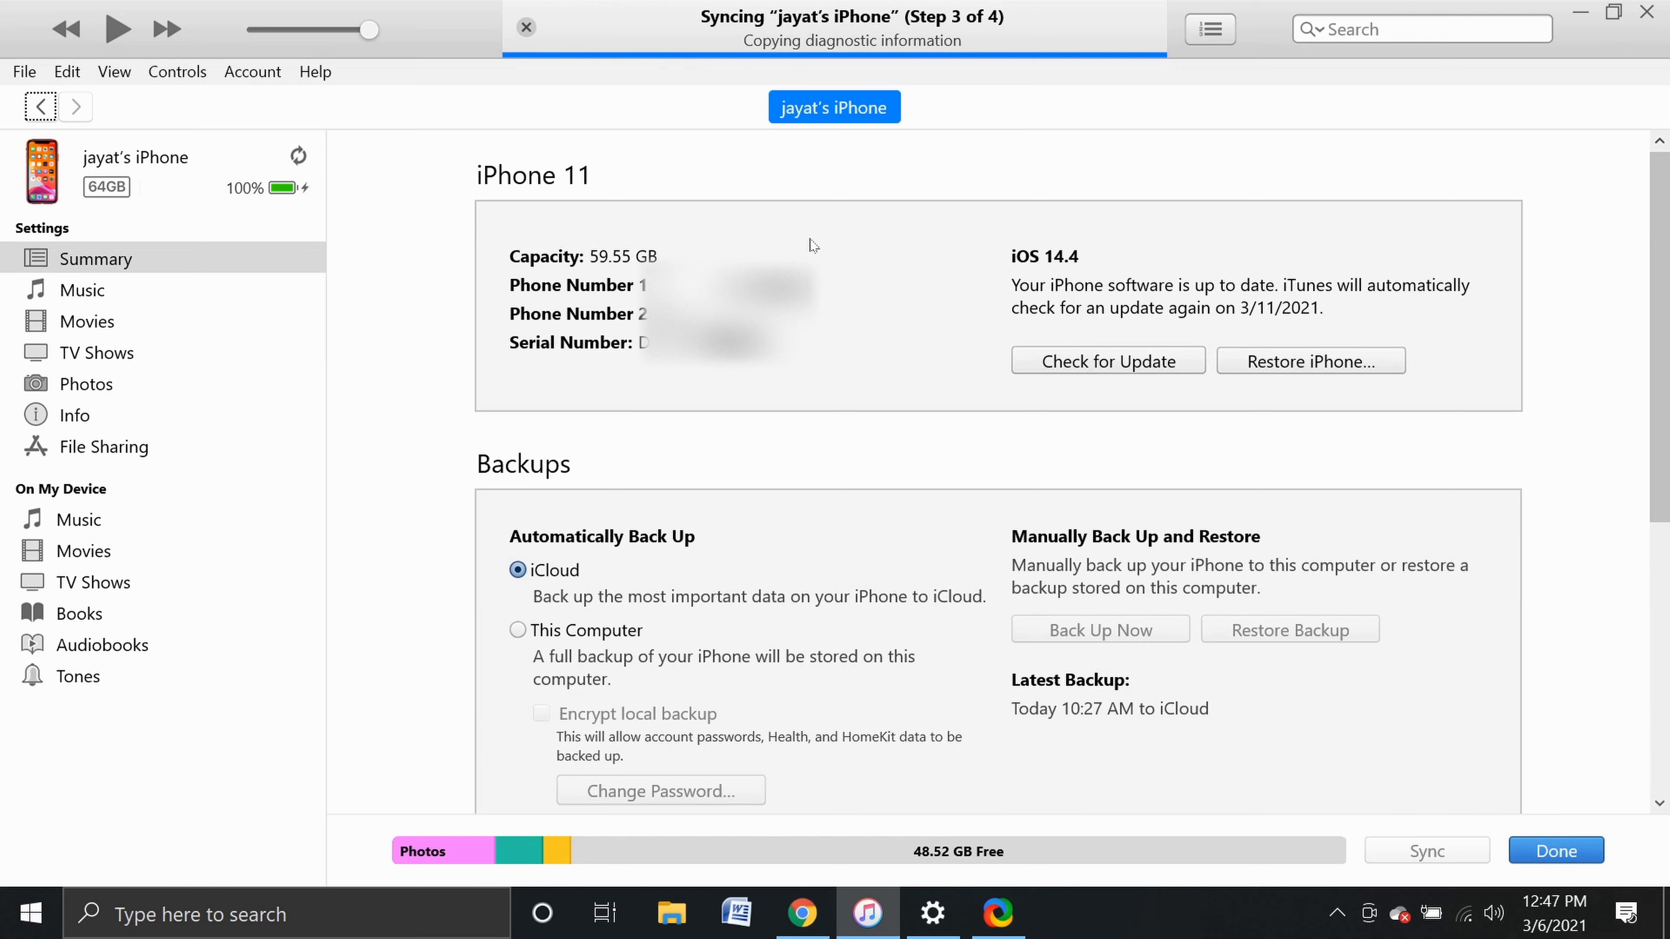
pyautogui.moveTo(886, 365)
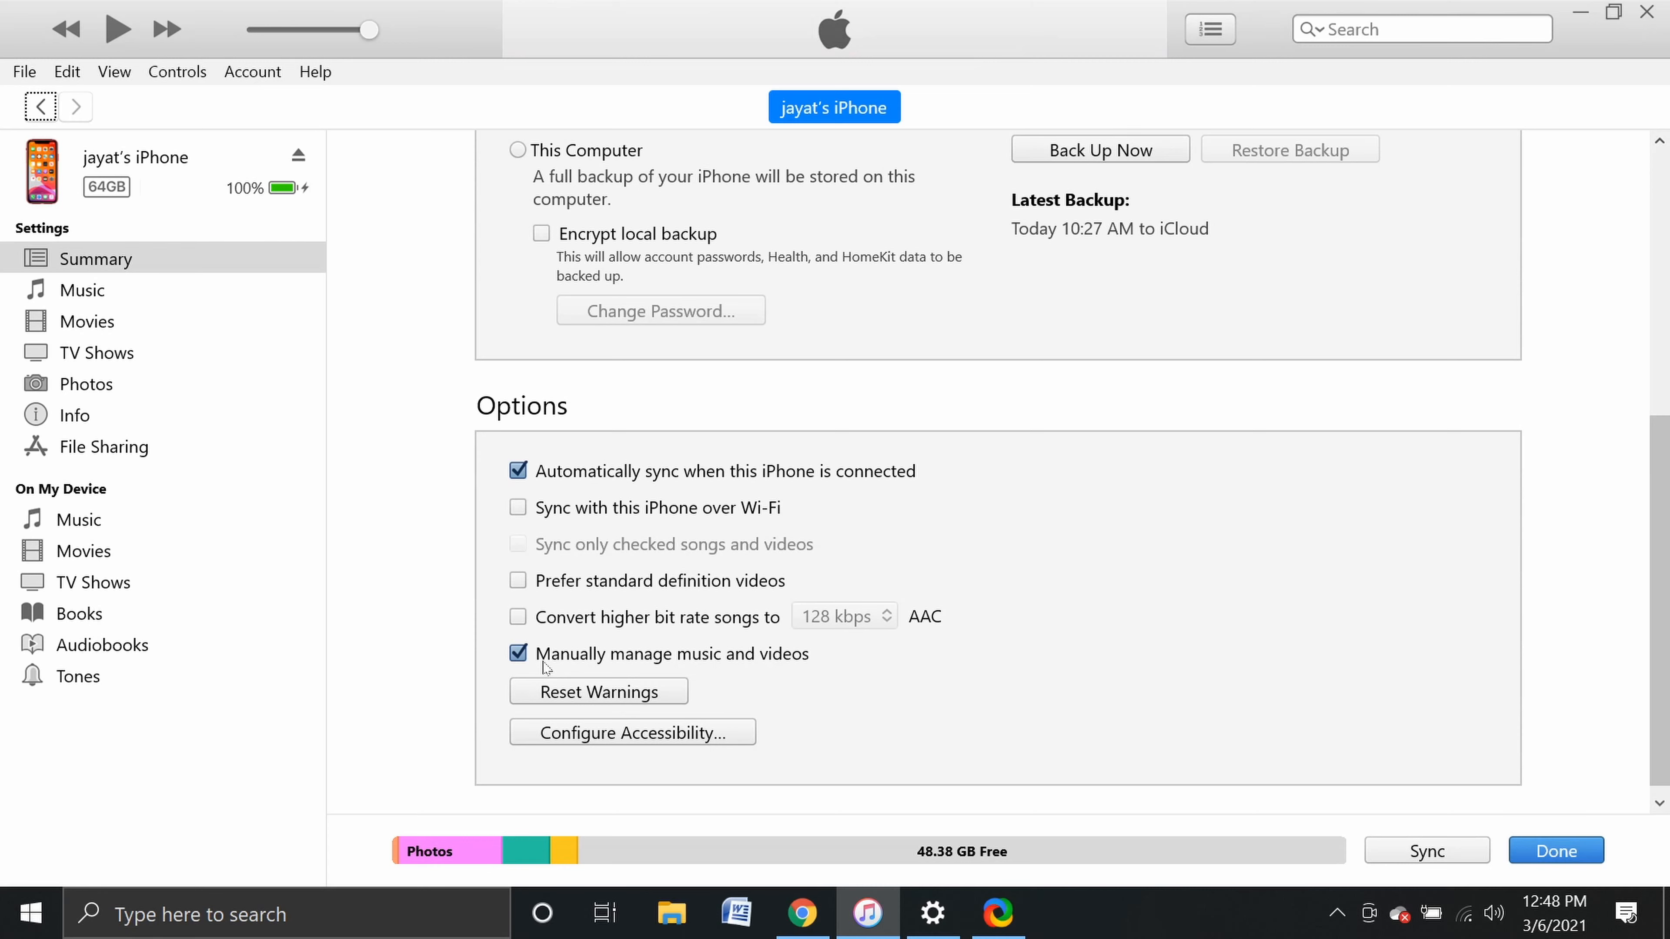
pyautogui.moveTo(698, 669)
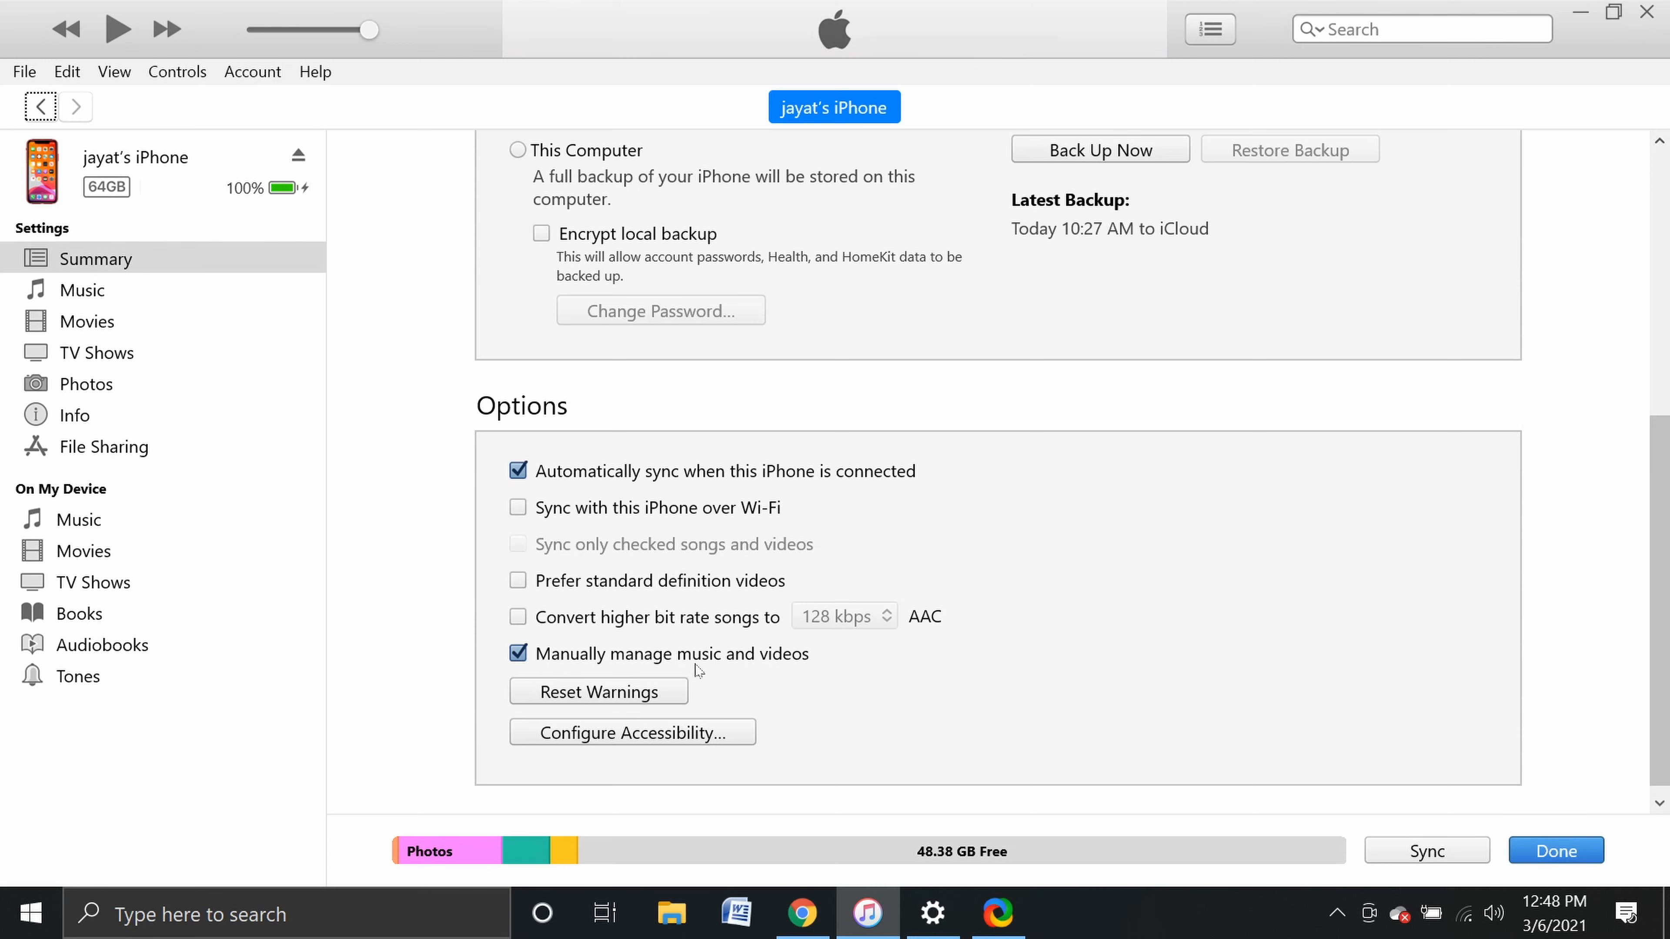
pyautogui.moveTo(522, 668)
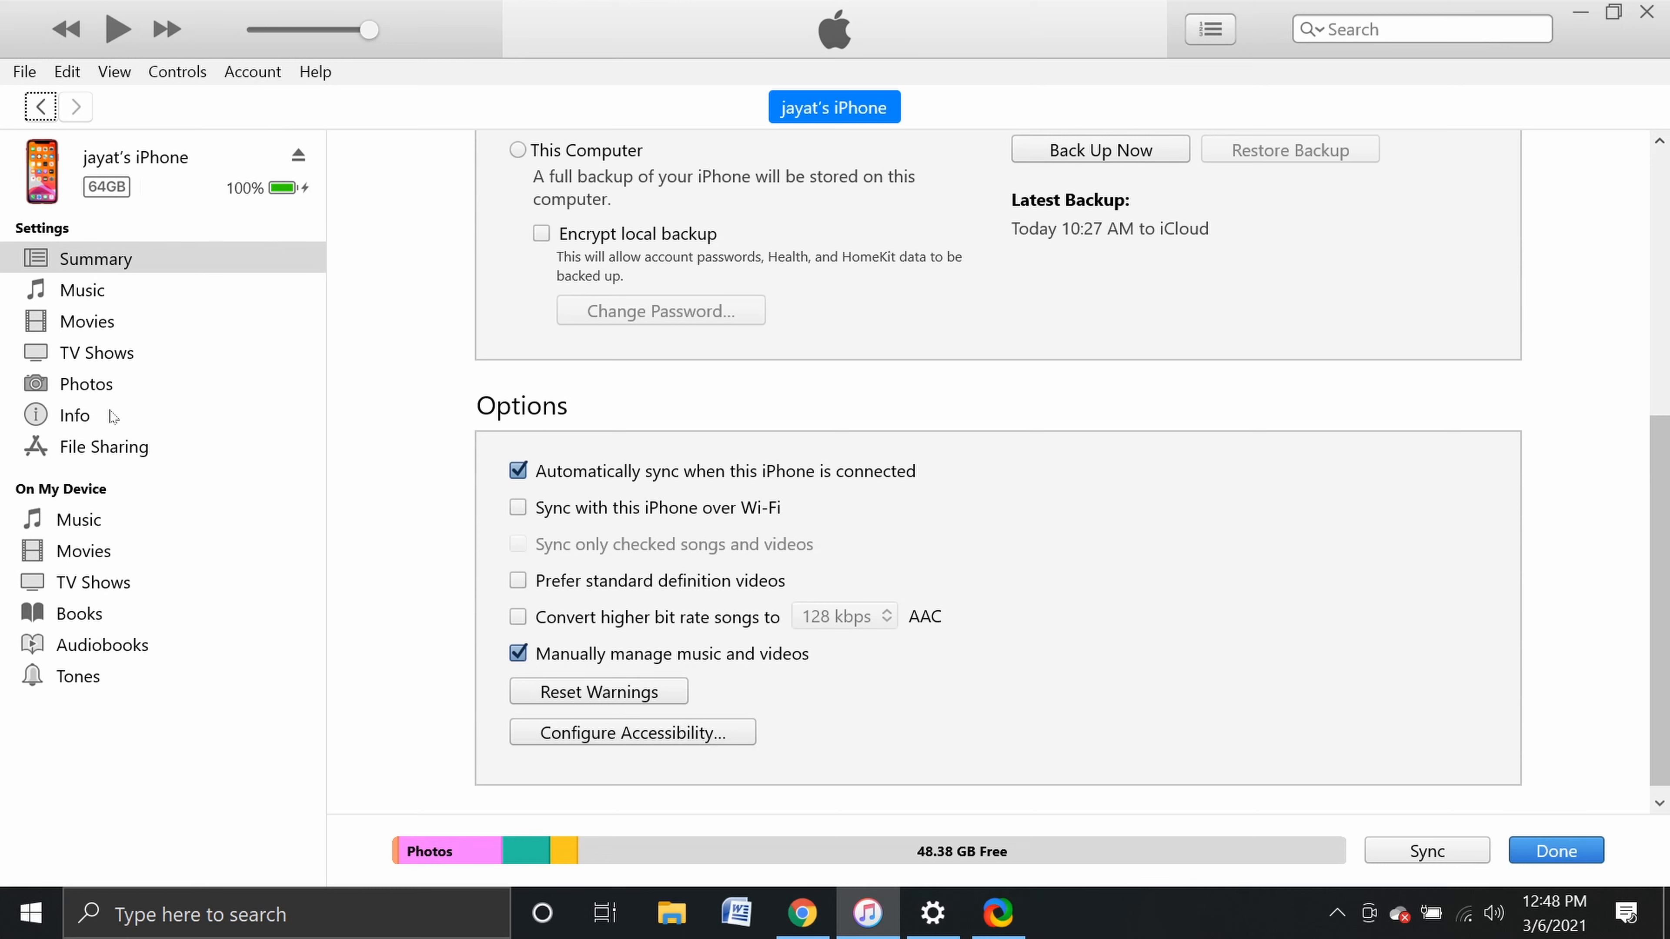
pyautogui.moveTo(87, 555)
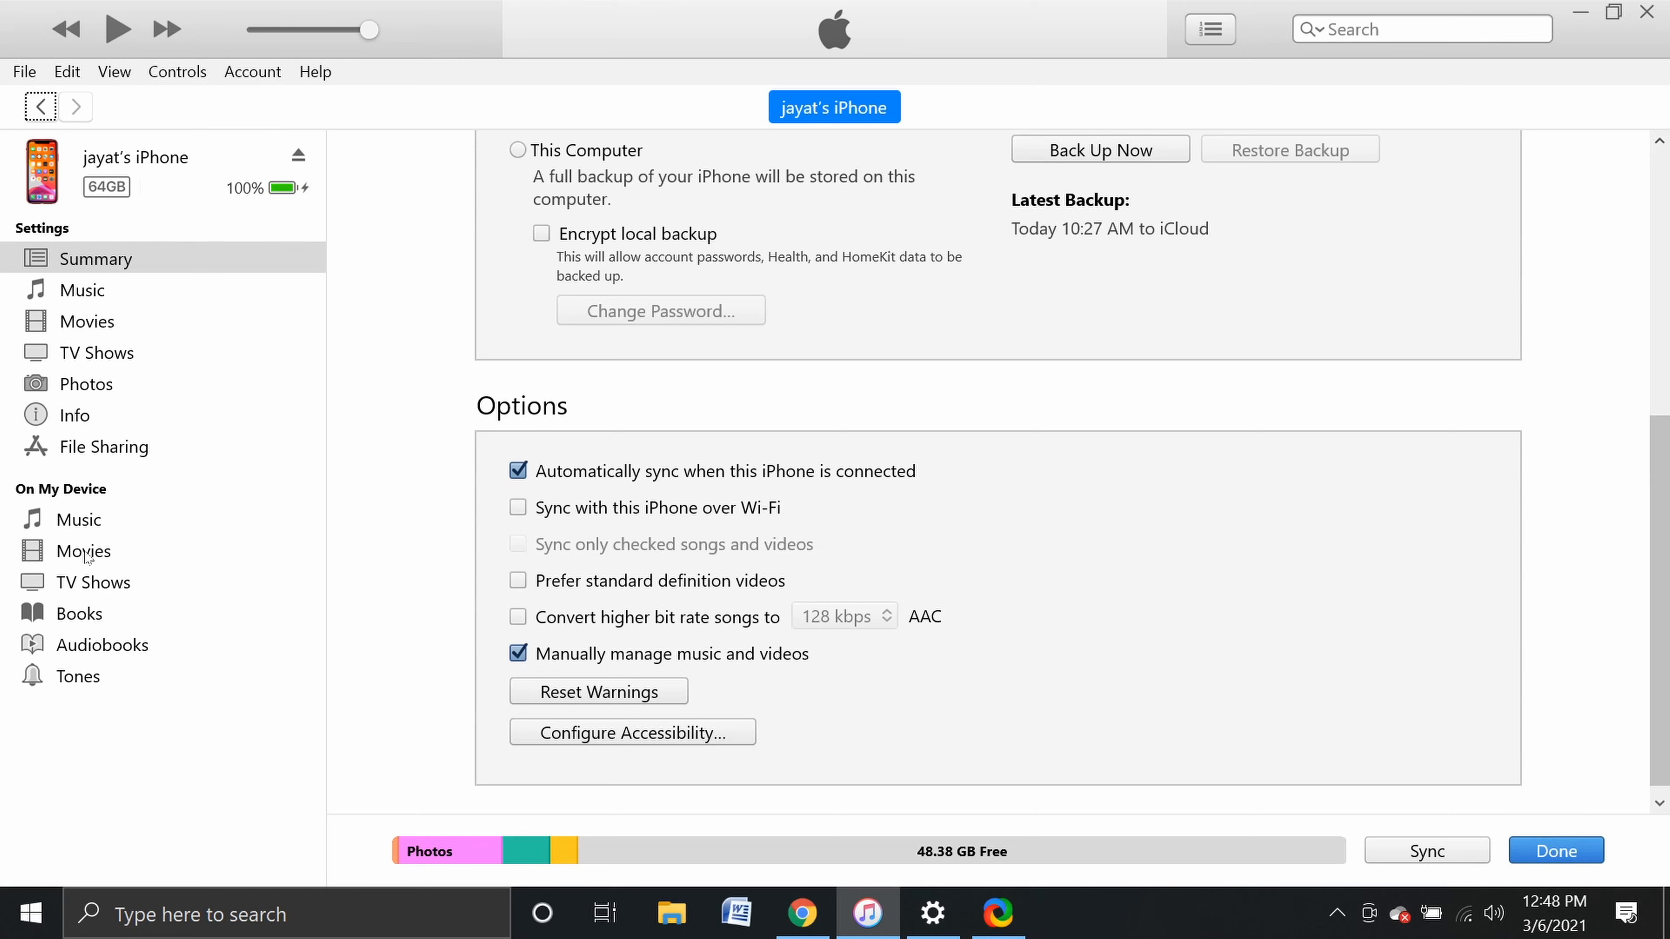
# Drag the Frozen 2013 MP4 from the PC folder into On My Device > Movies.
pyautogui.click(82, 550)
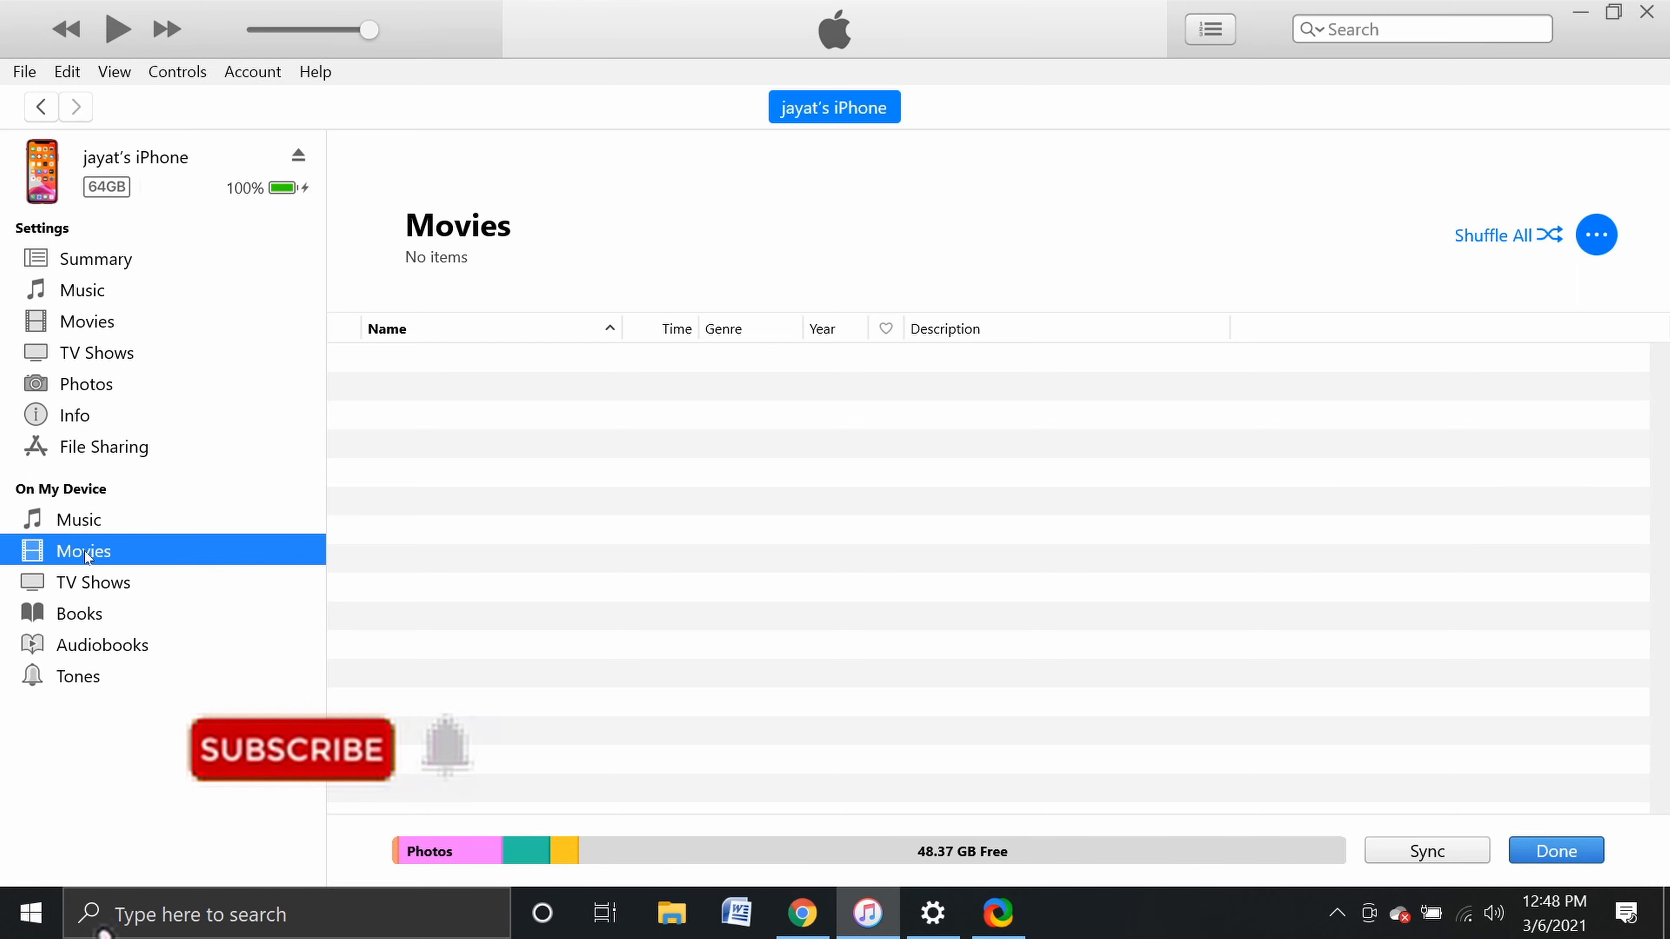
pyautogui.click(290, 750)
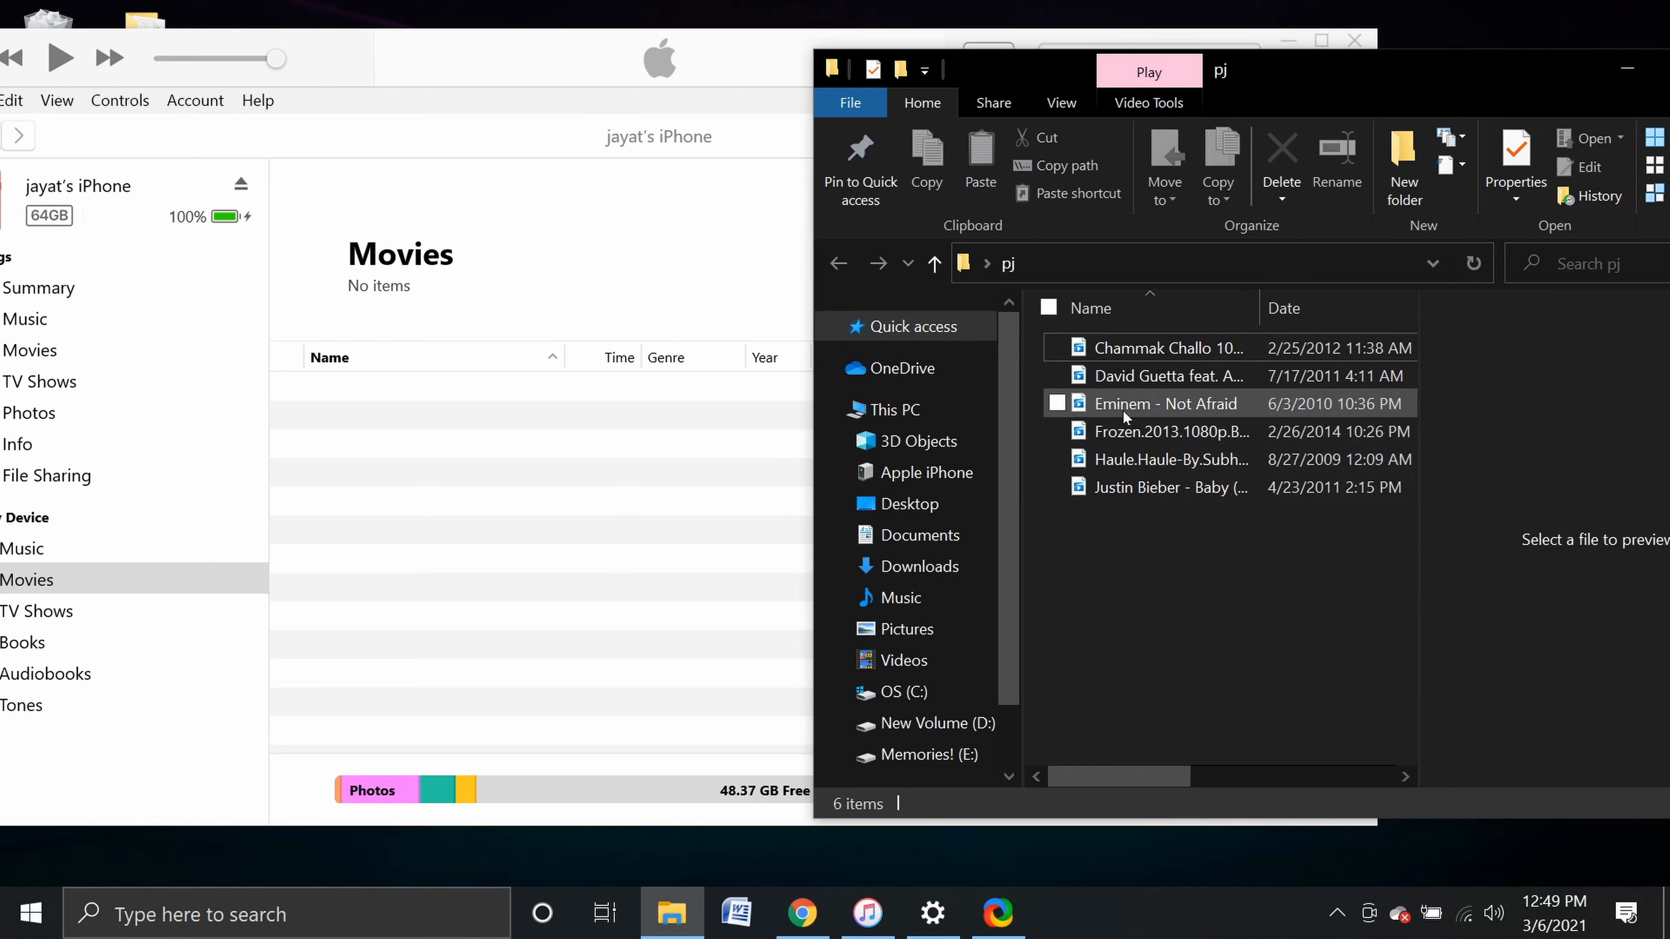
pyautogui.moveTo(1171, 431)
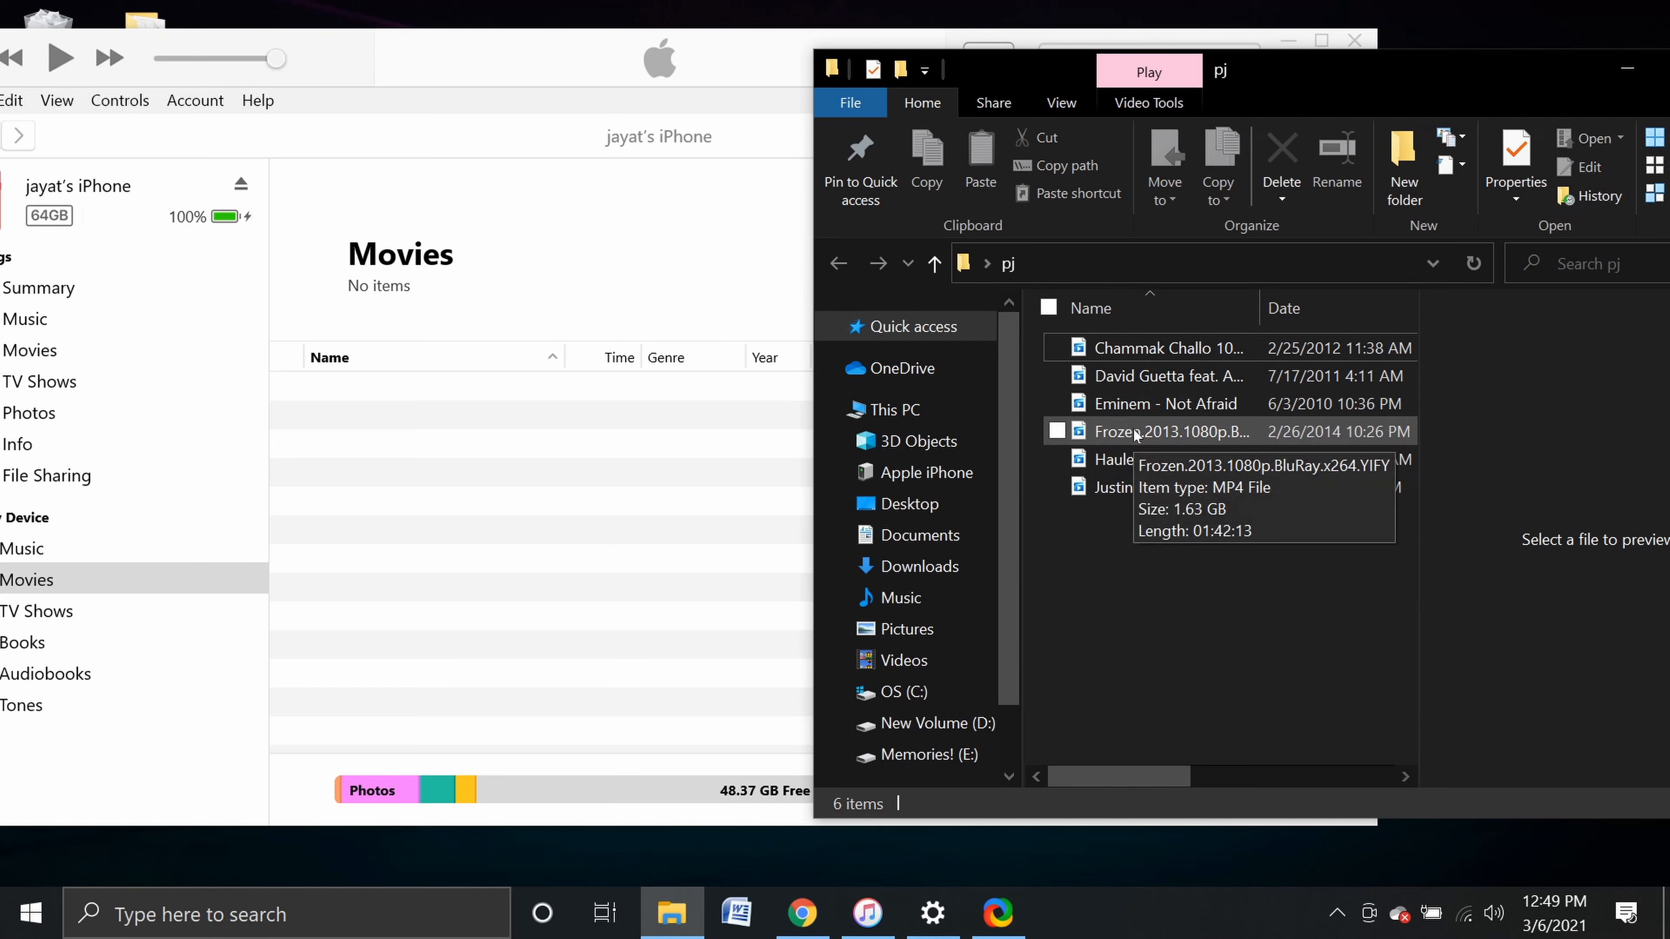
pyautogui.click(1171, 431)
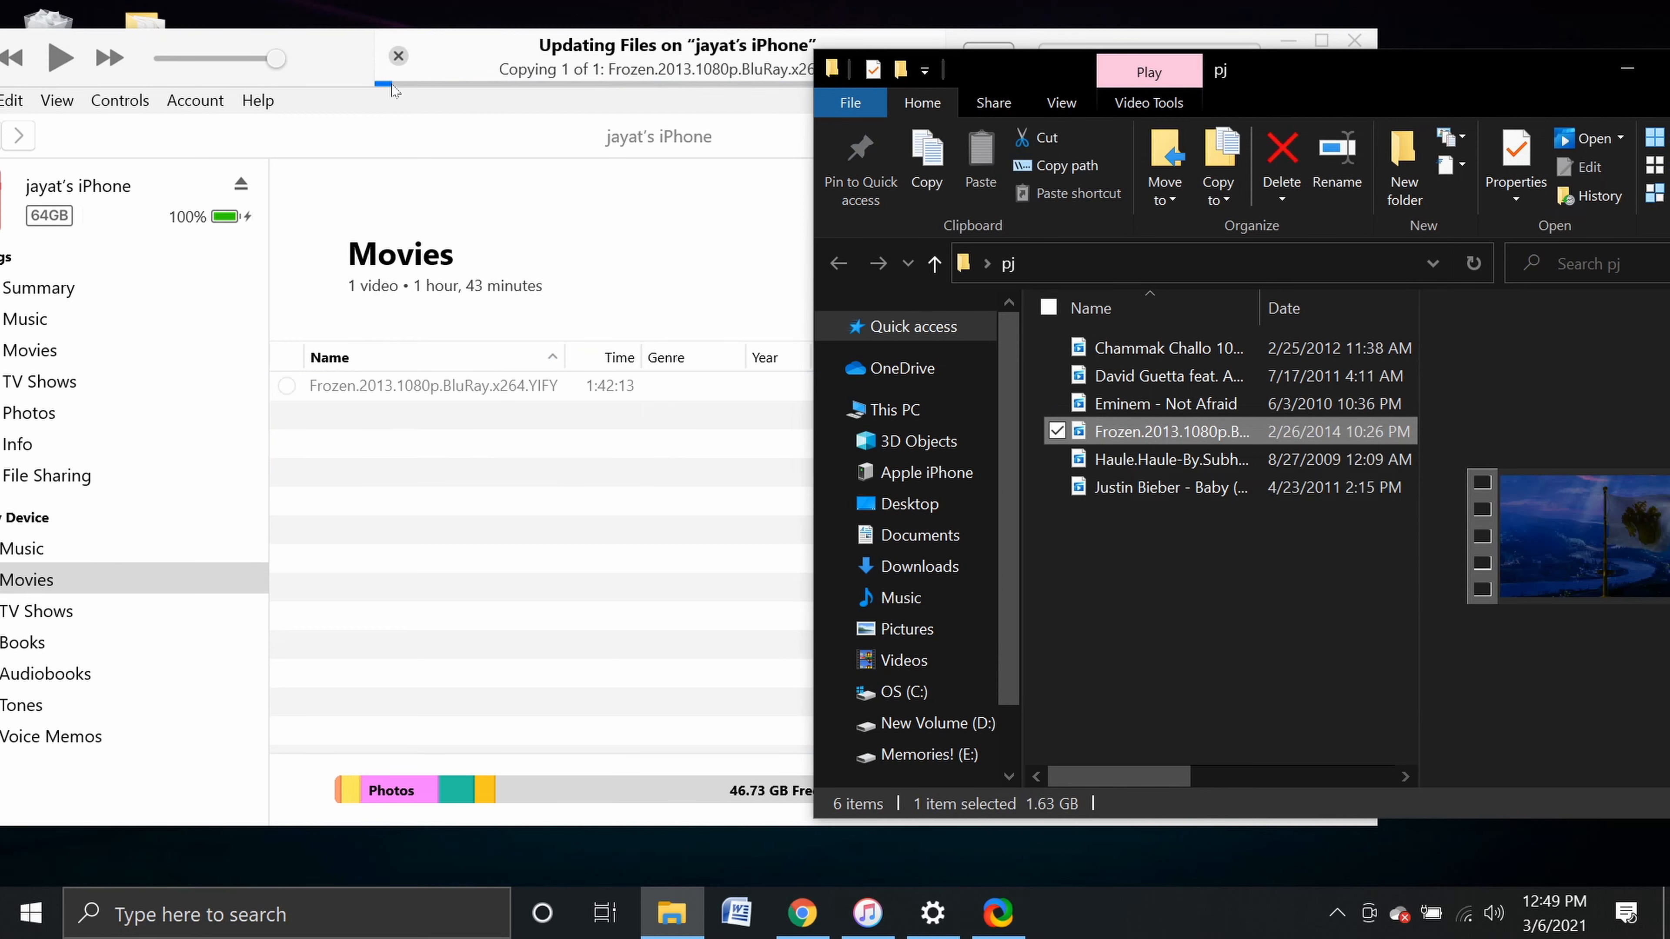
pyautogui.moveTo(531, 81)
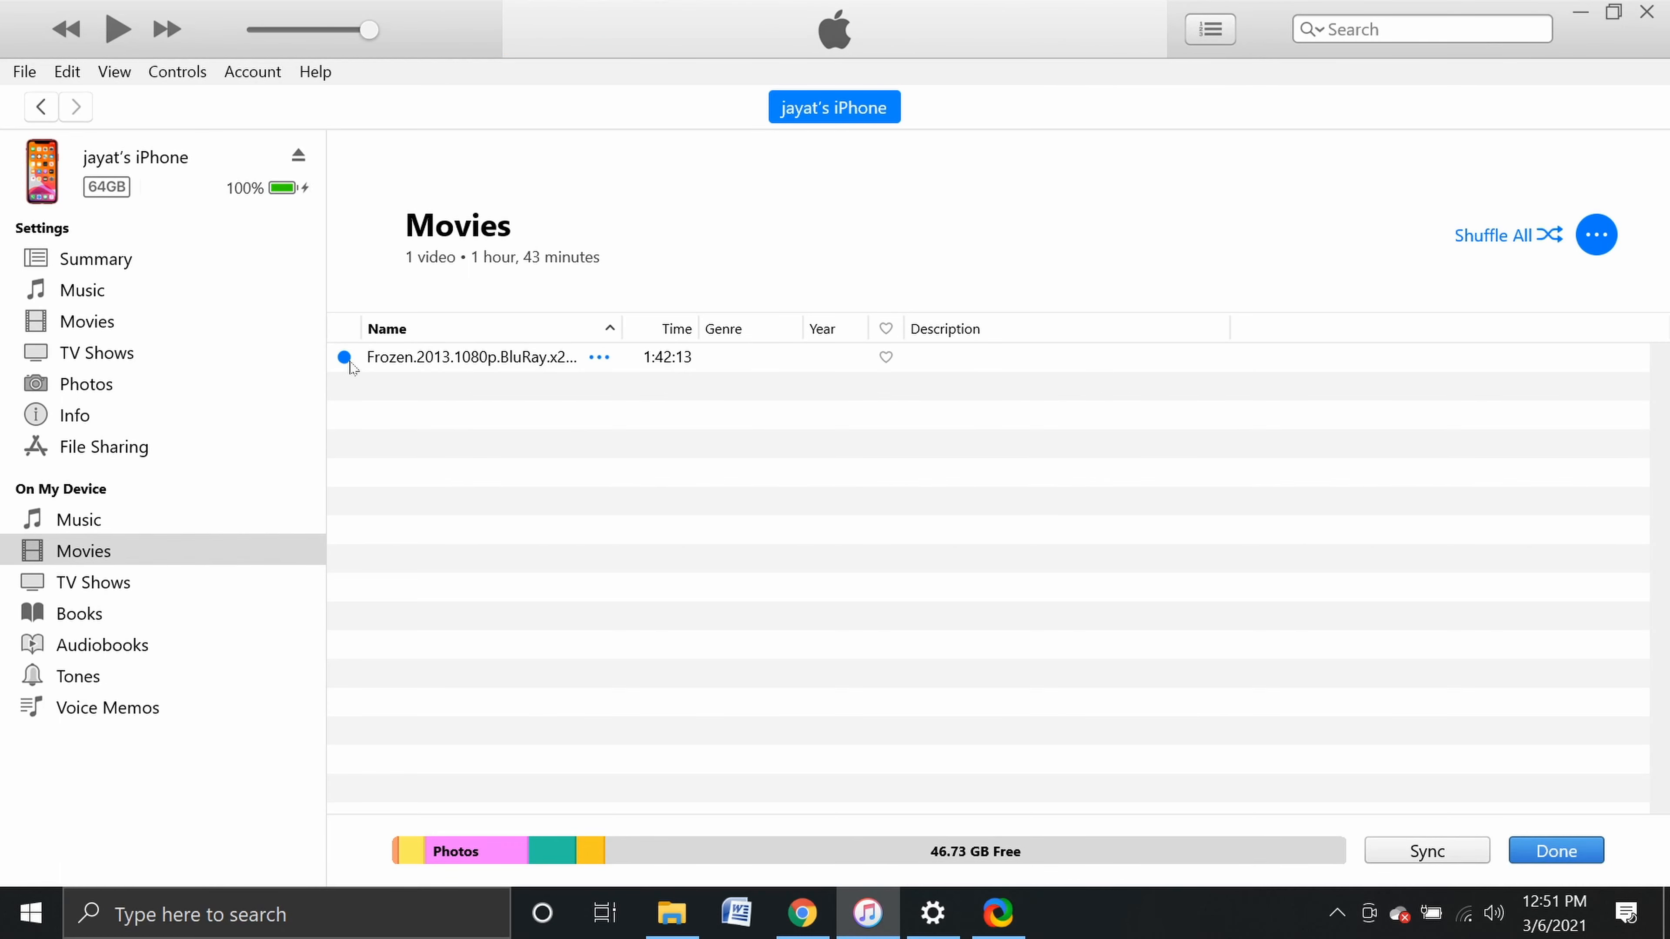
pyautogui.moveTo(356, 370)
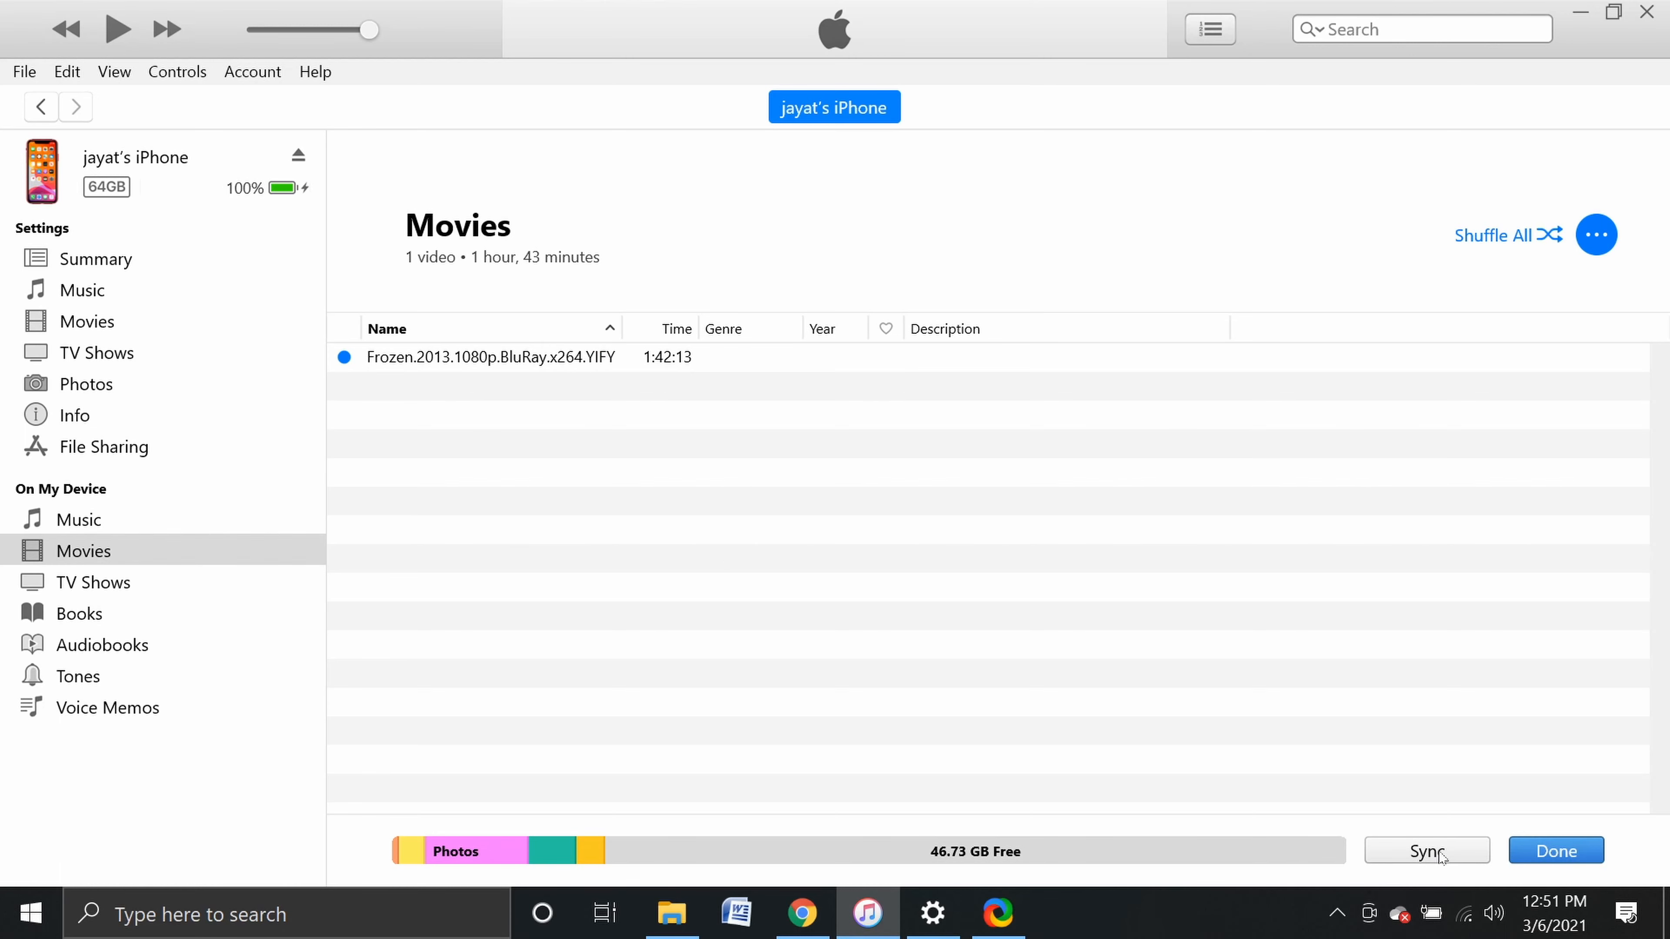
# Sync the iPhone to transfer the Frozen movie, then finish with Done.
pyautogui.click(1426, 850)
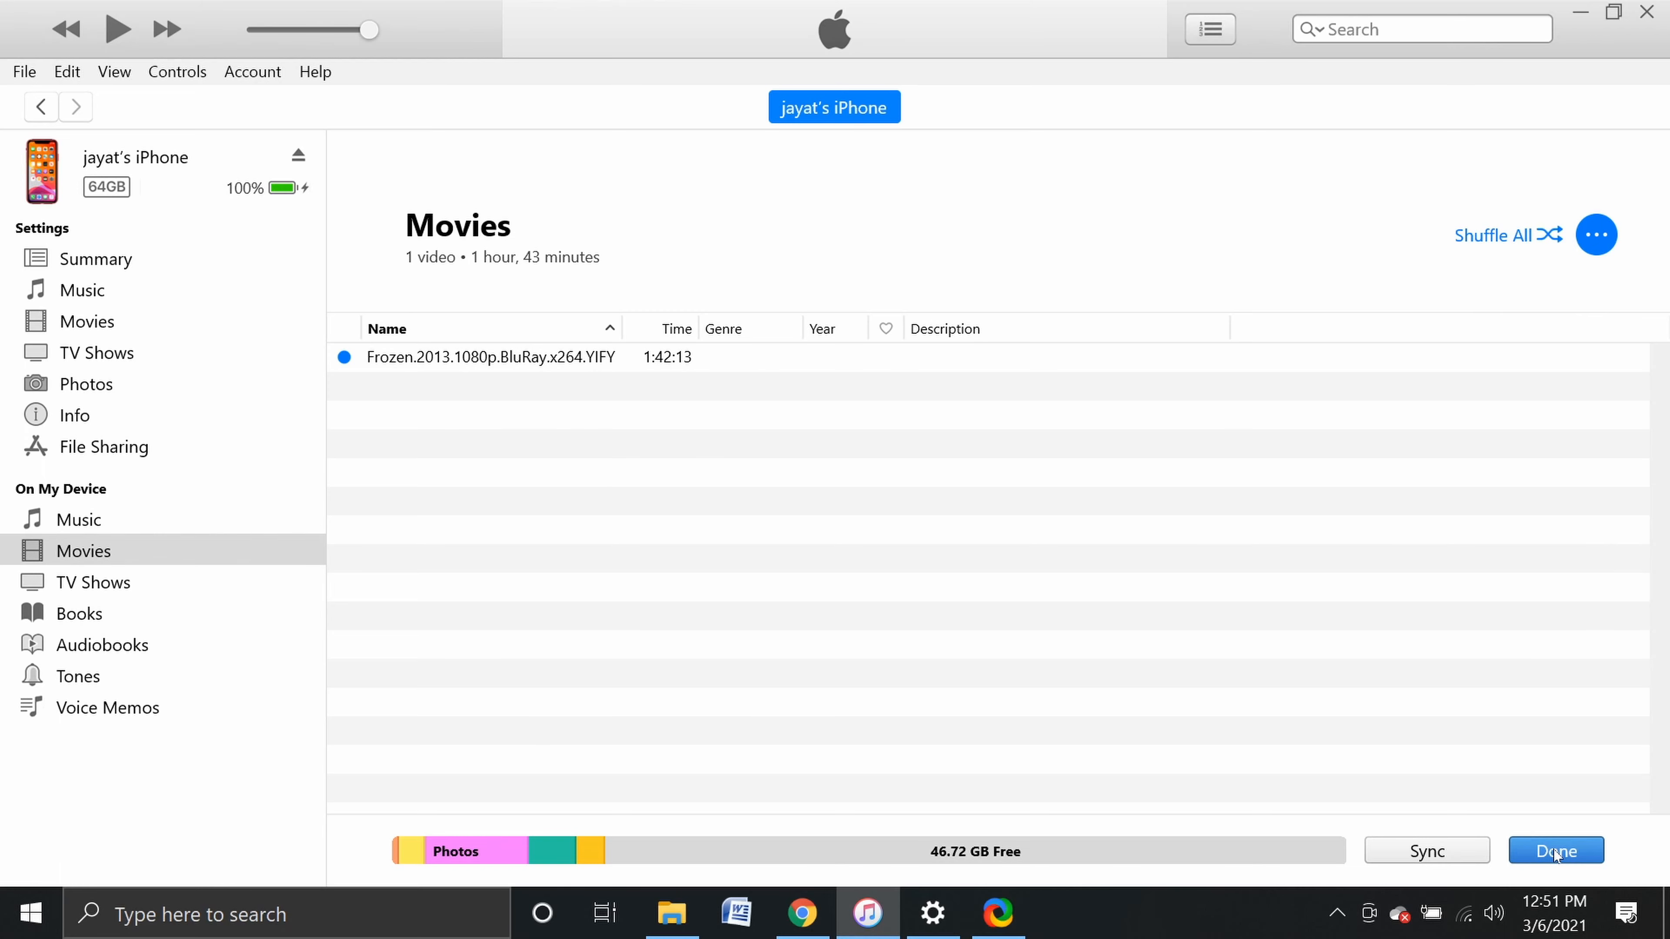
pyautogui.click(95, 257)
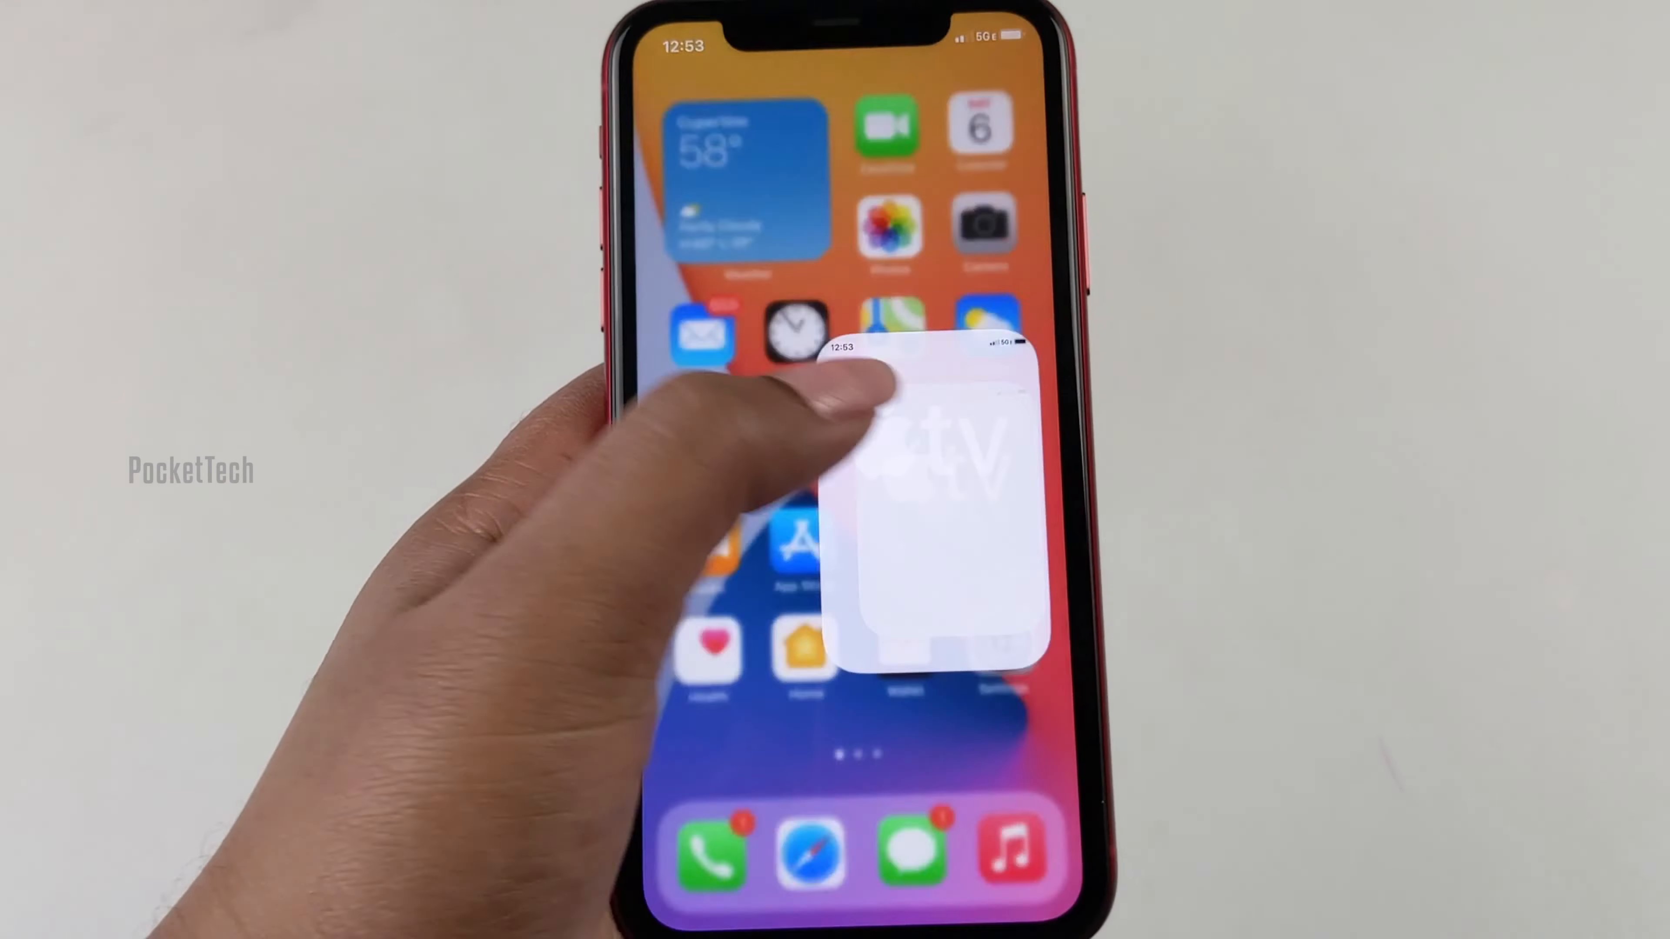
# Play Frozen from TV app Library > Home Videos and leave it in picture-in-picture.
pyautogui.click(934, 501)
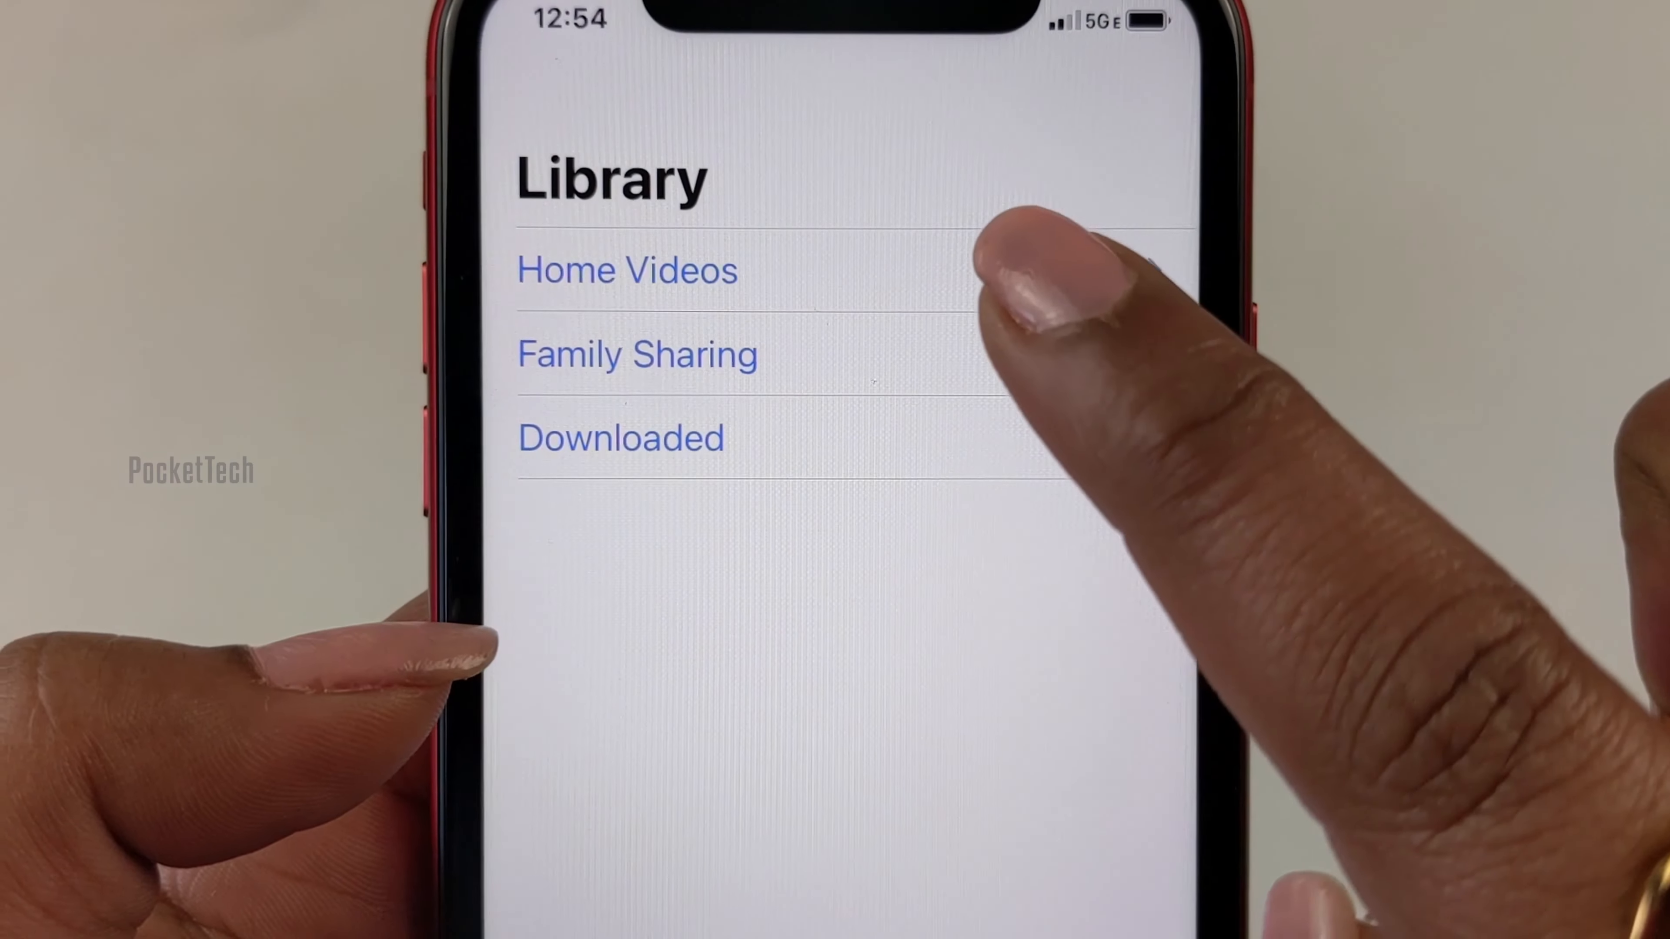
pyautogui.click(627, 270)
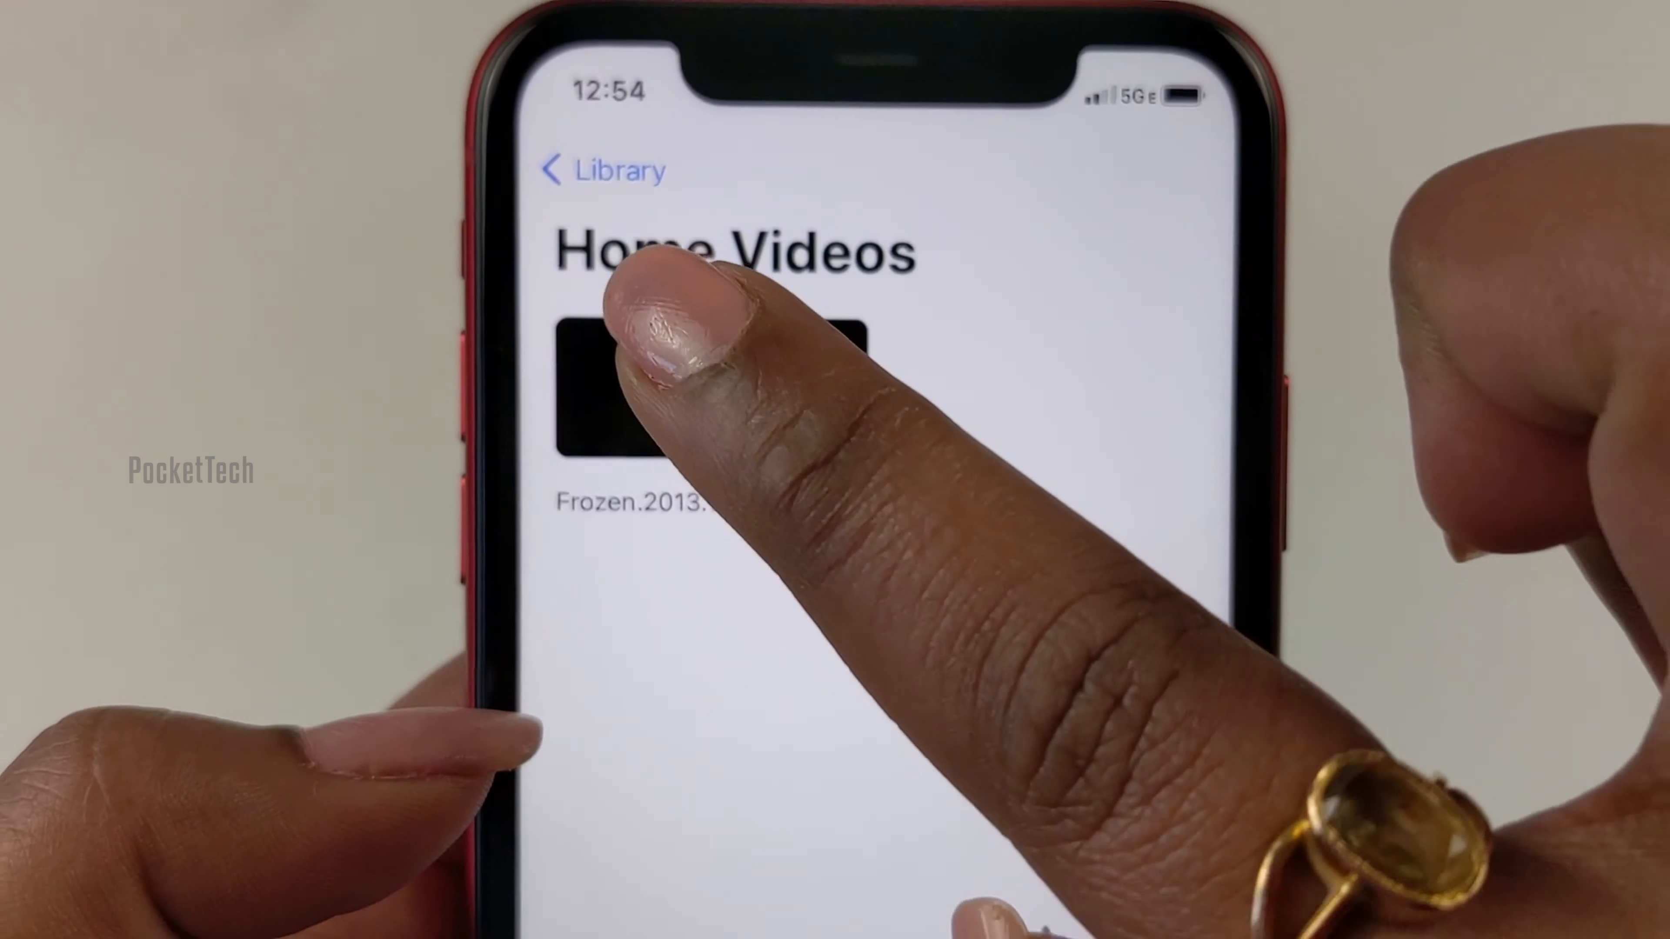
pyautogui.click(713, 383)
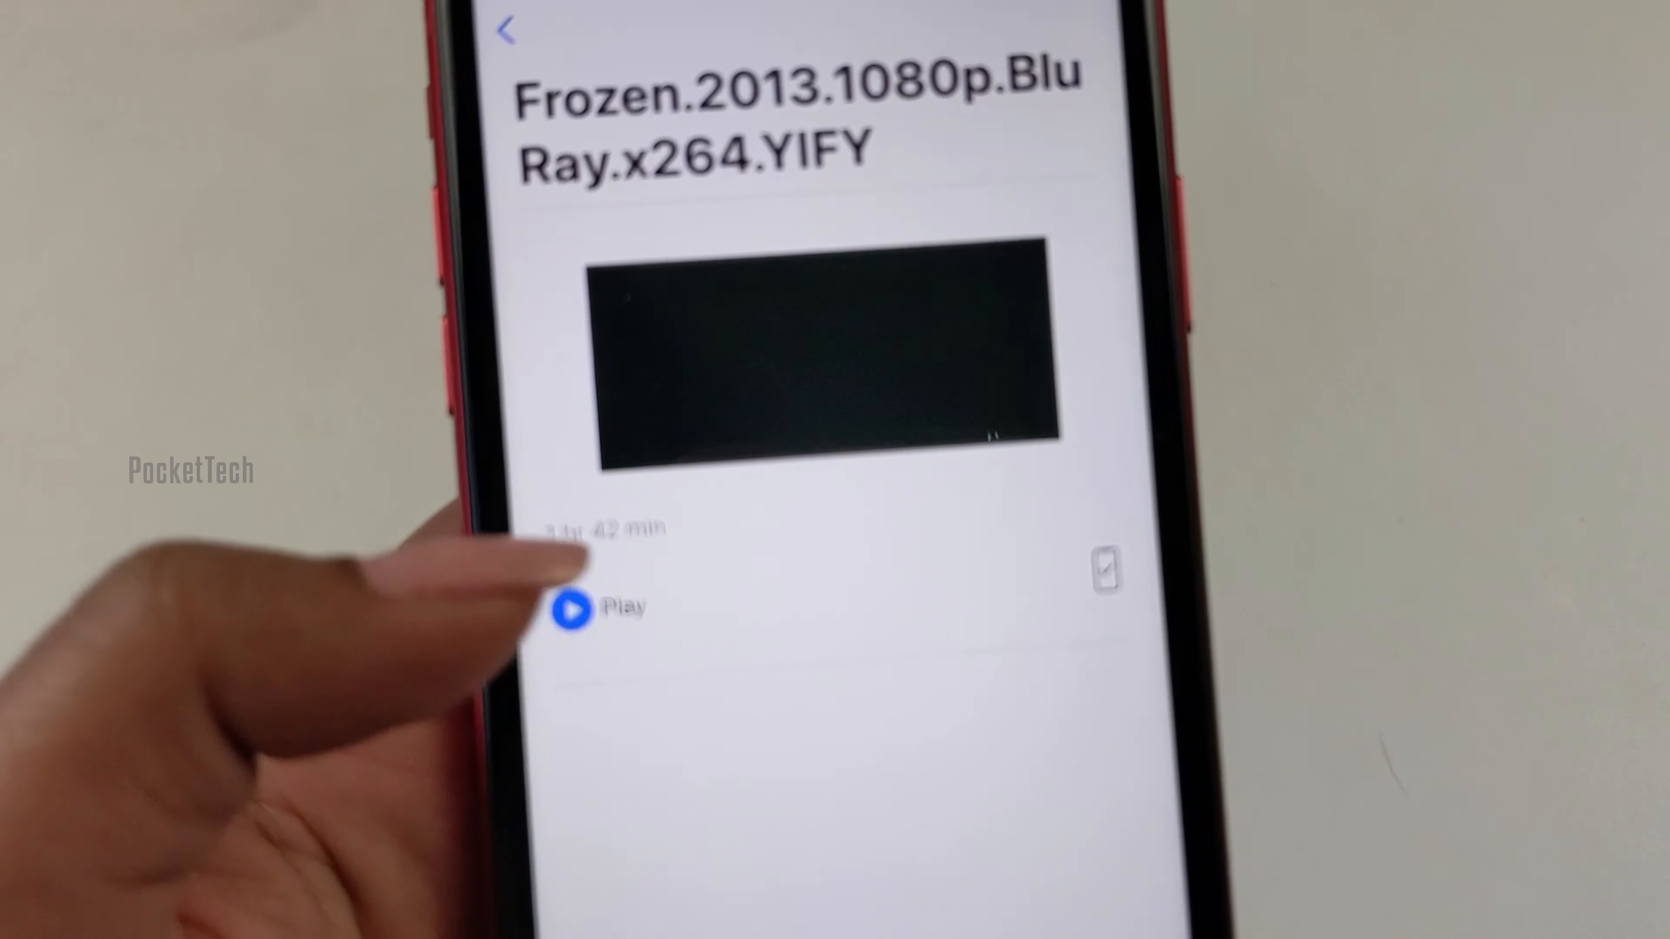
pyautogui.click(572, 608)
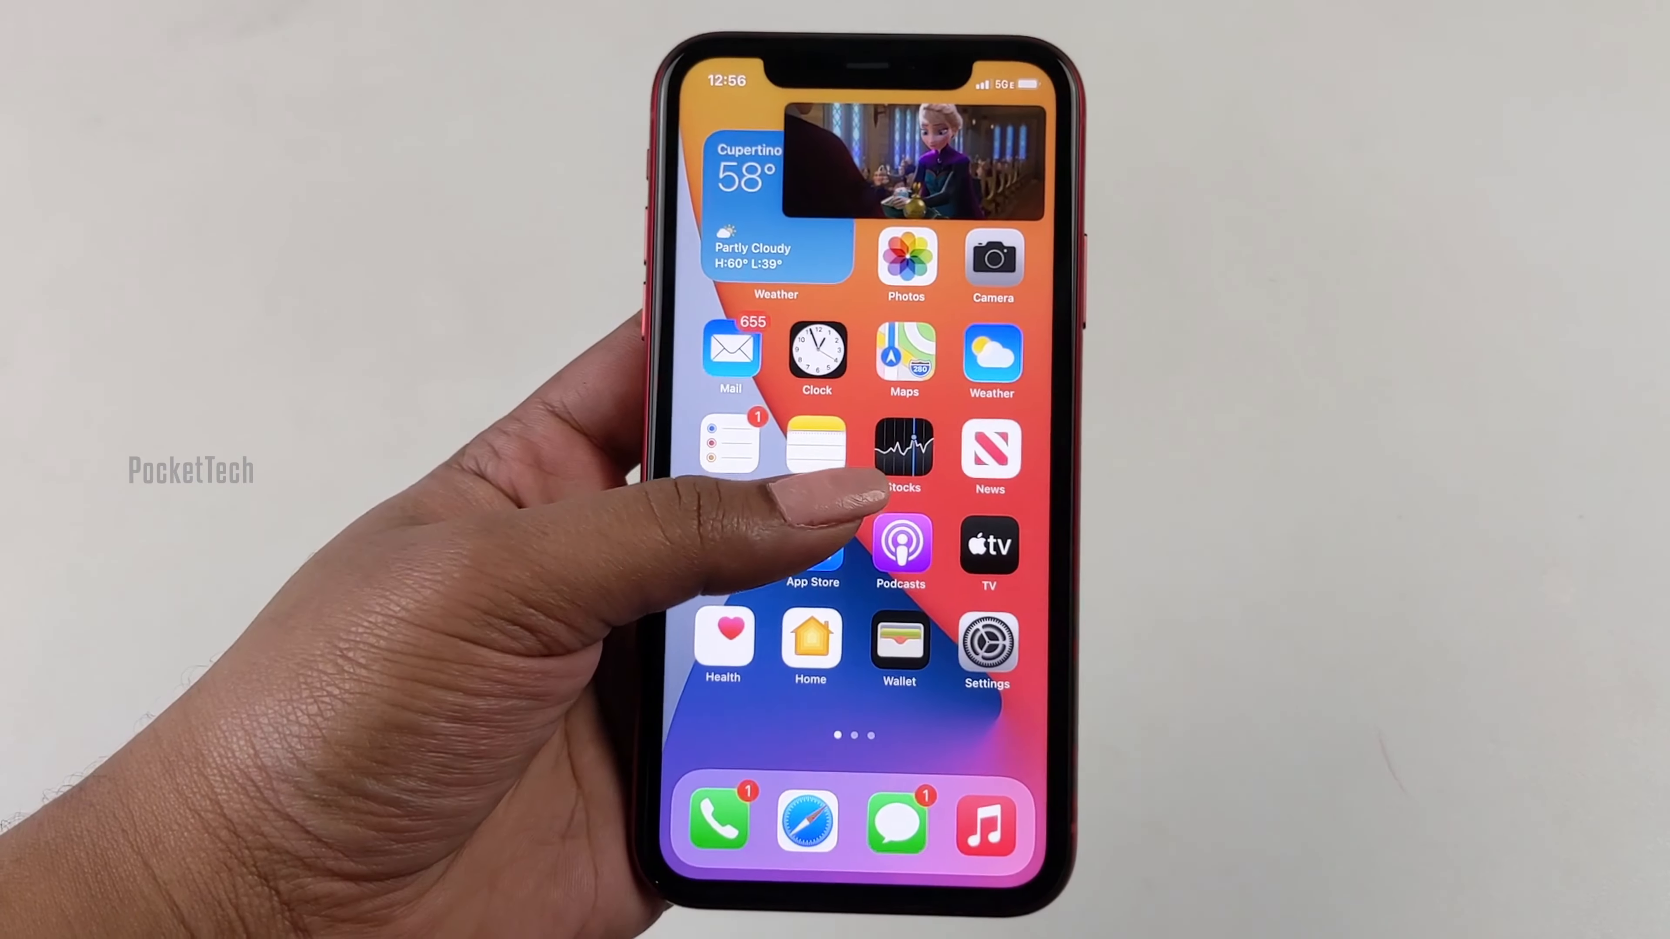
pyautogui.hscroll(-3)
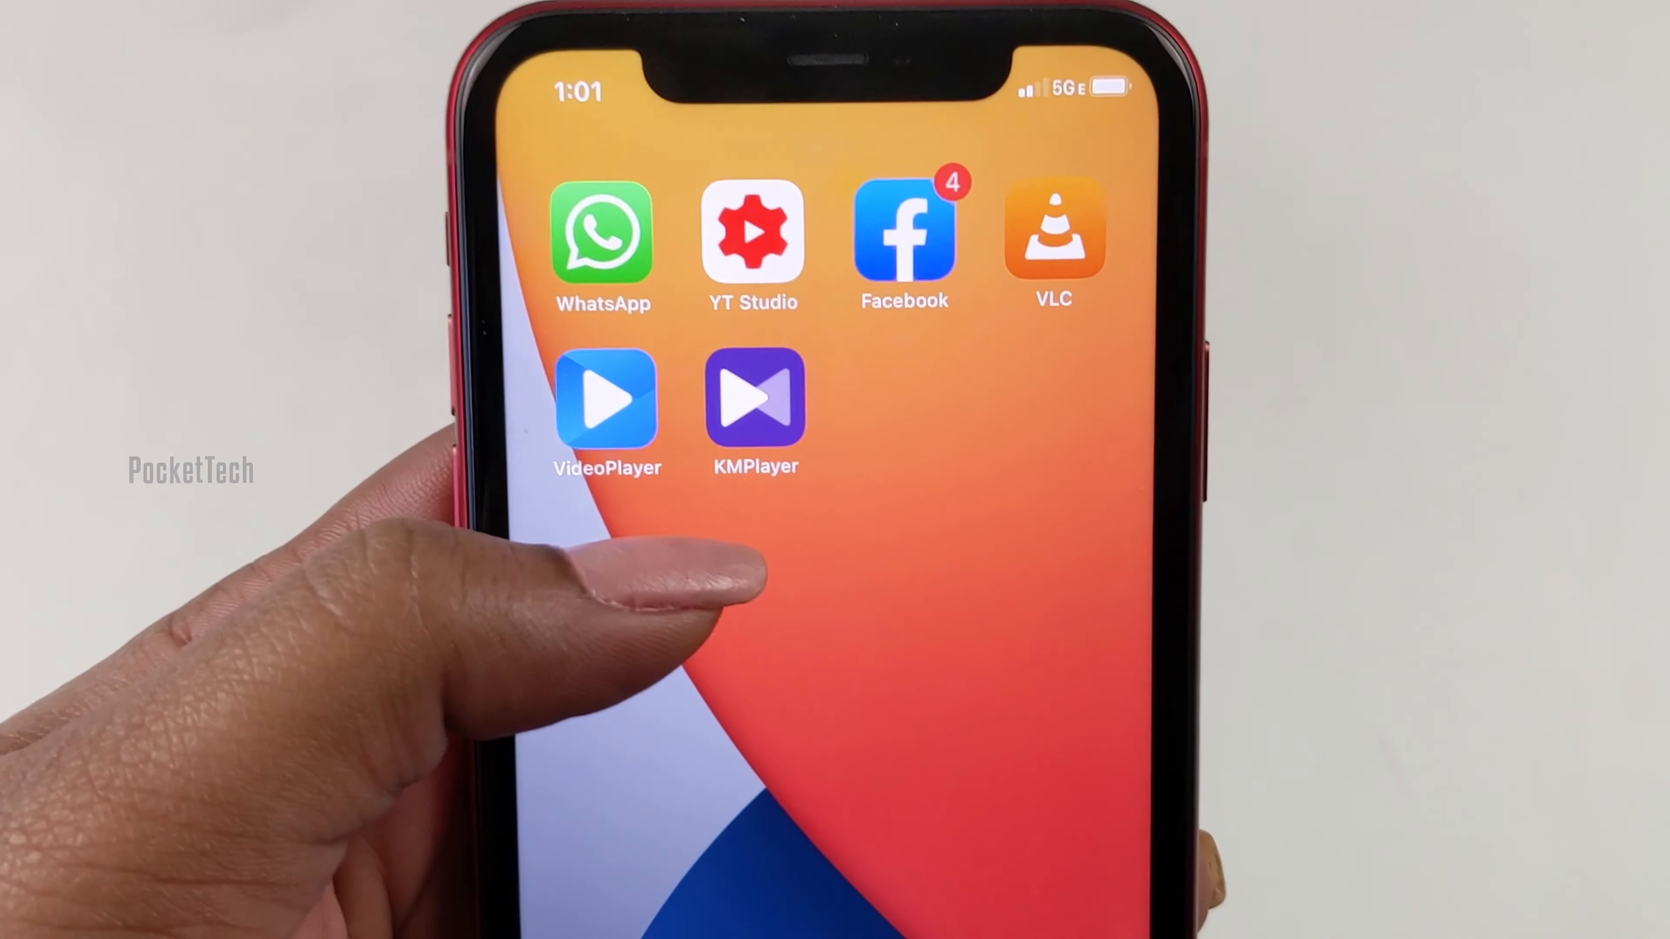
# Launch the video player app and view its library with the Frozen video under recently added.
pyautogui.click(754, 399)
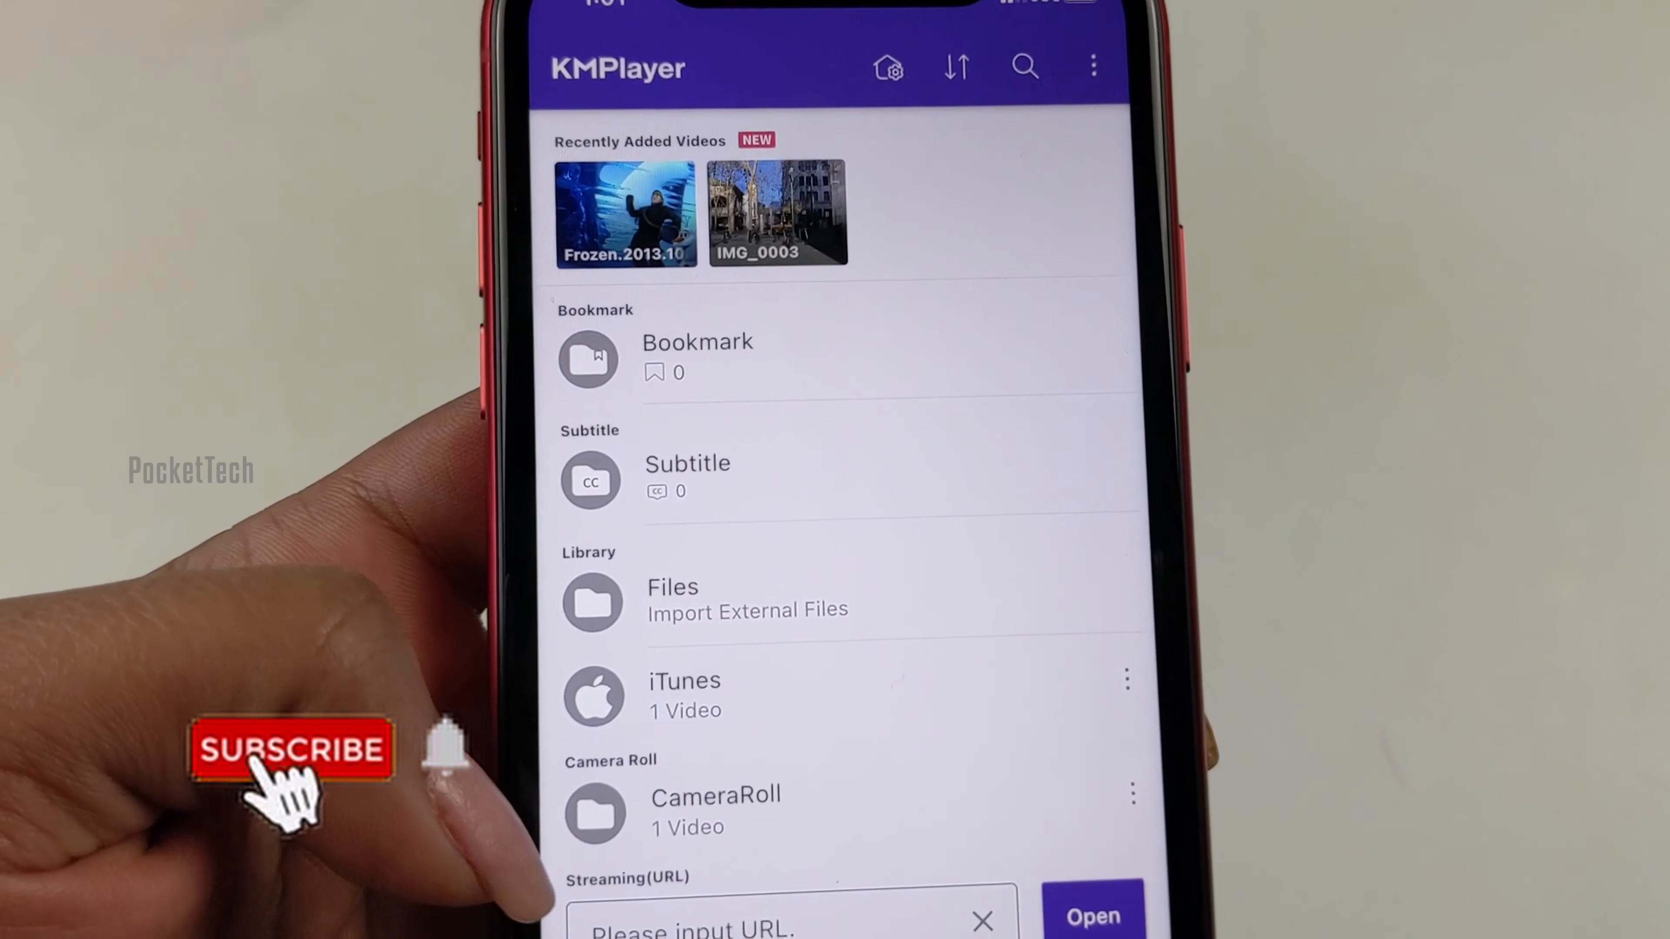
pyautogui.click(673, 811)
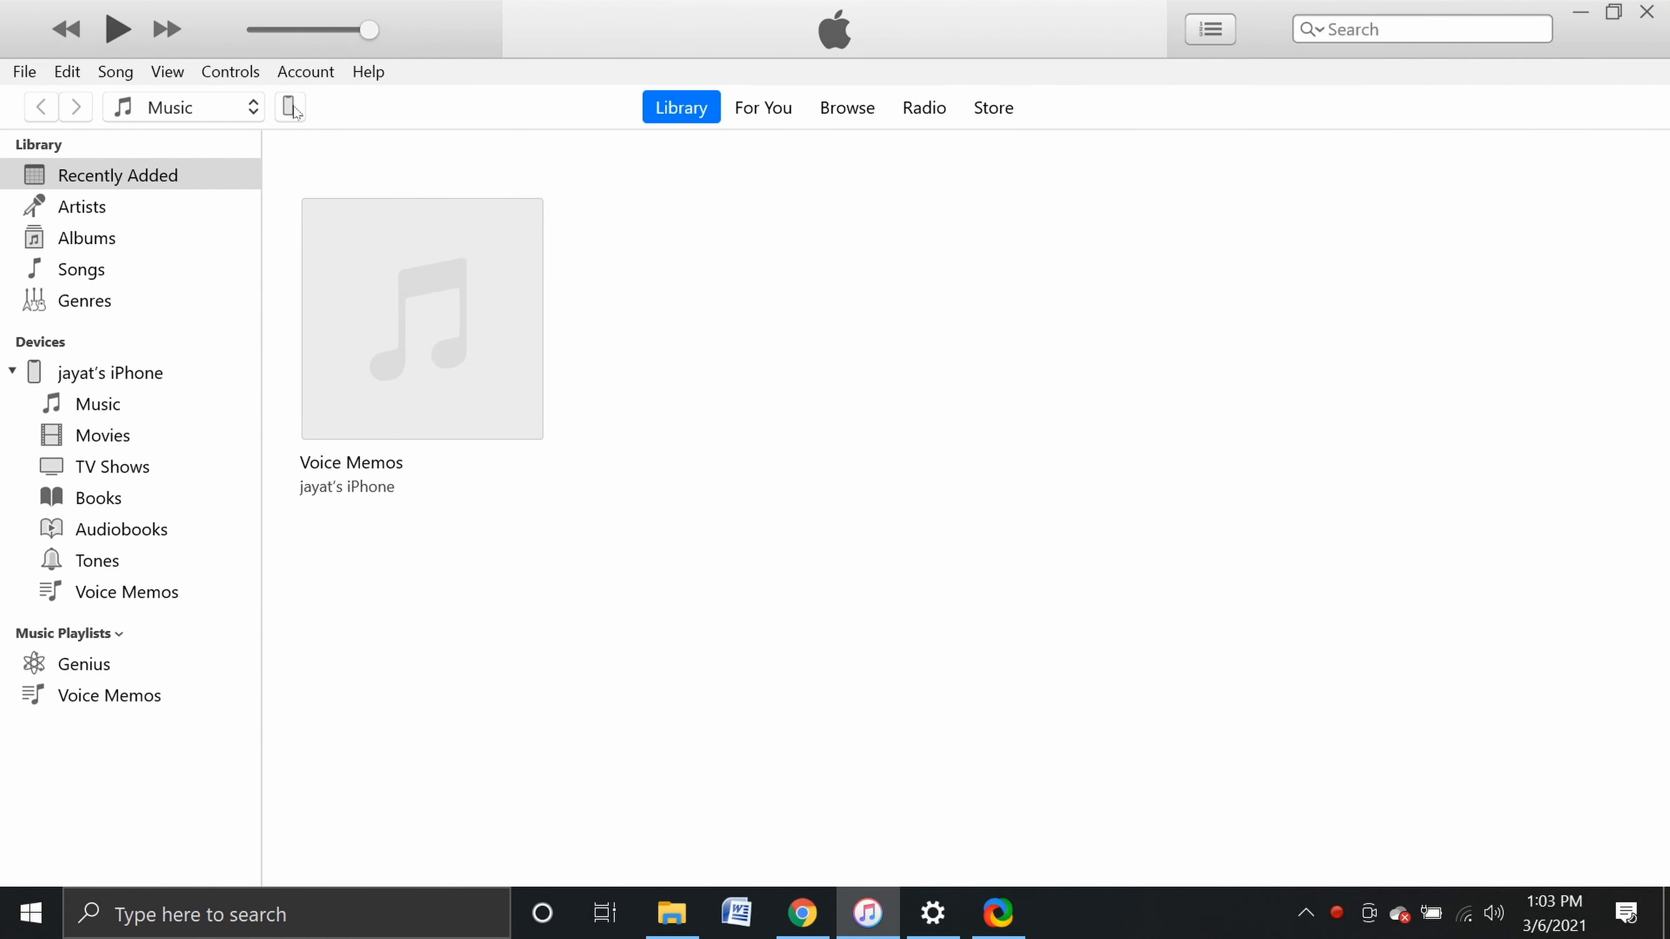
pyautogui.moveTo(295, 113)
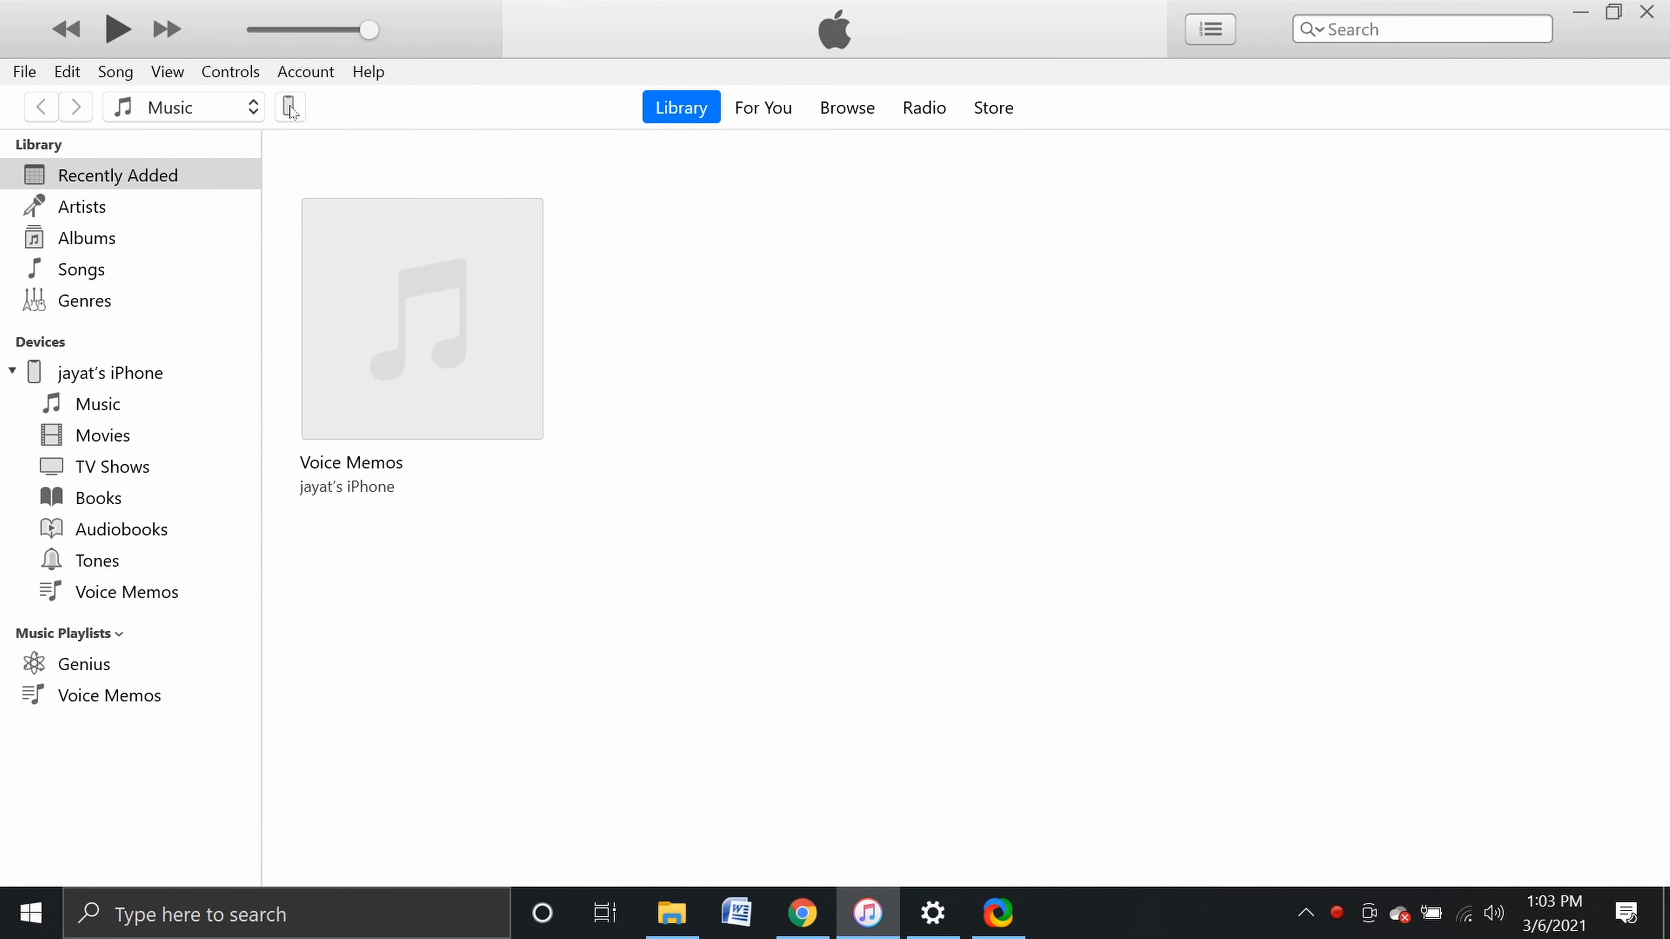
pyautogui.moveTo(296, 112)
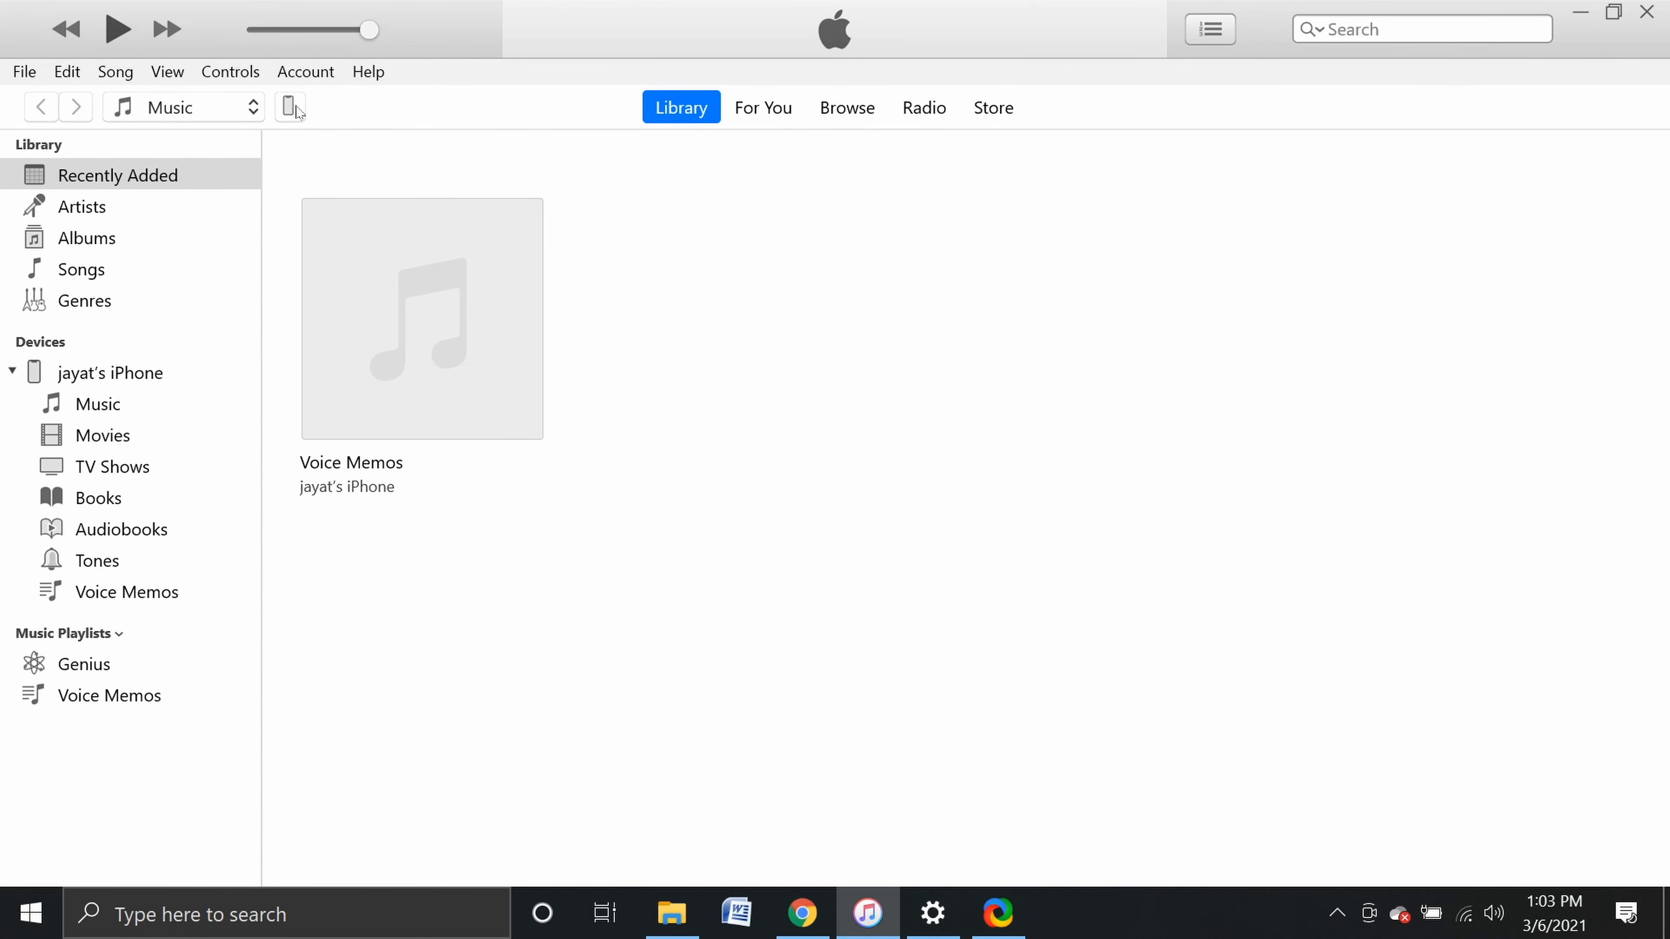
# Go to the iPhone's File Sharing page and select VLC, showing its empty documents.
pyautogui.click(290, 107)
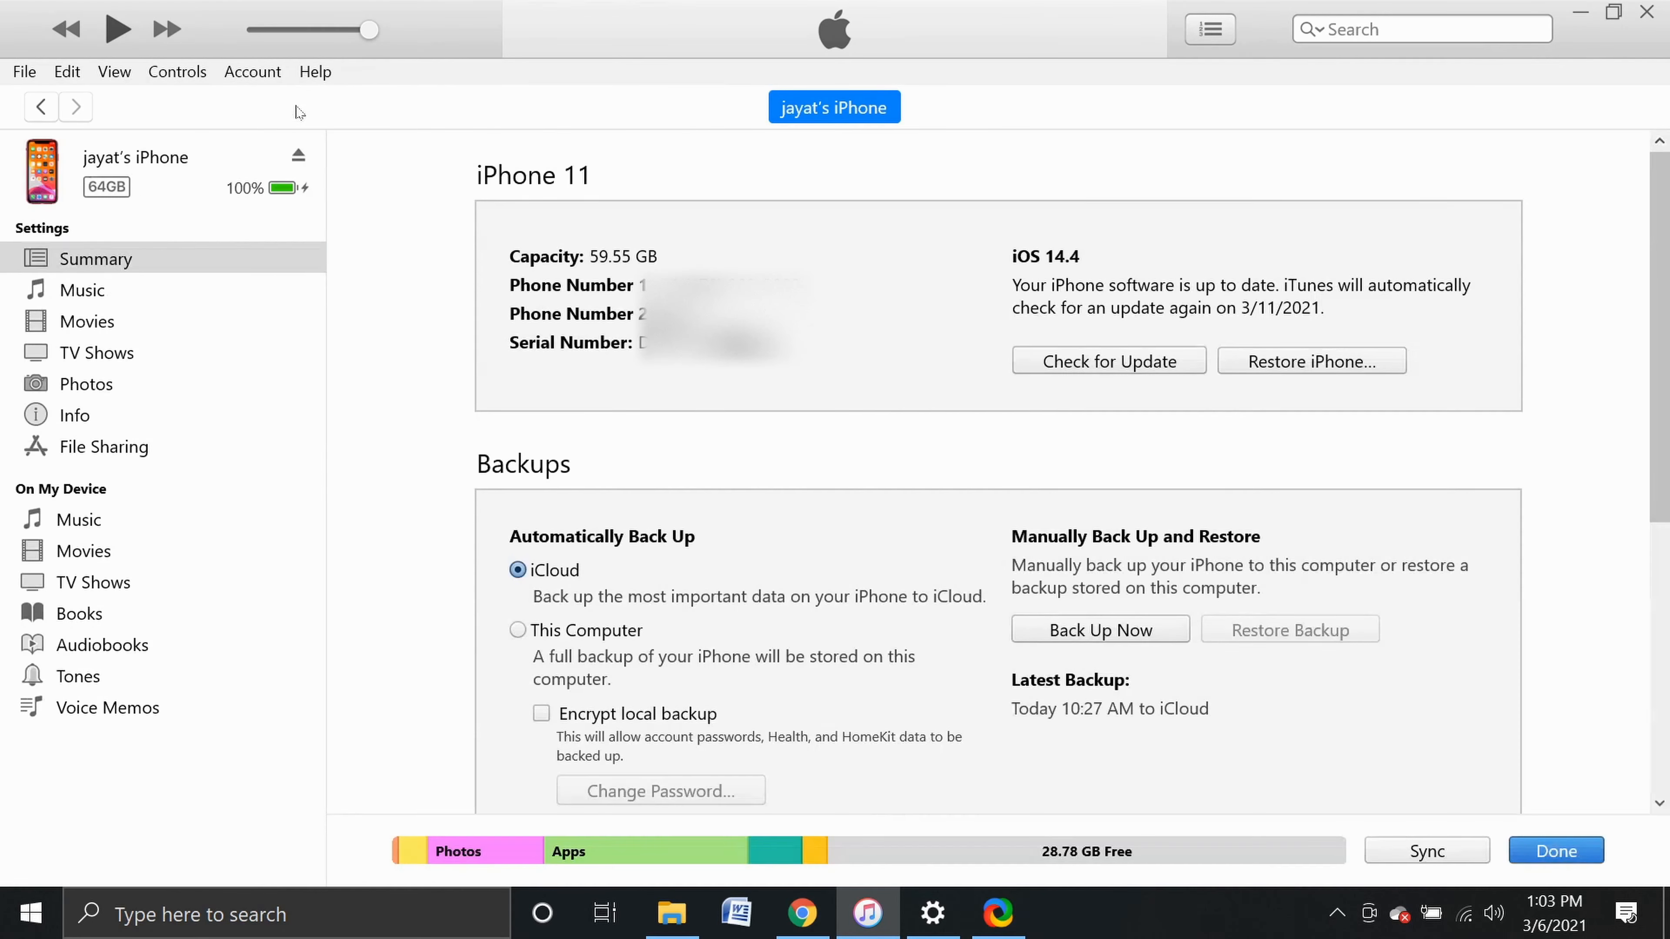
pyautogui.scroll(-3)
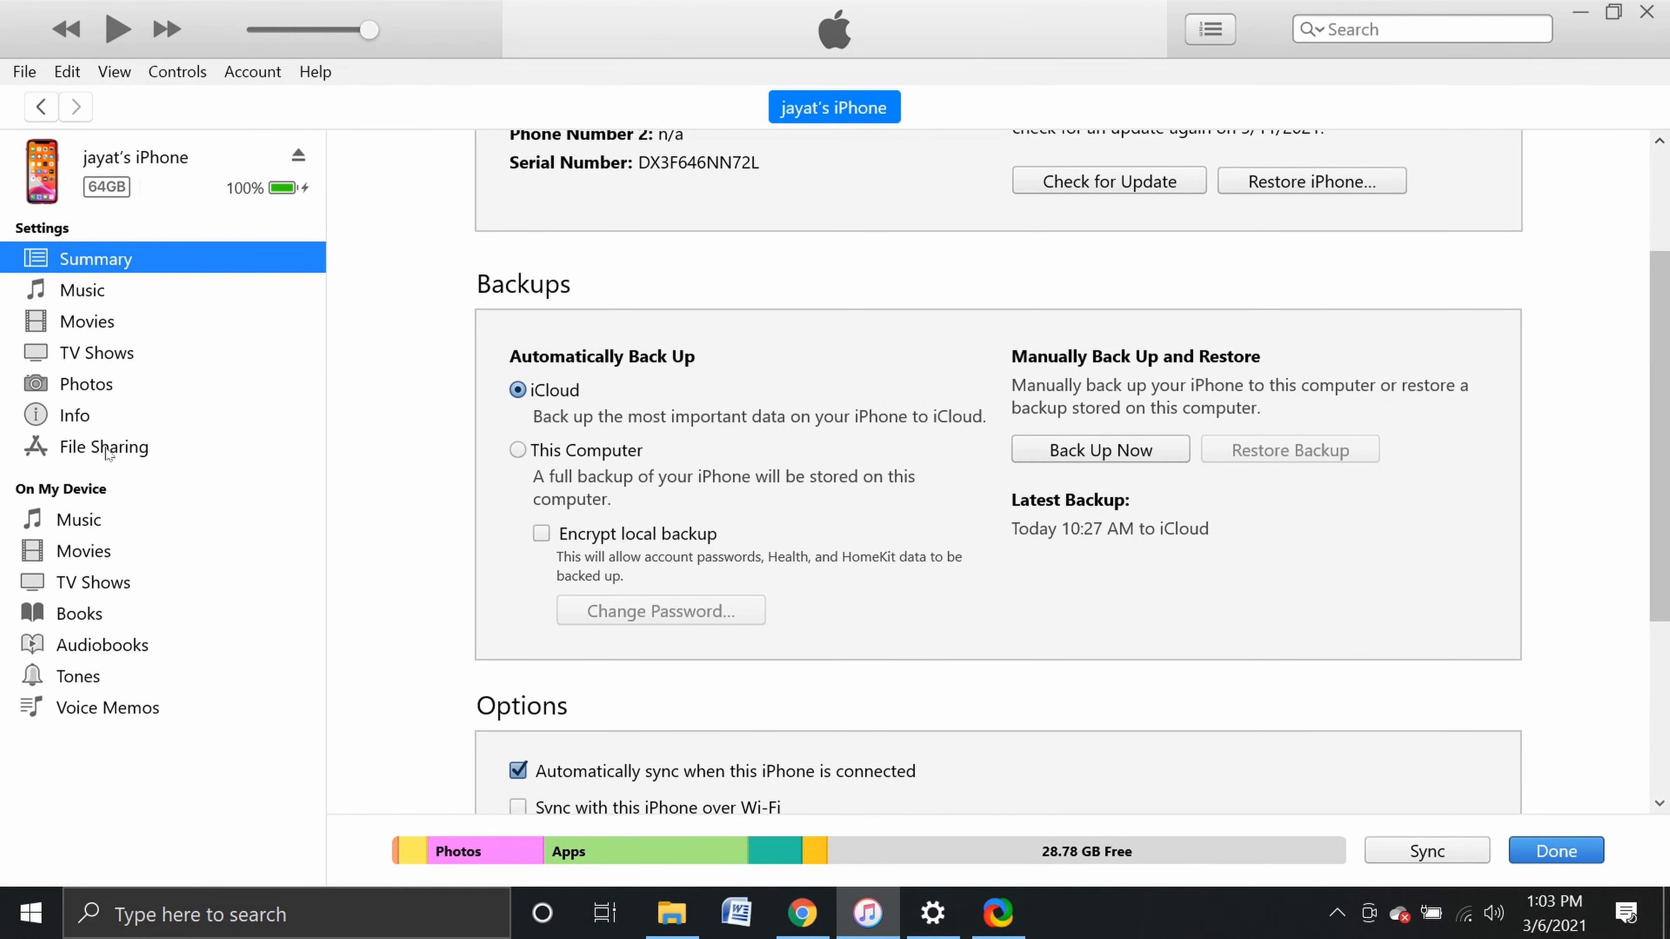
pyautogui.click(103, 446)
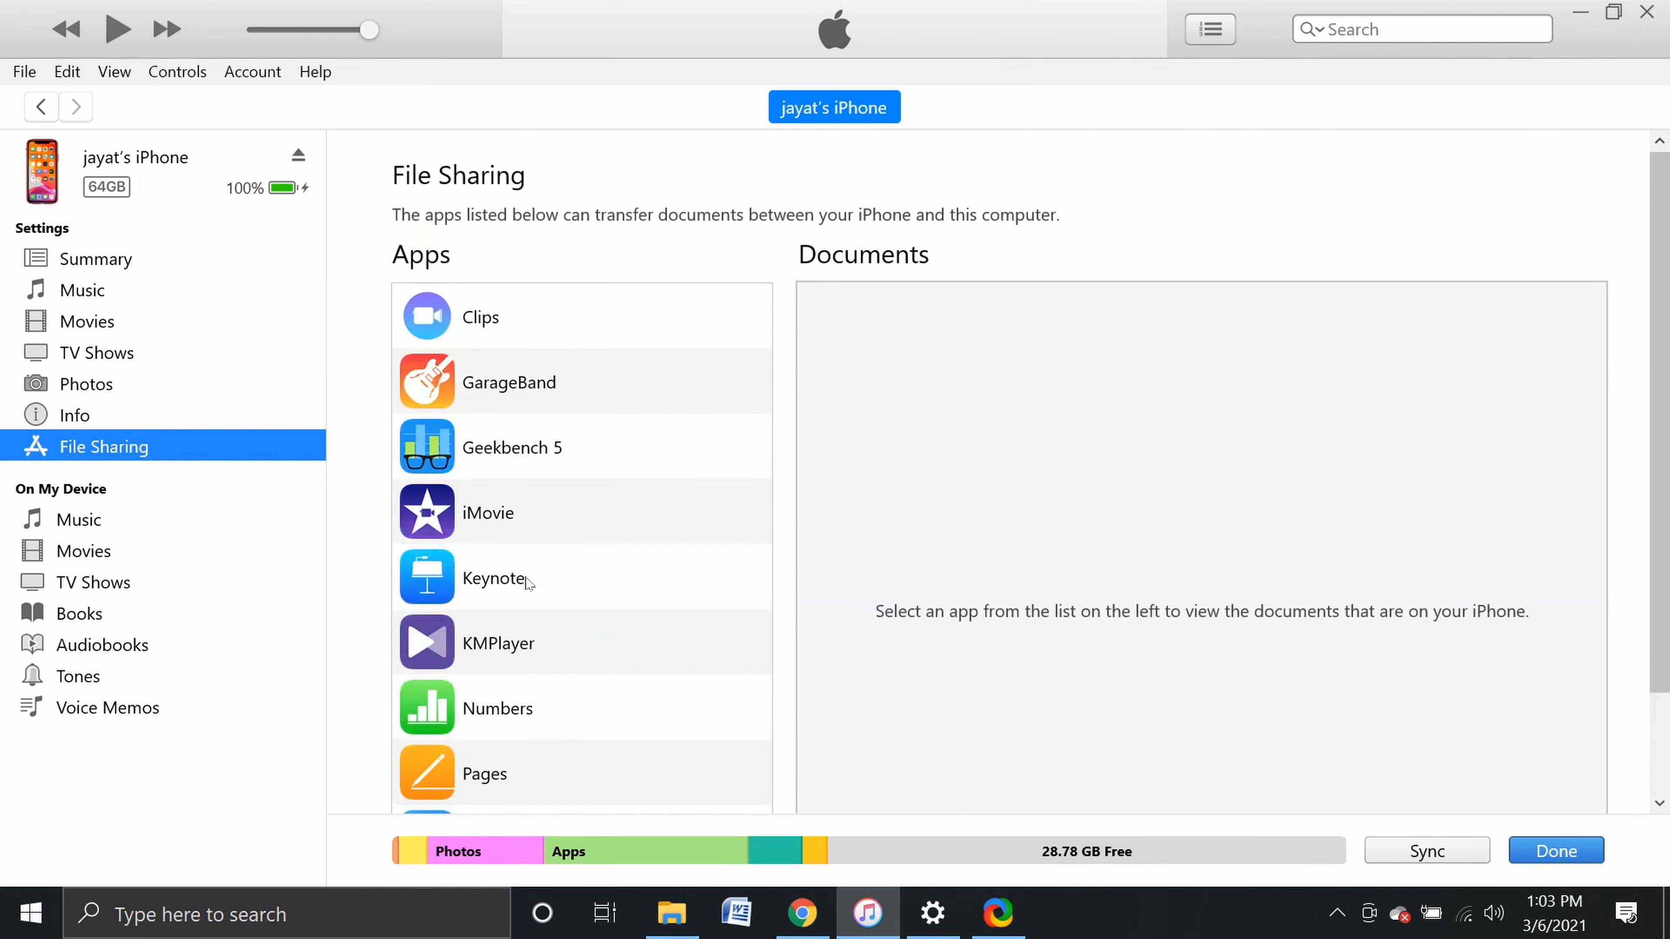
pyautogui.moveTo(447, 280)
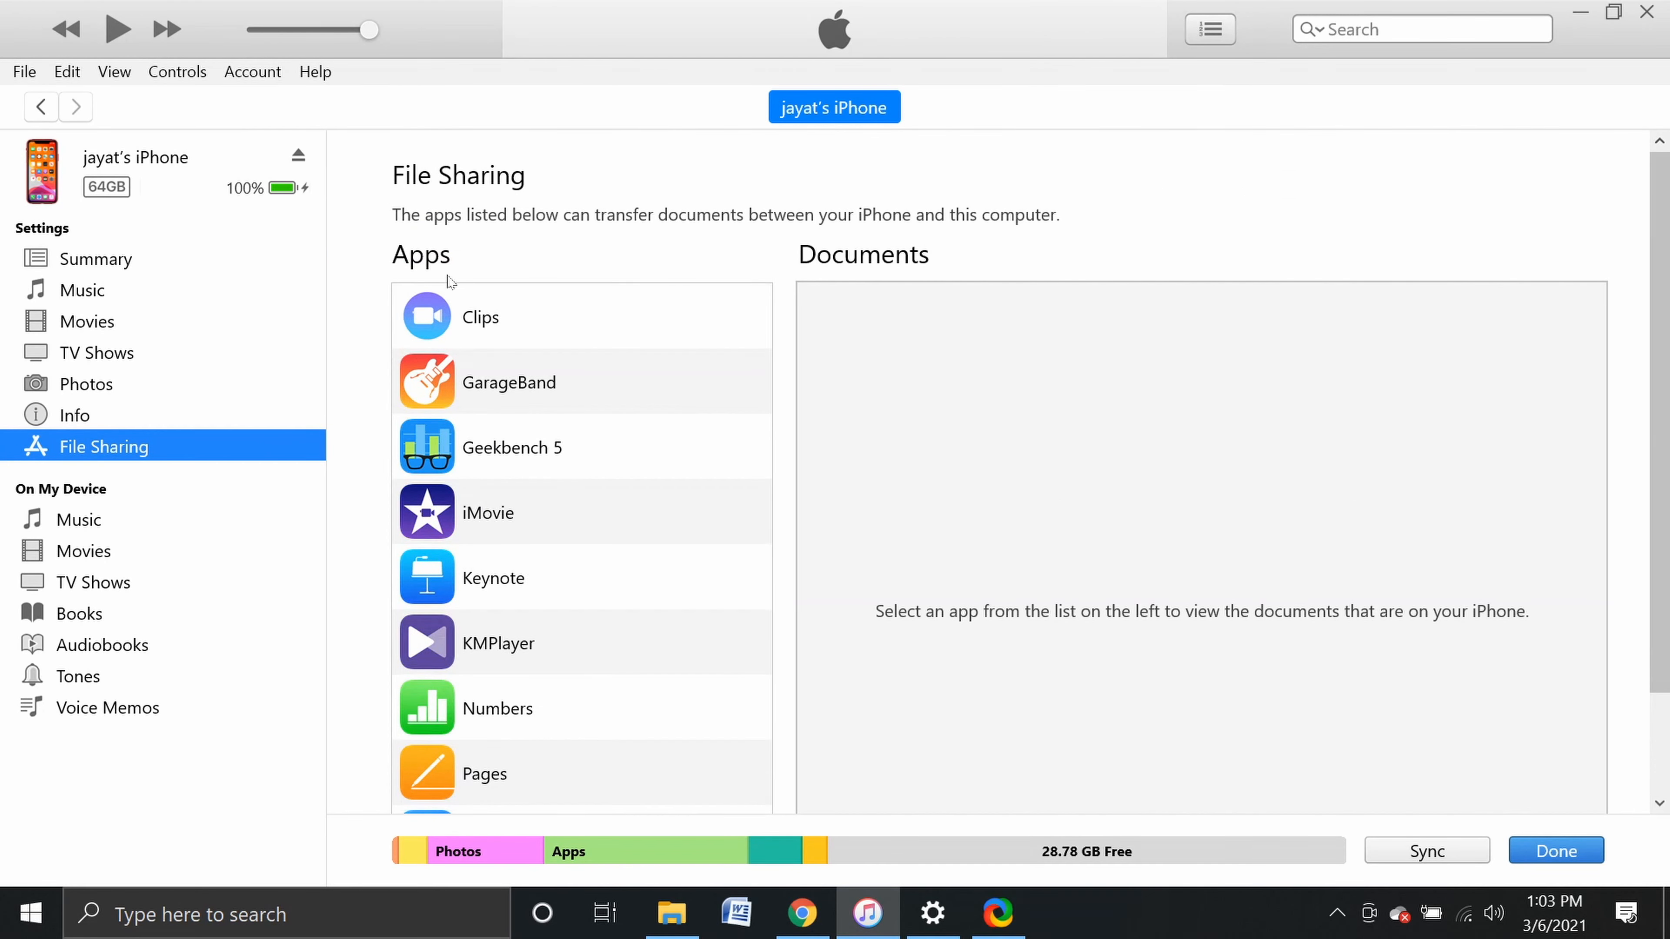
pyautogui.moveTo(563, 379)
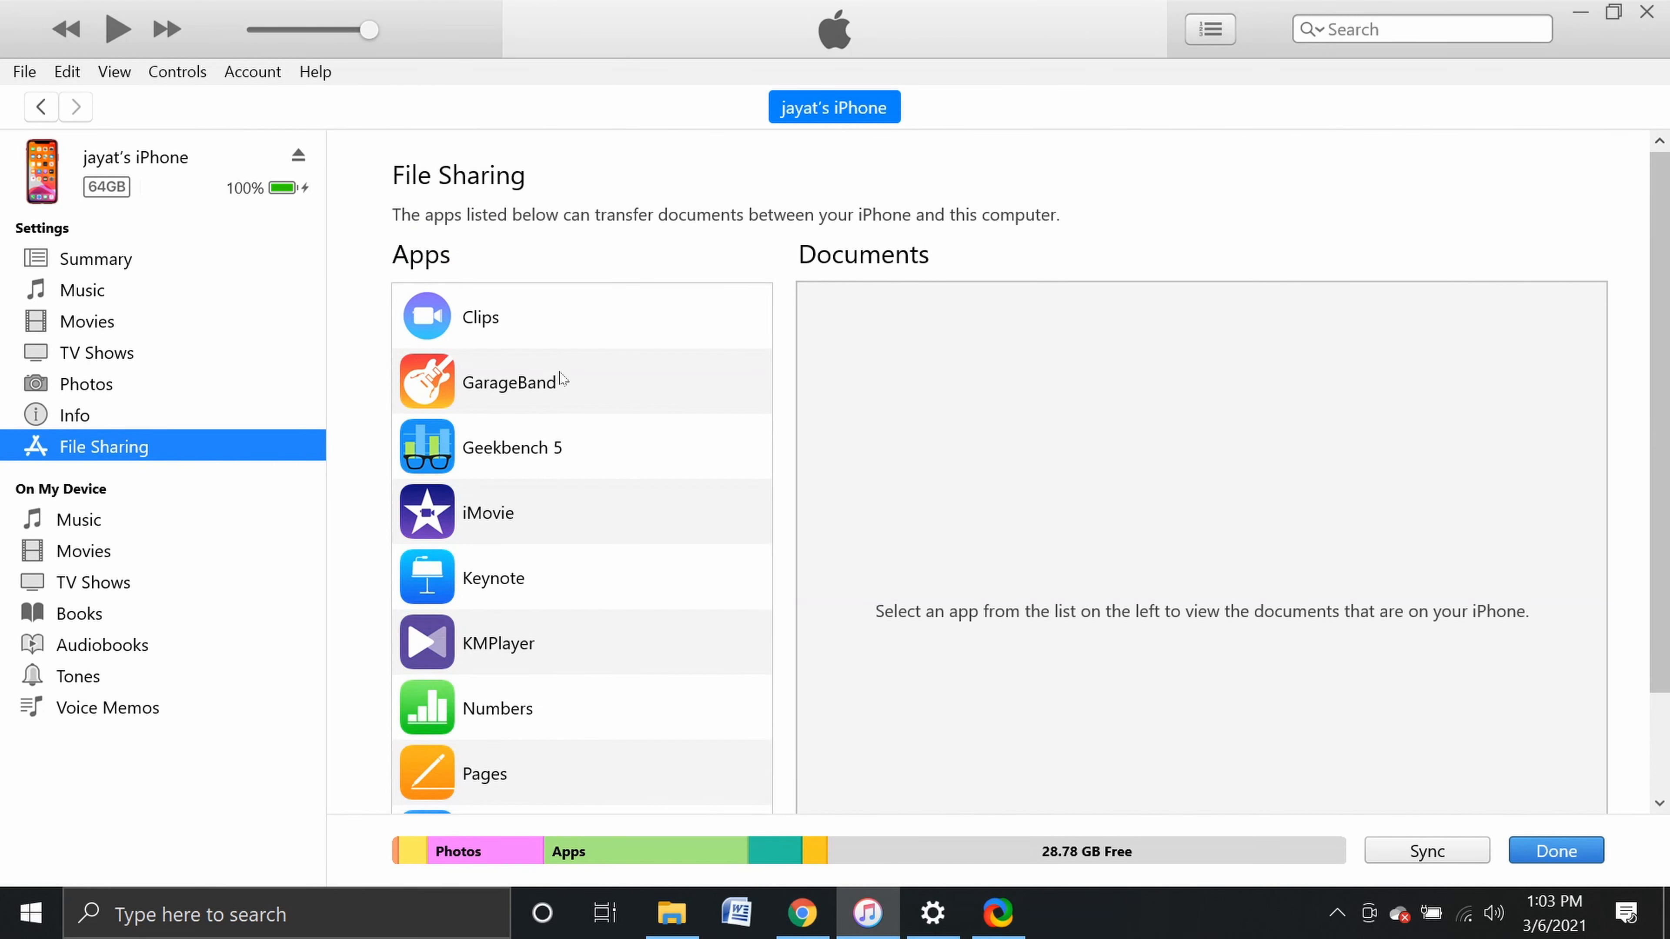
pyautogui.scroll(-3)
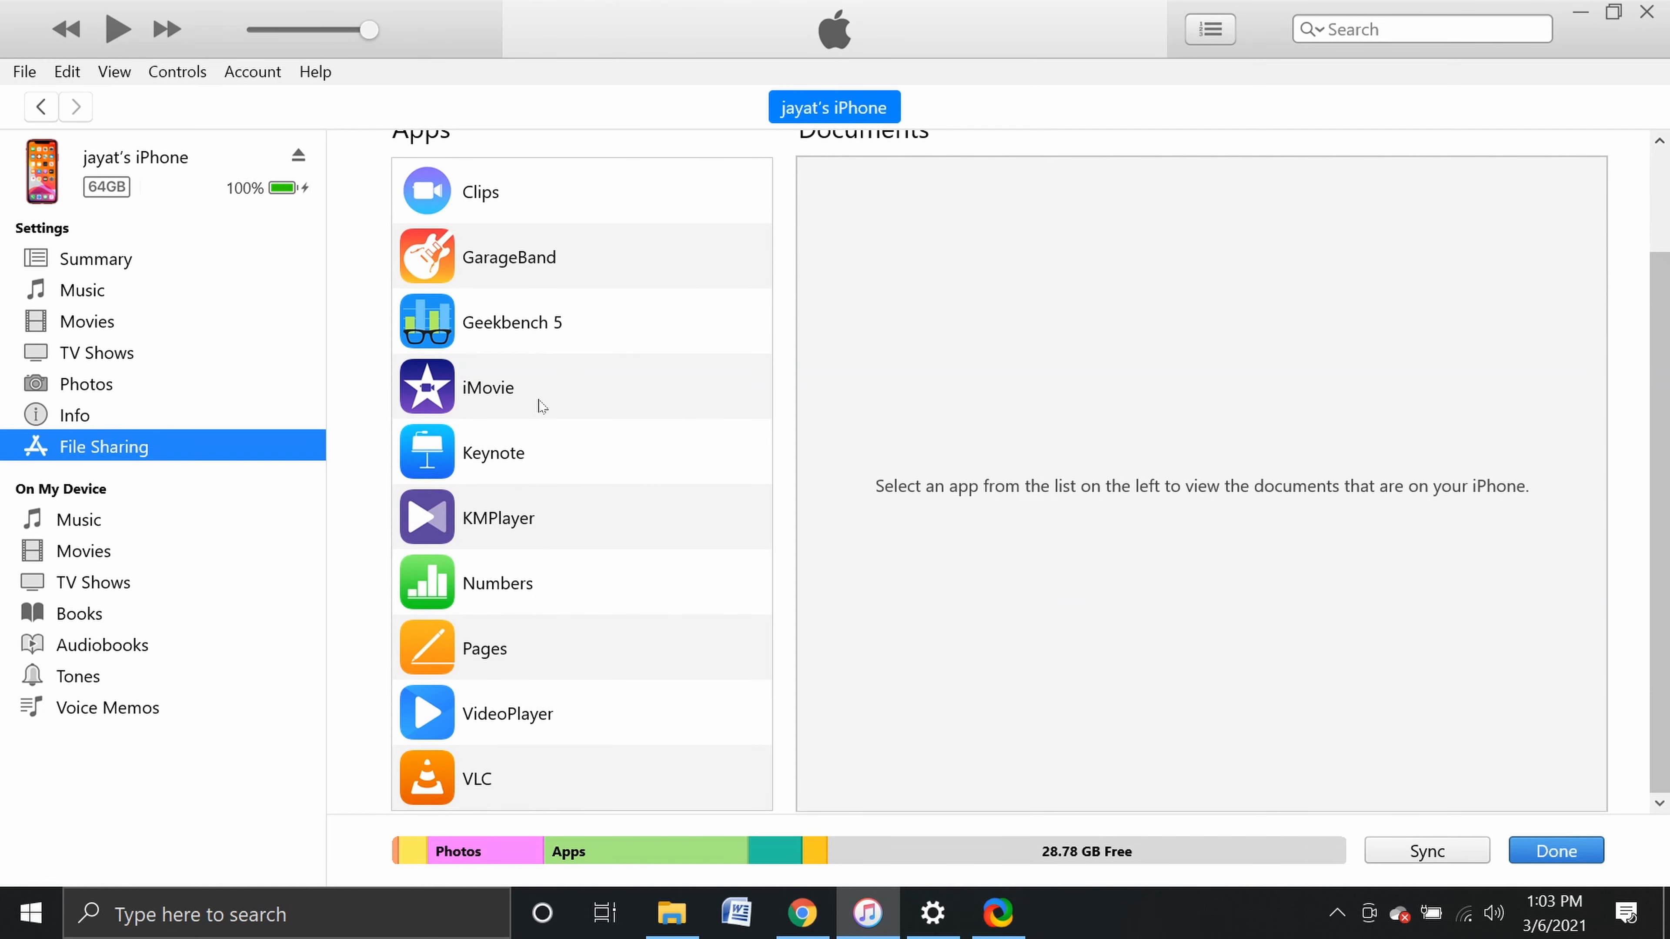
pyautogui.moveTo(540, 771)
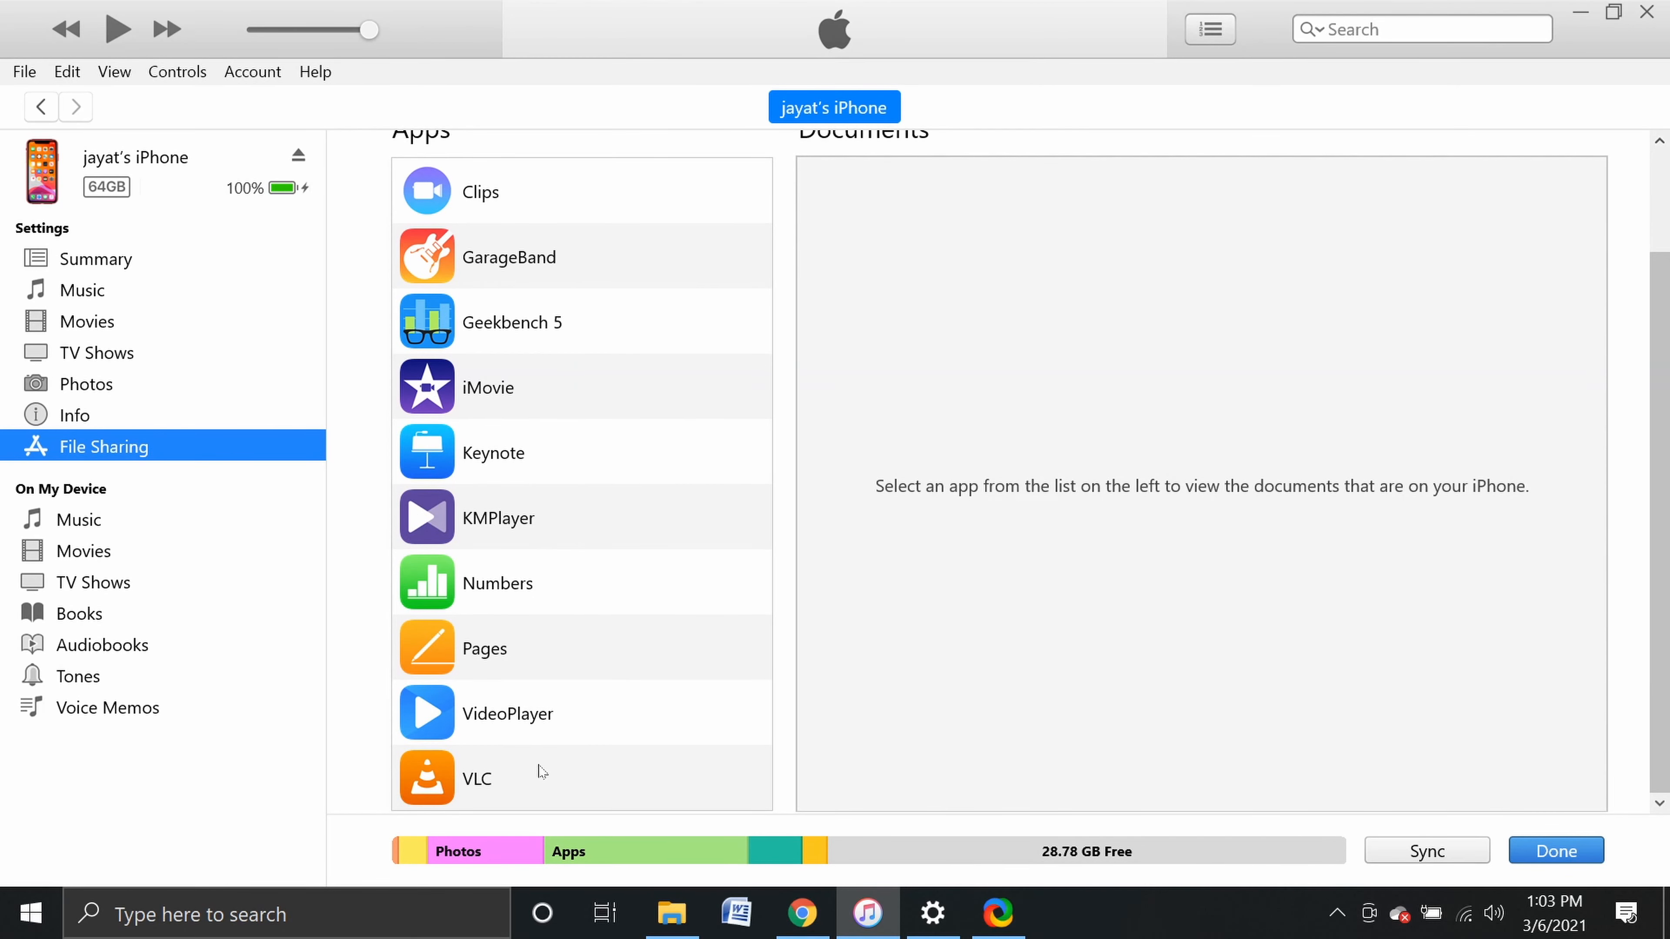
pyautogui.click(475, 777)
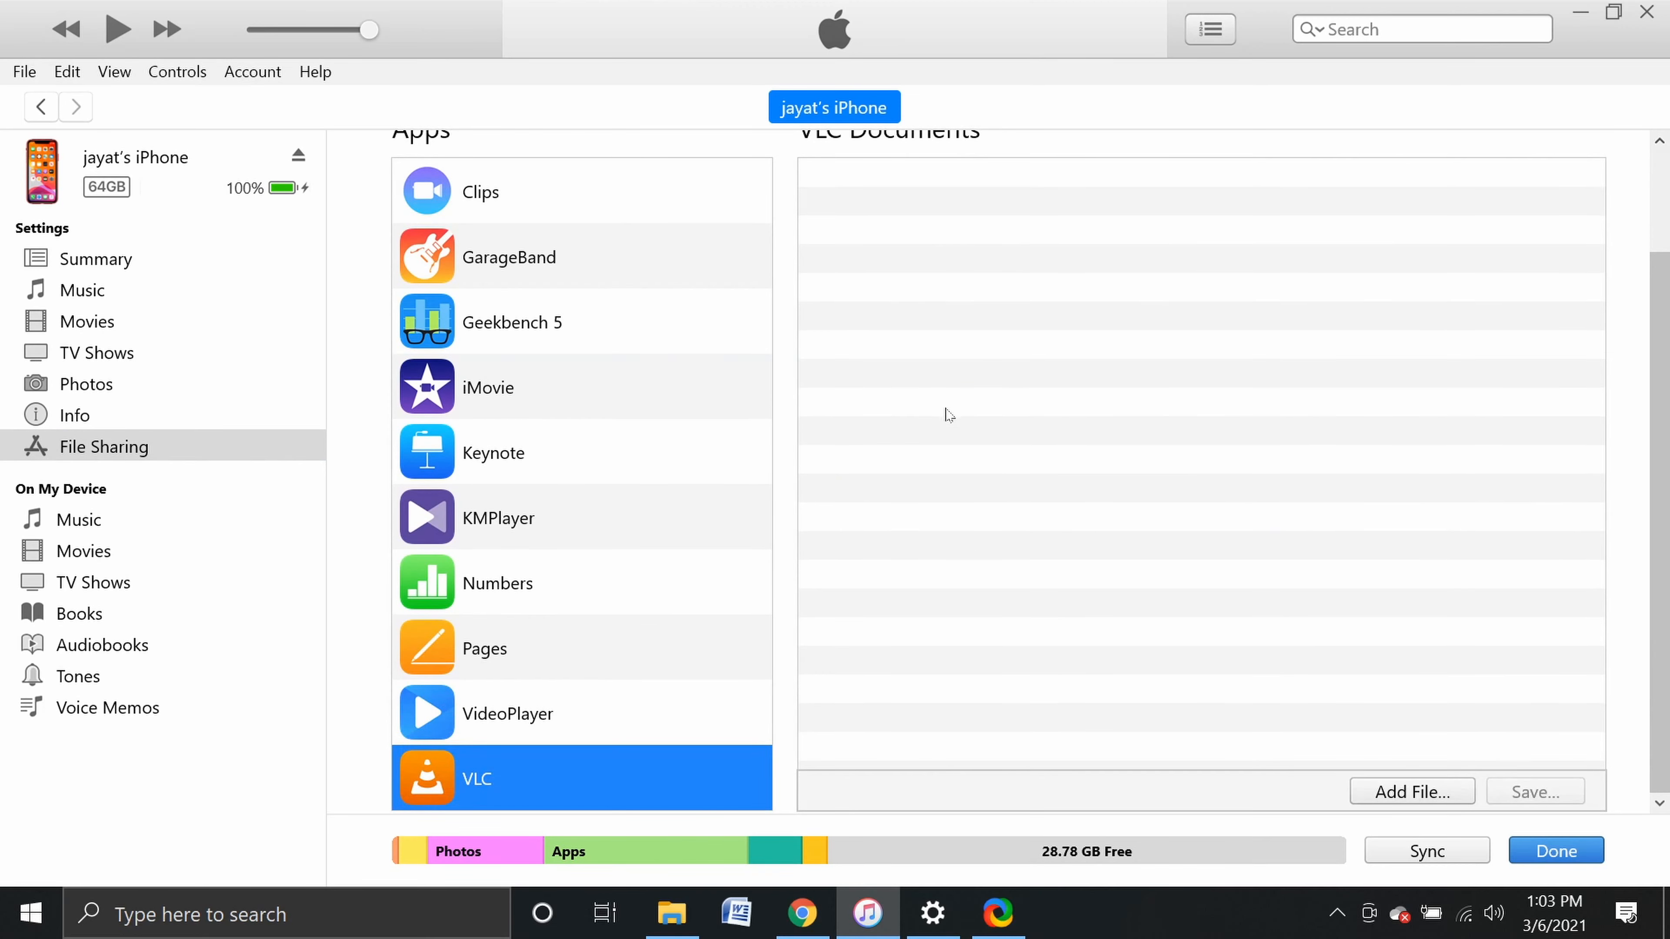
pyautogui.moveTo(1219, 664)
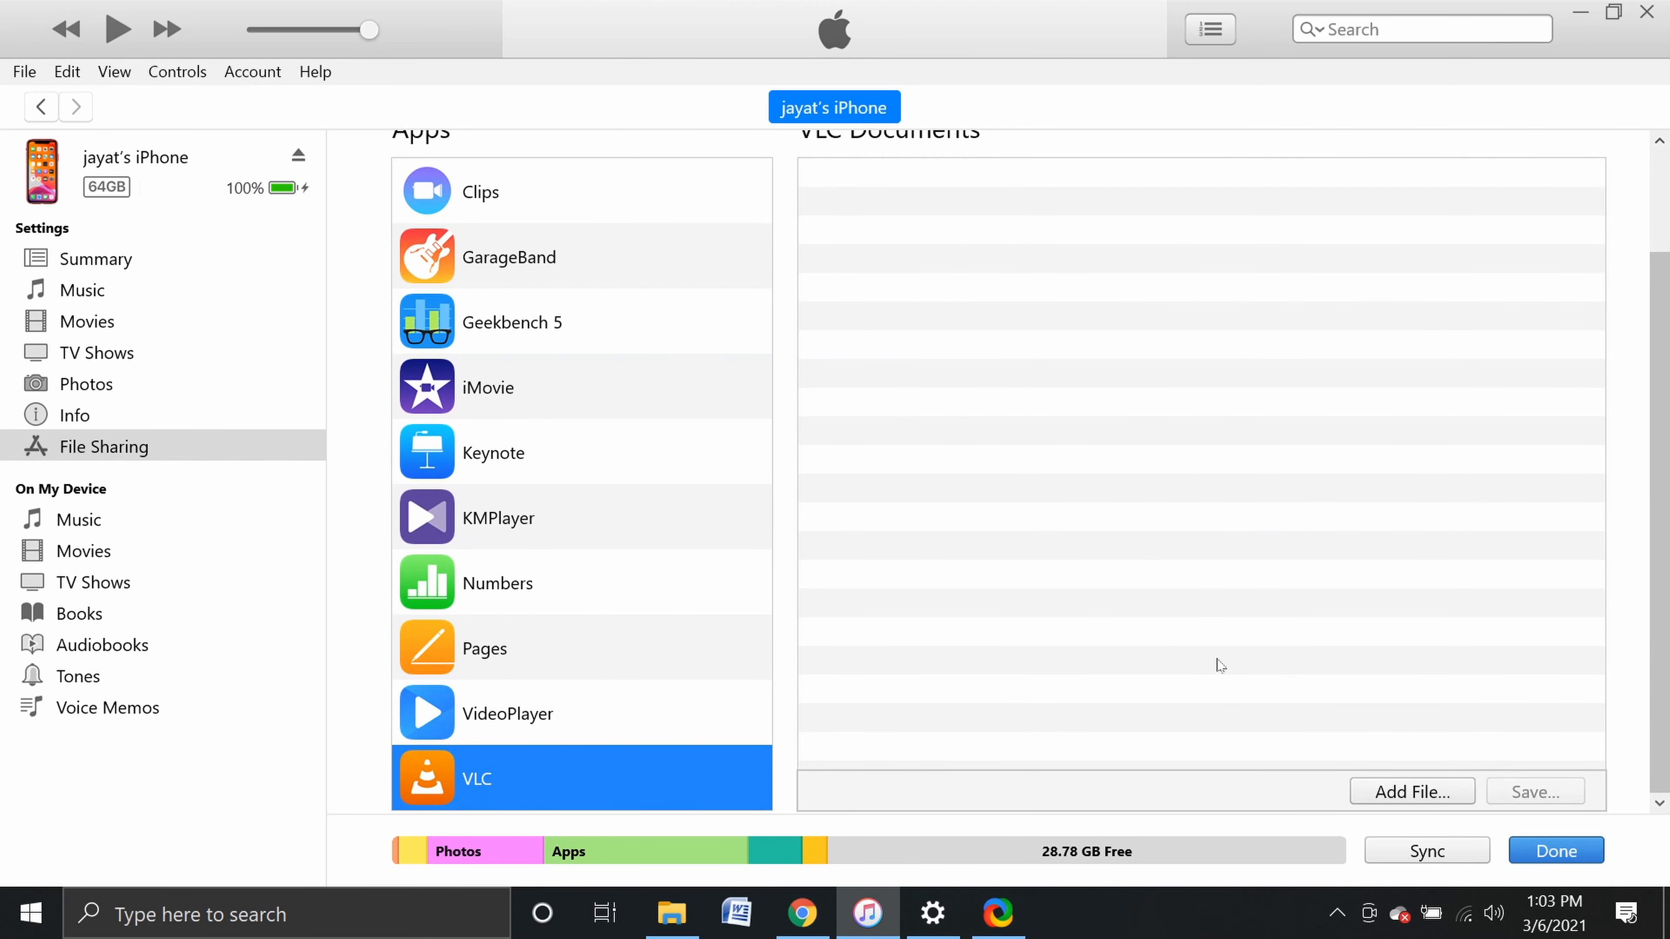
pyautogui.moveTo(1405, 804)
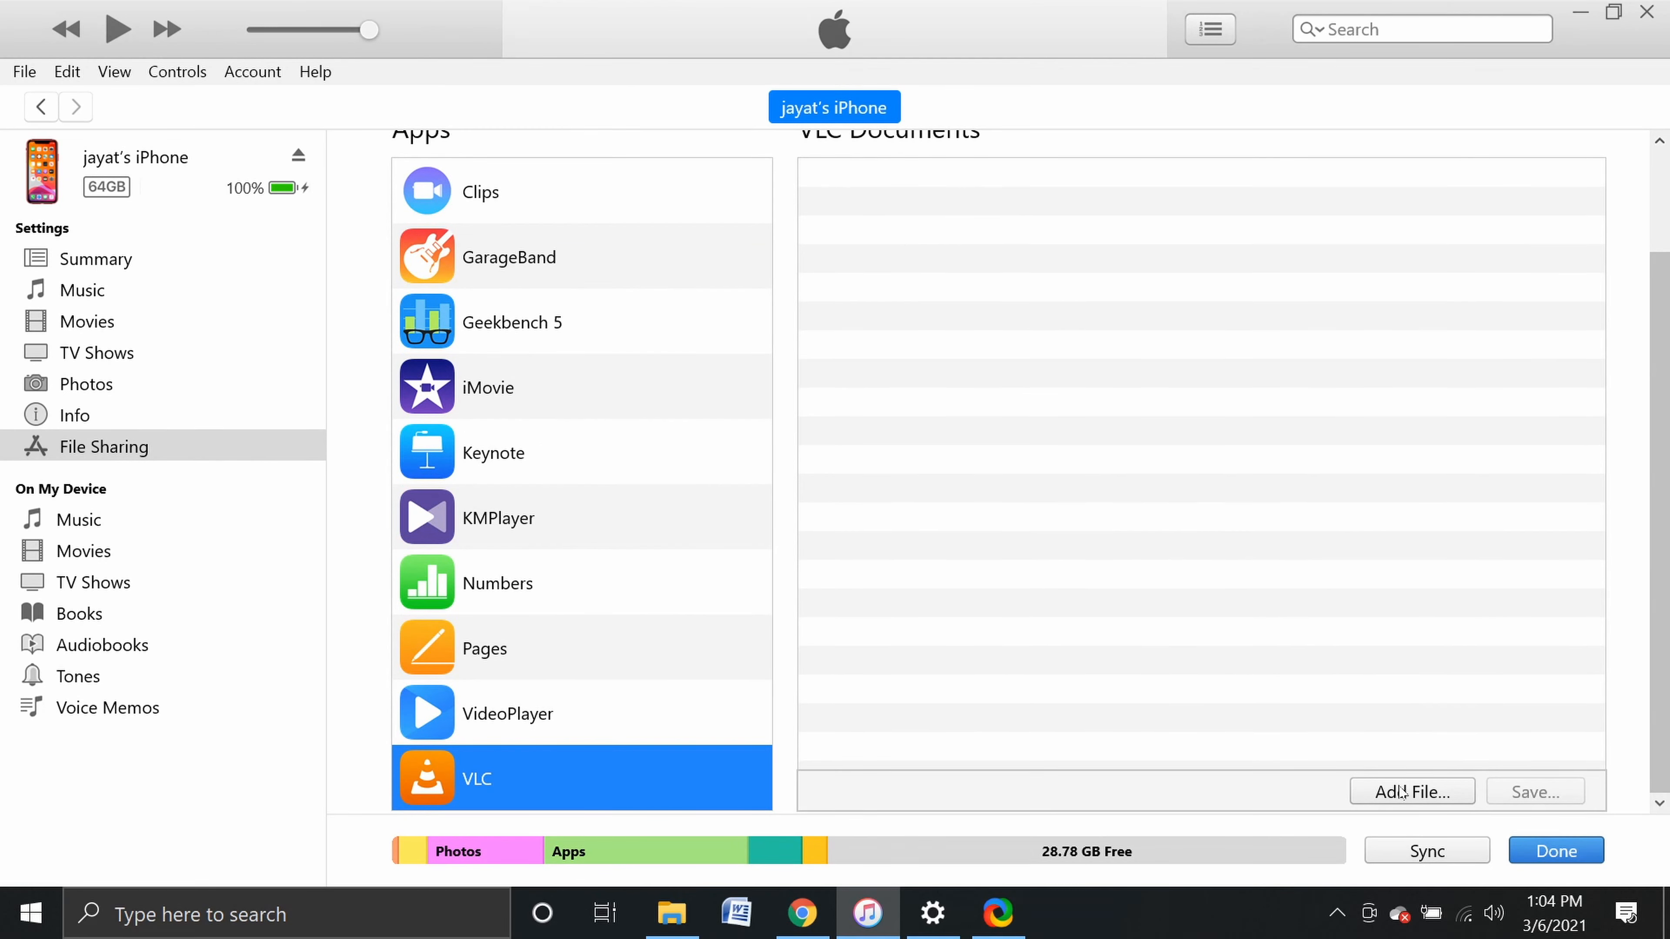
# Add the Chammak Challo video from Desktop > pj to VLC's documents.
pyautogui.click(1410, 791)
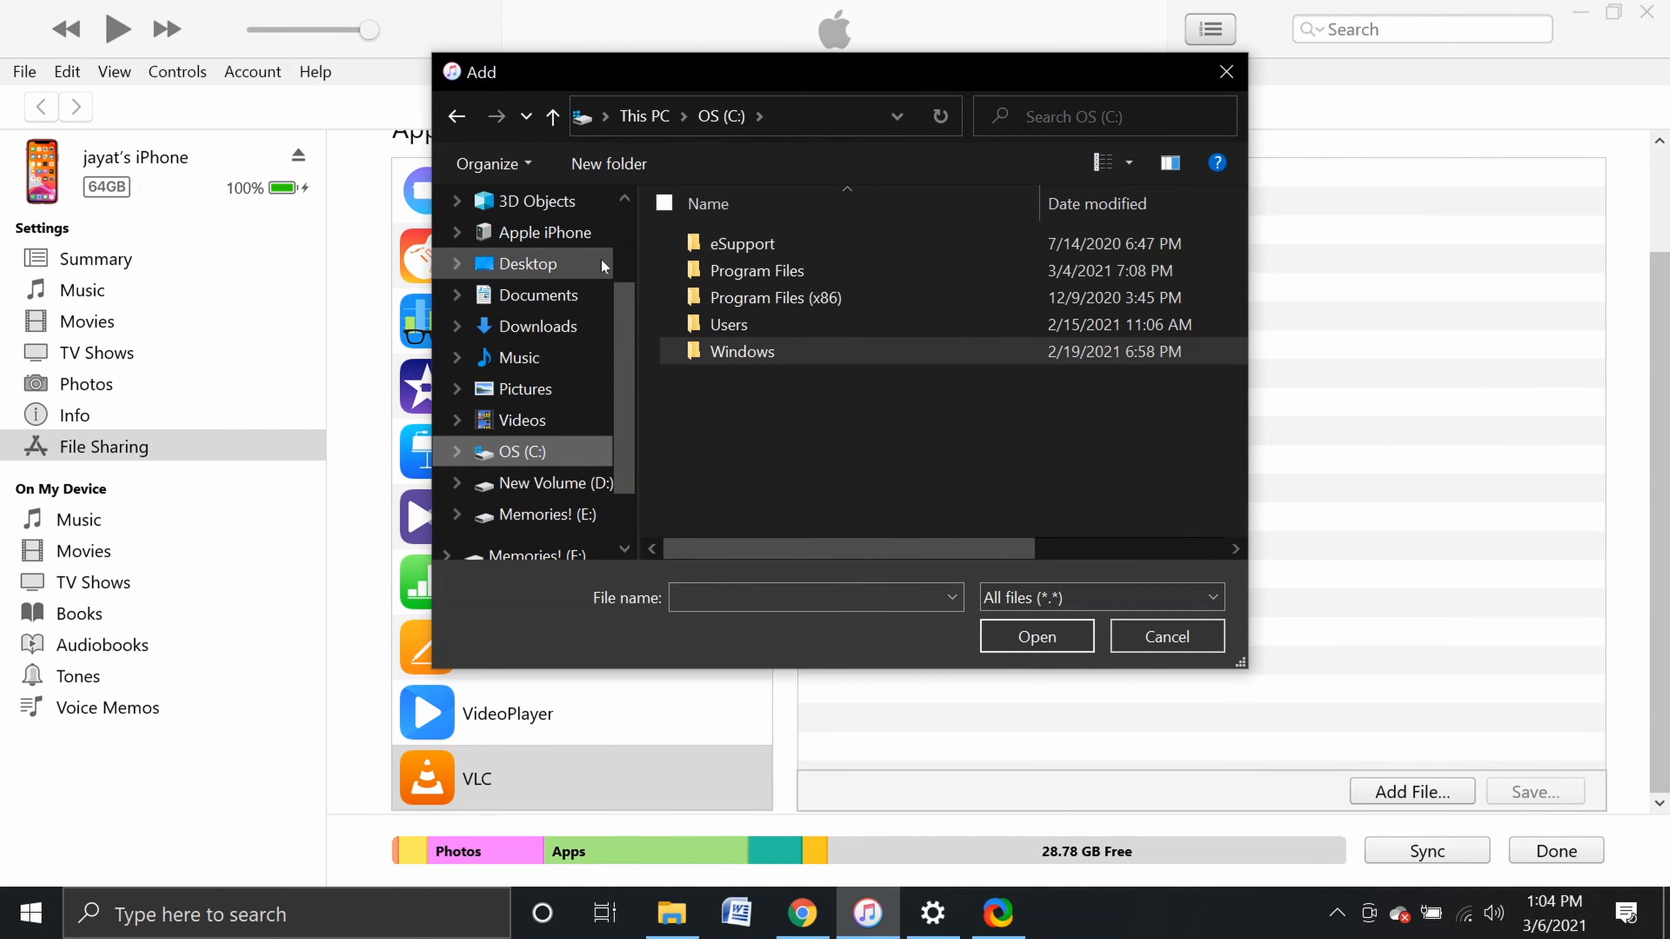
pyautogui.click(523, 263)
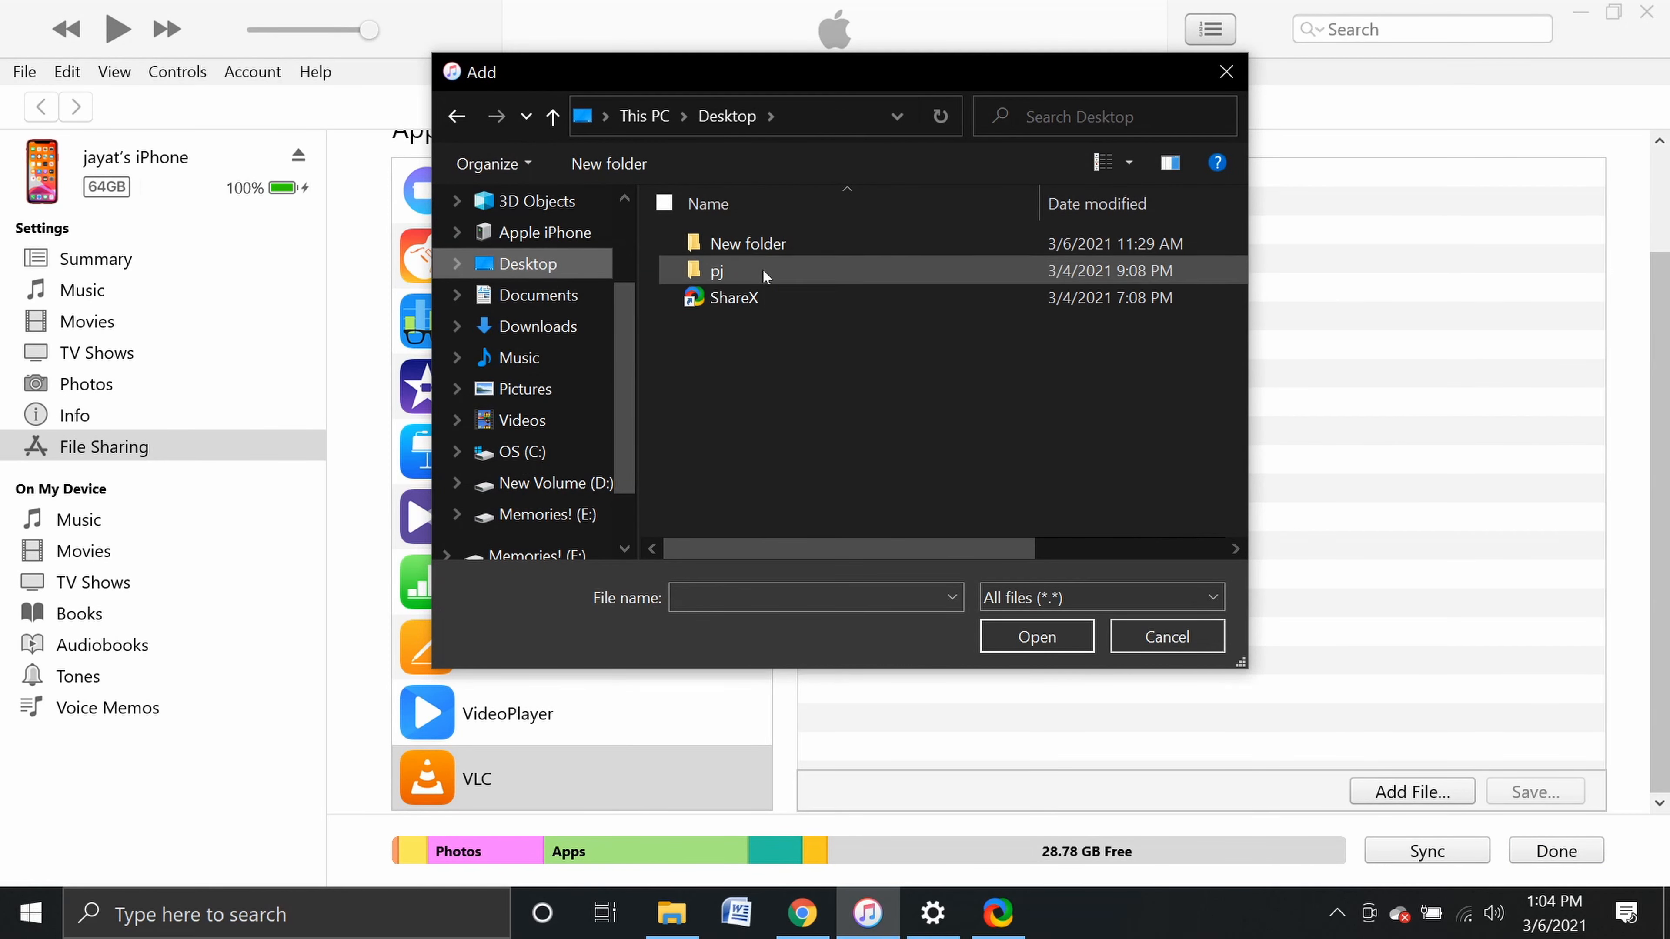
pyautogui.doubleClick(716, 270)
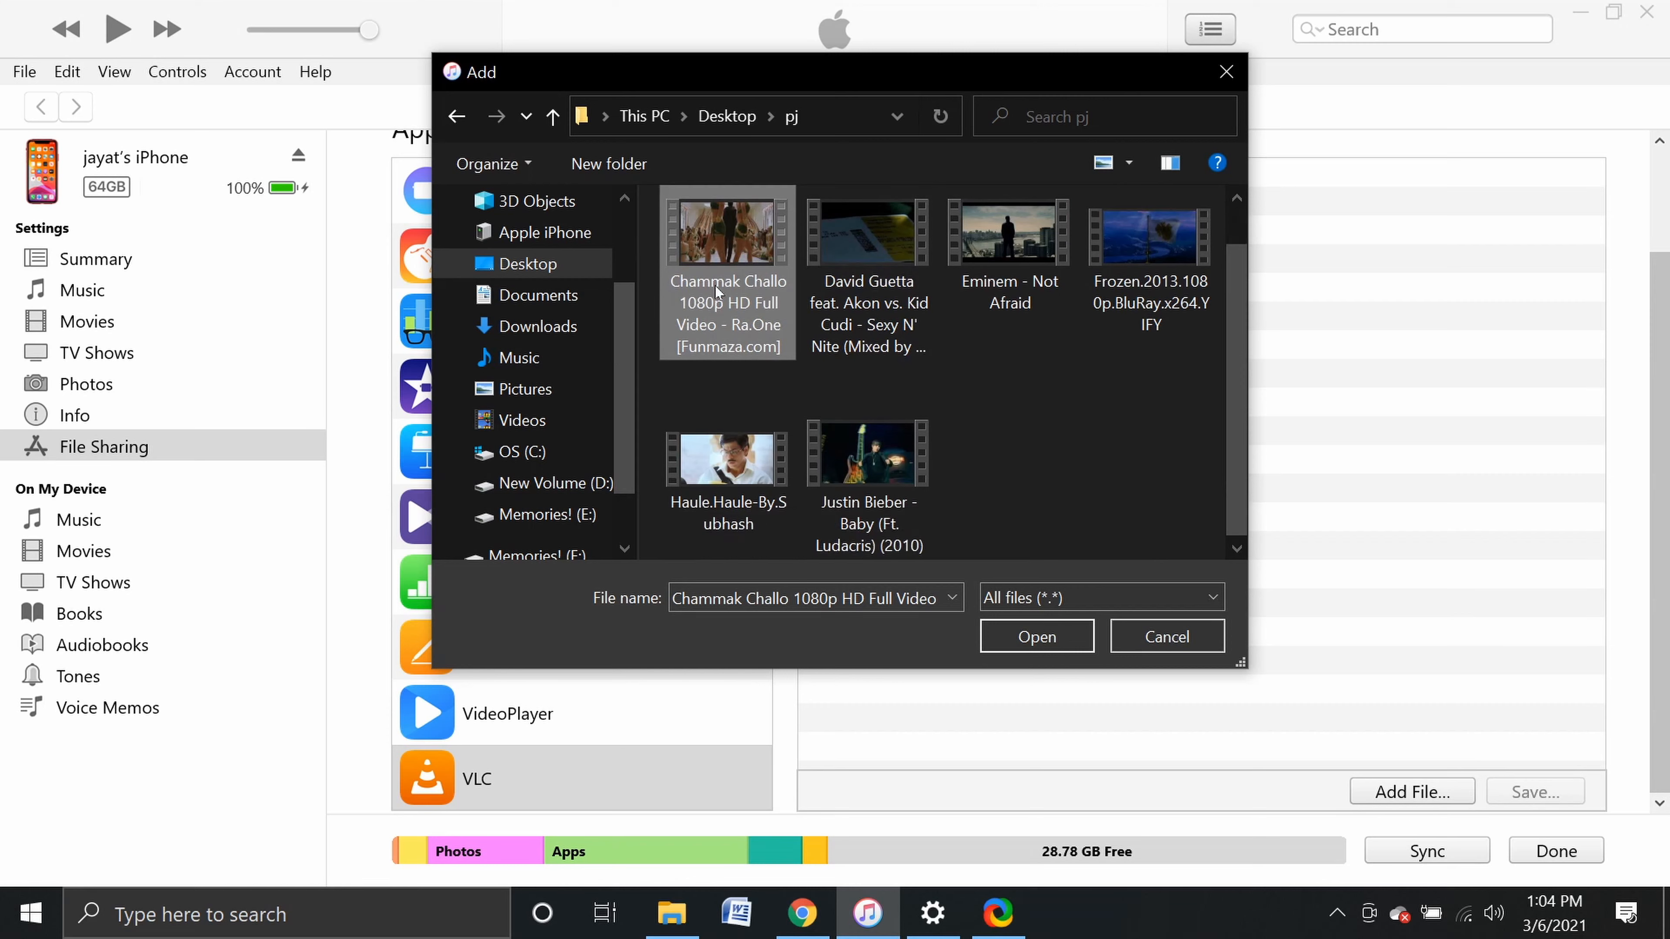
pyautogui.click(1035, 636)
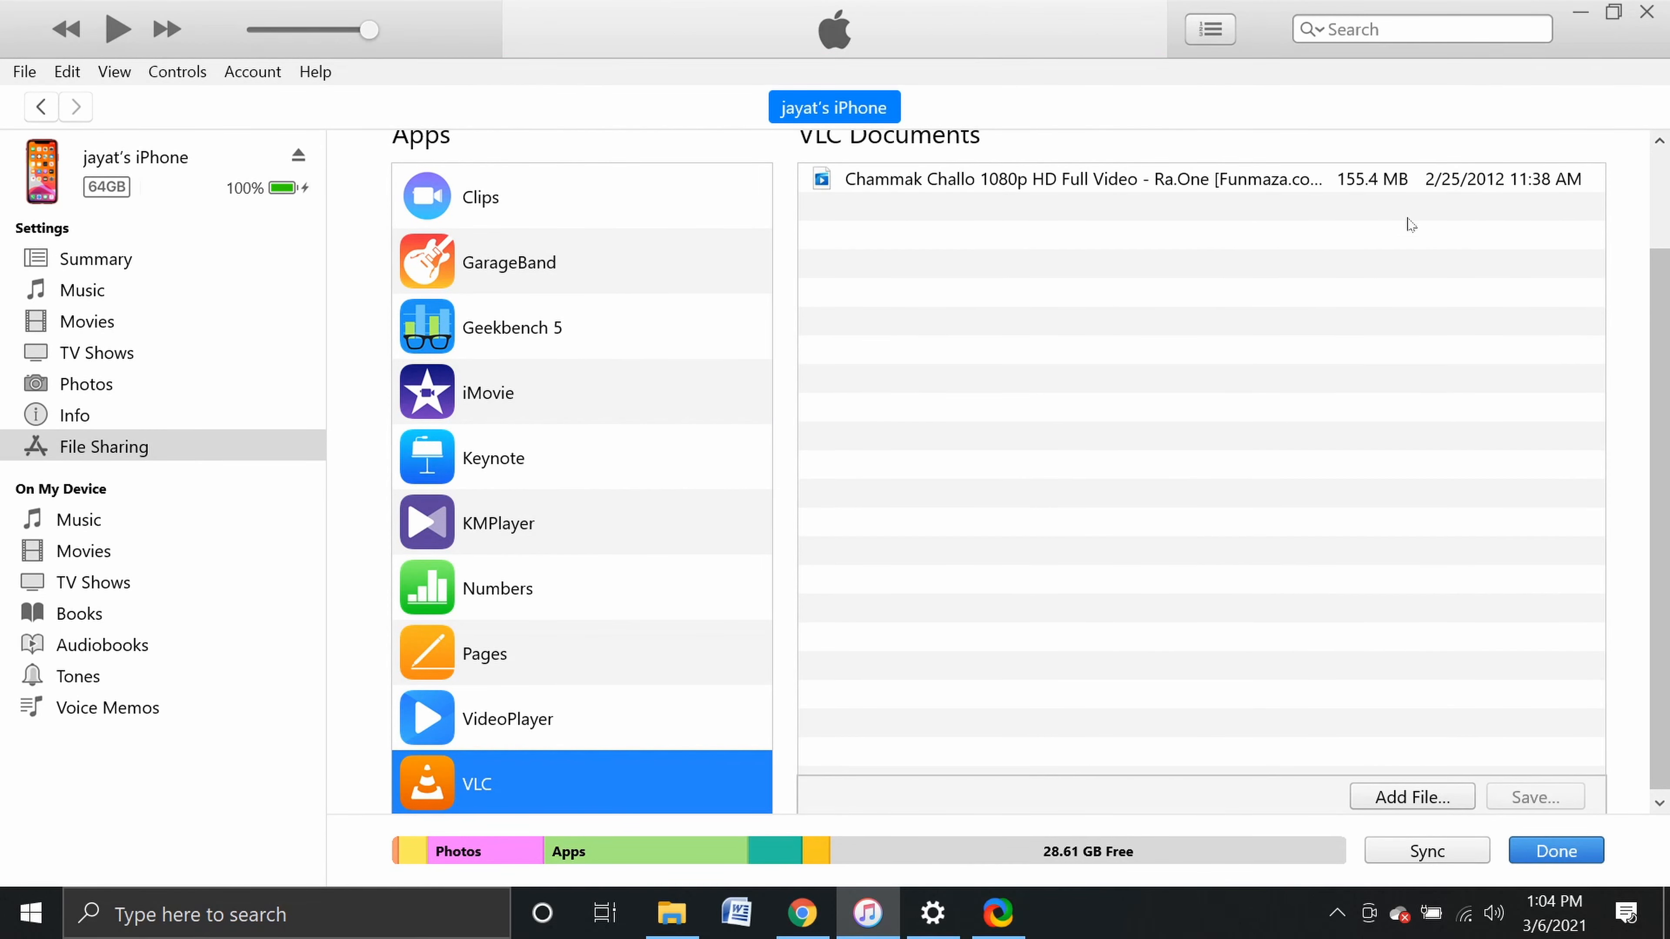
pyautogui.moveTo(1422, 621)
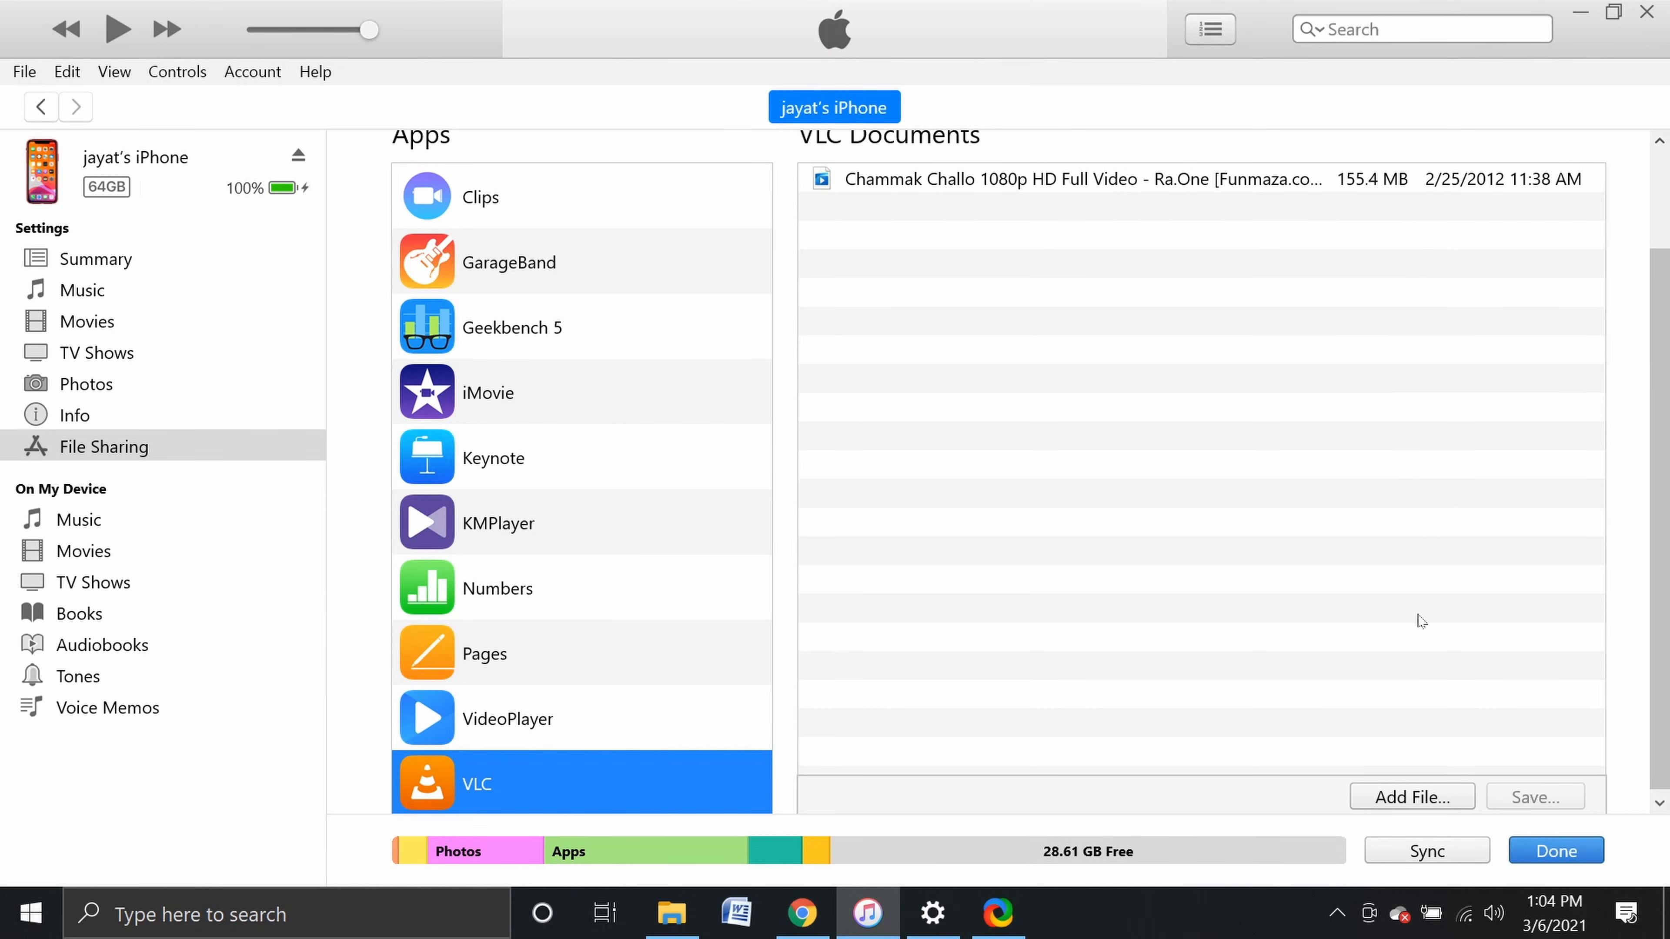
# Sync the added video to the iPhone and return to the music library with Done.
pyautogui.click(1426, 849)
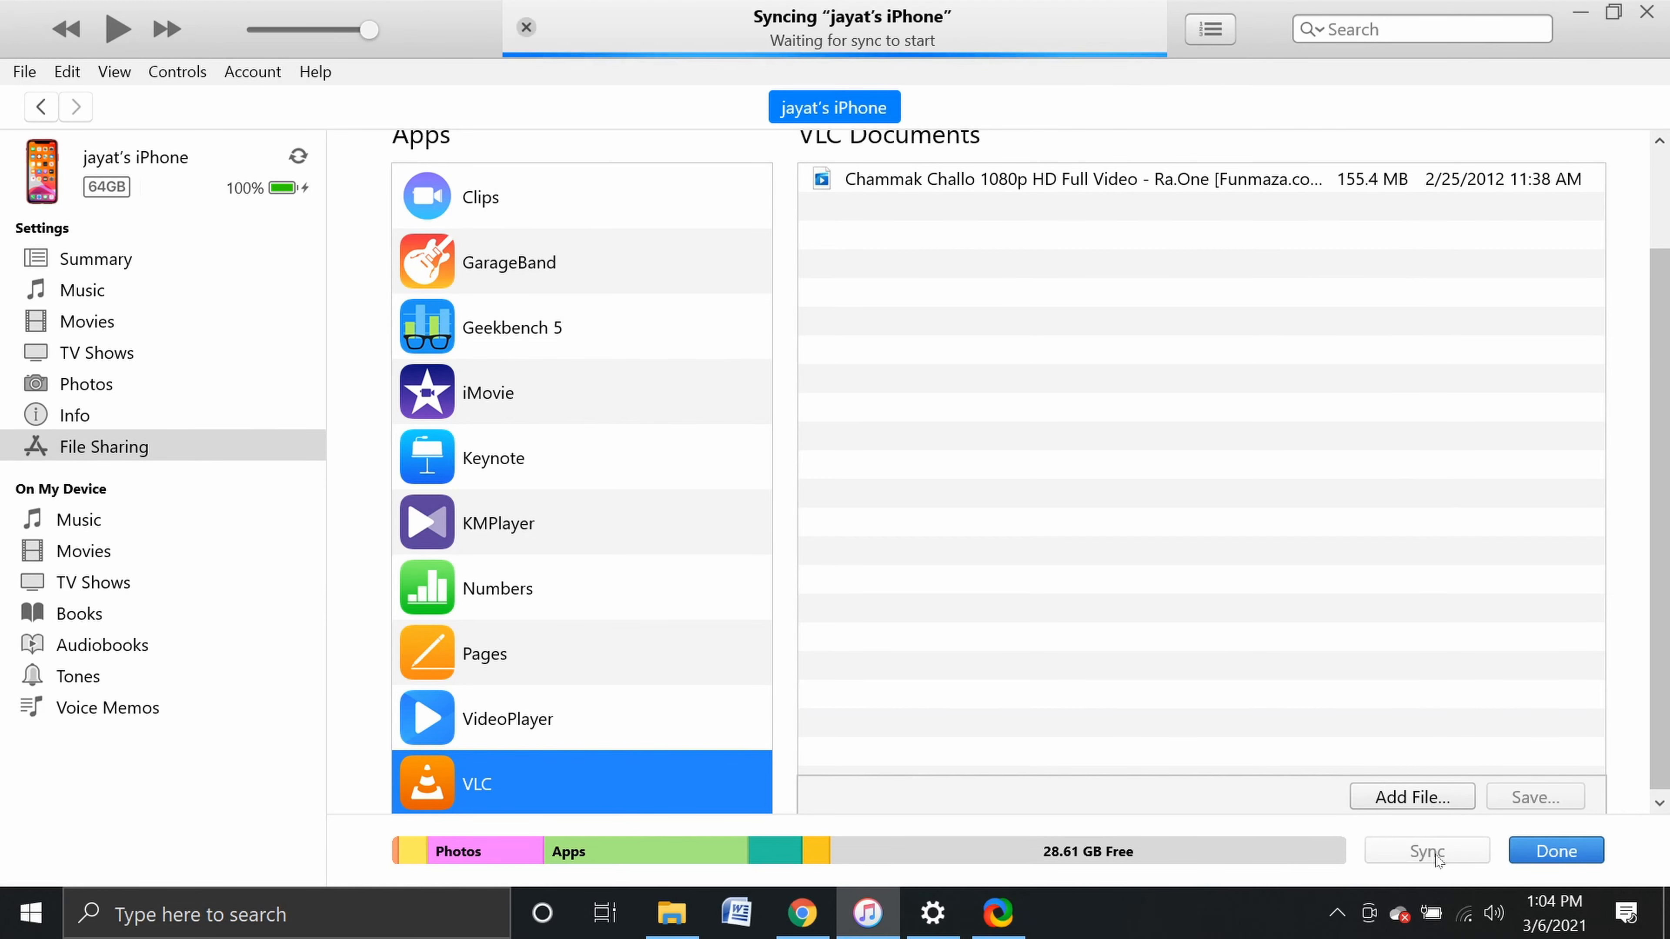
pyautogui.click(1554, 851)
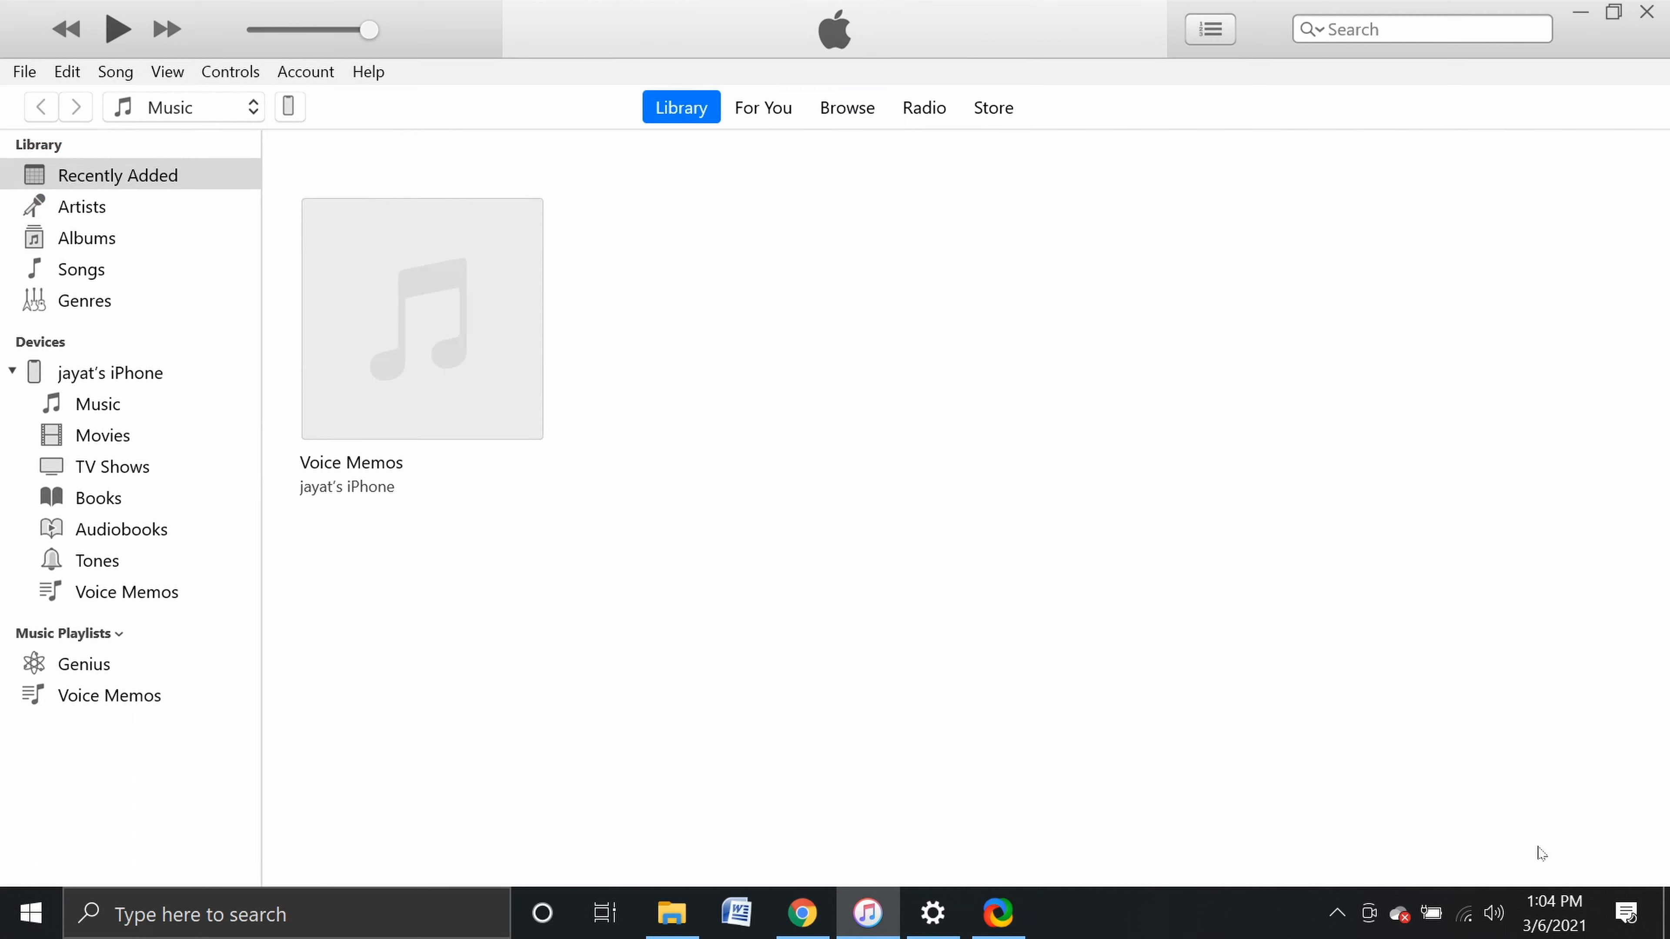
pyautogui.moveTo(121, 399)
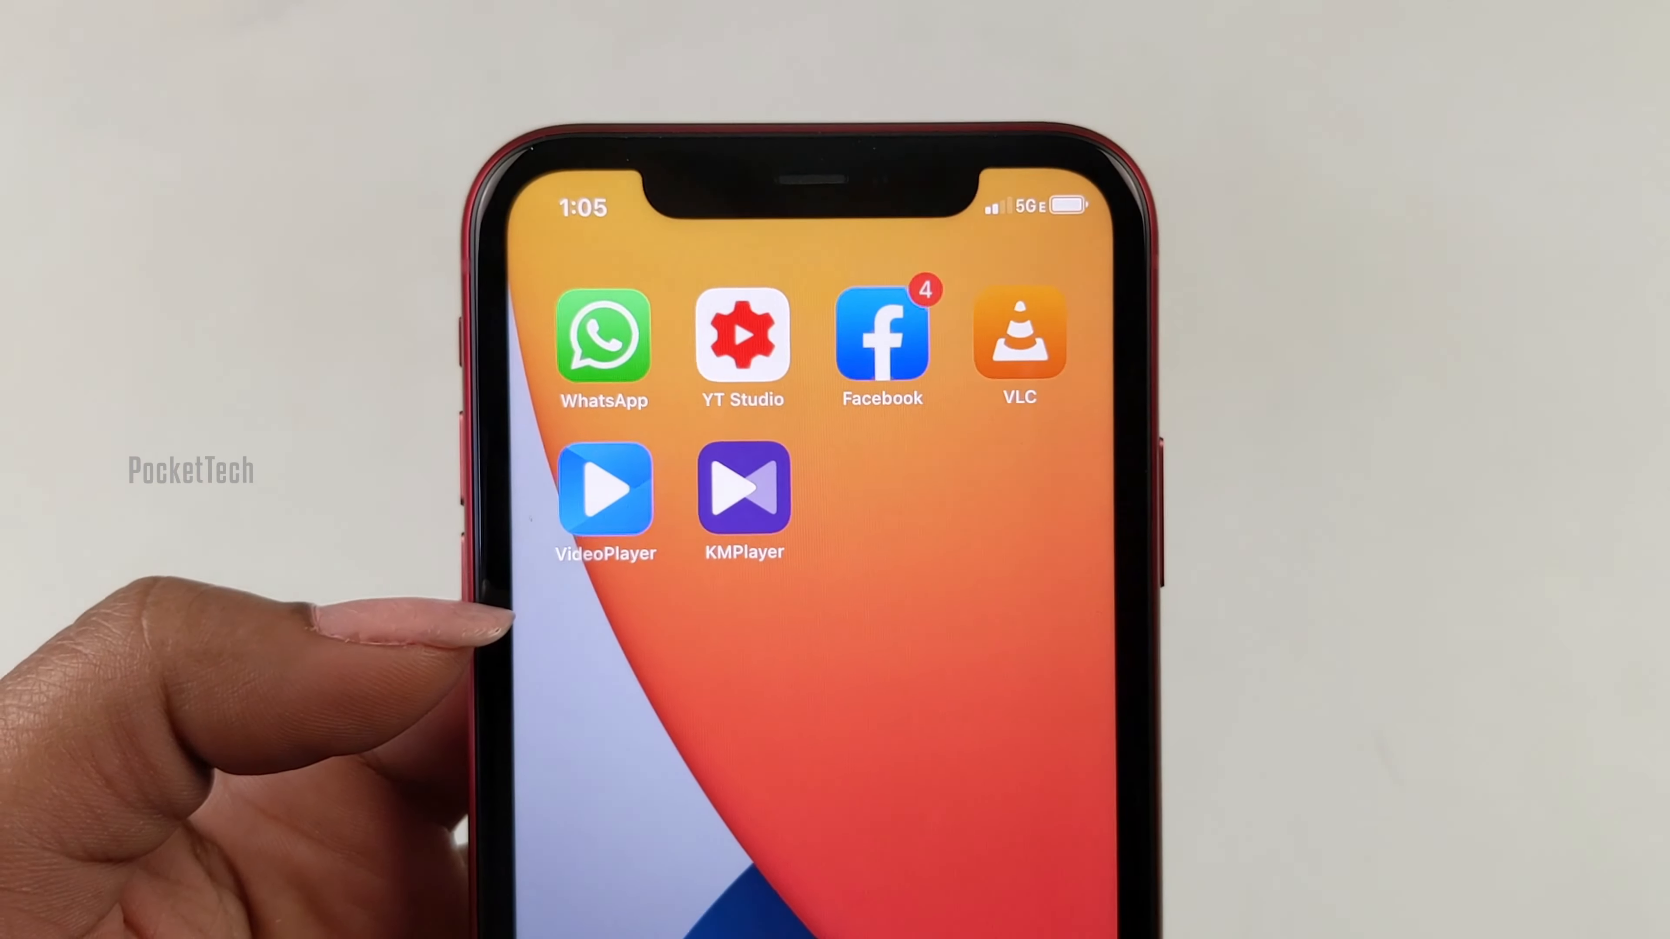
# Launch KMPlayer from the iPhone home screen.
pyautogui.click(605, 490)
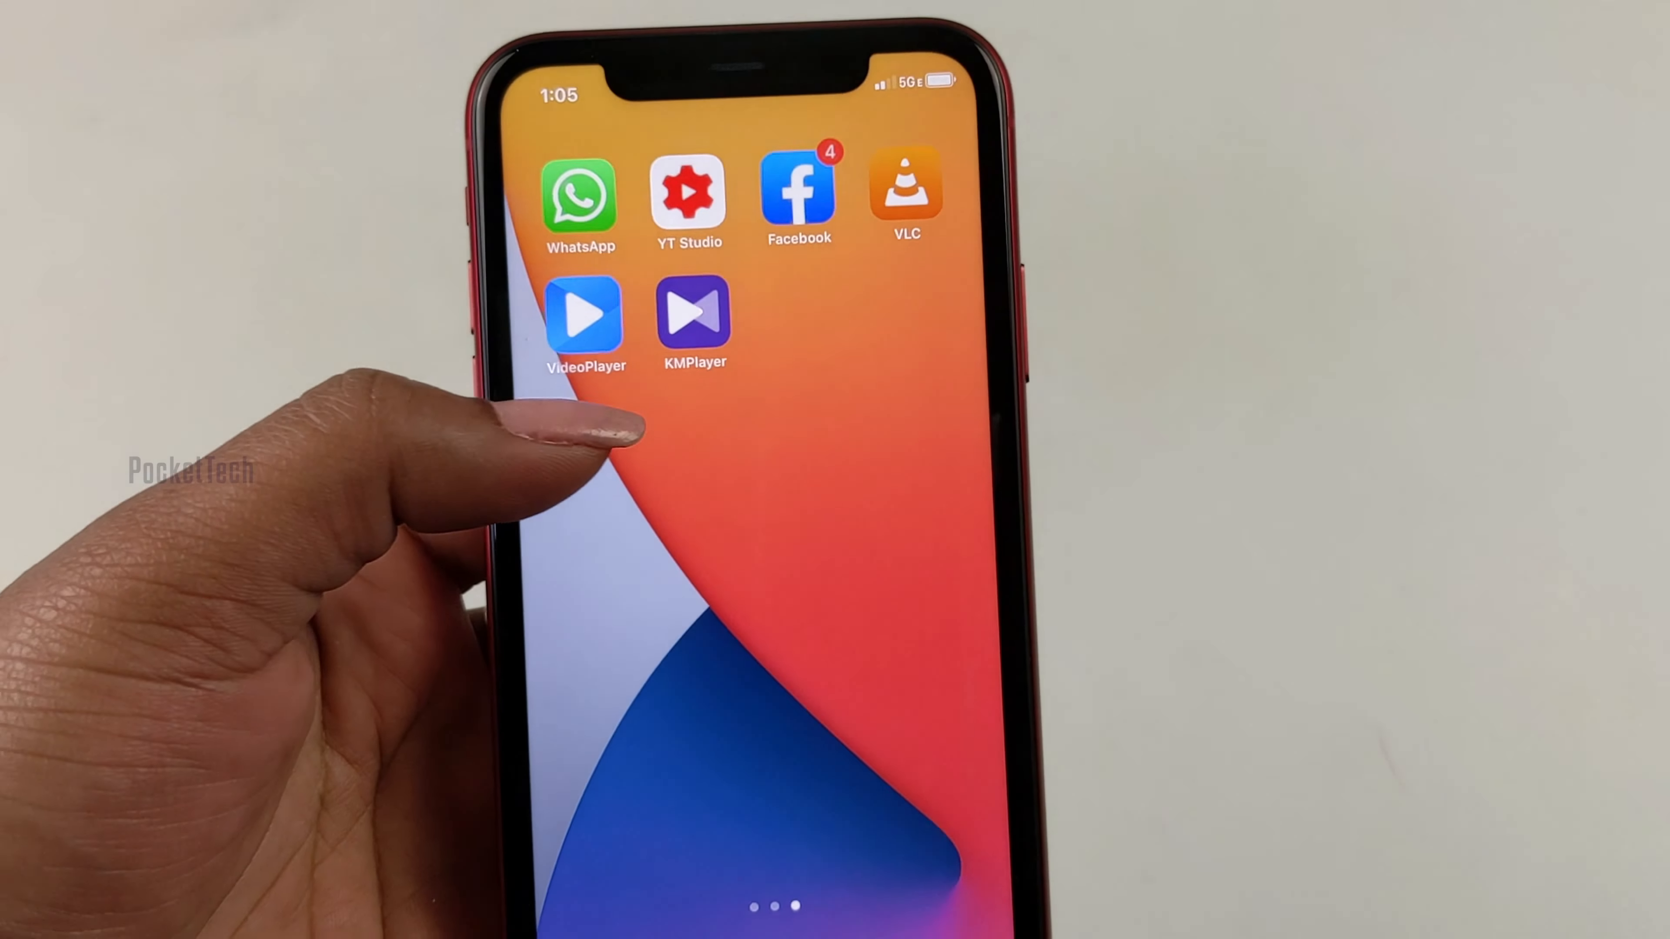
pyautogui.click(693, 314)
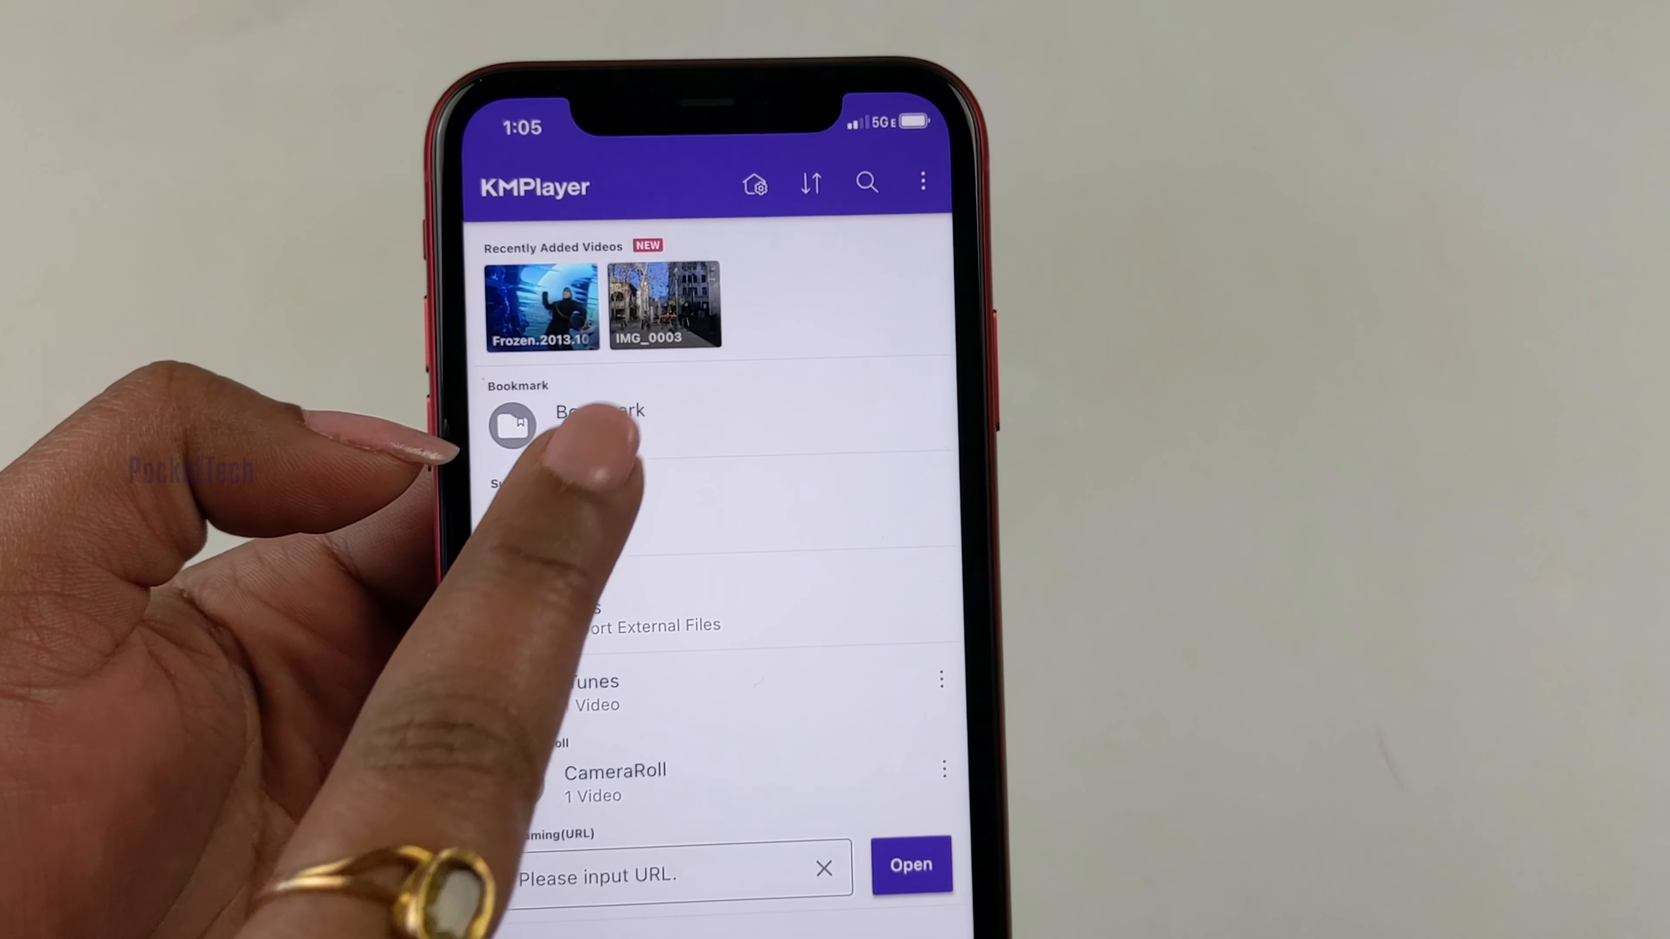